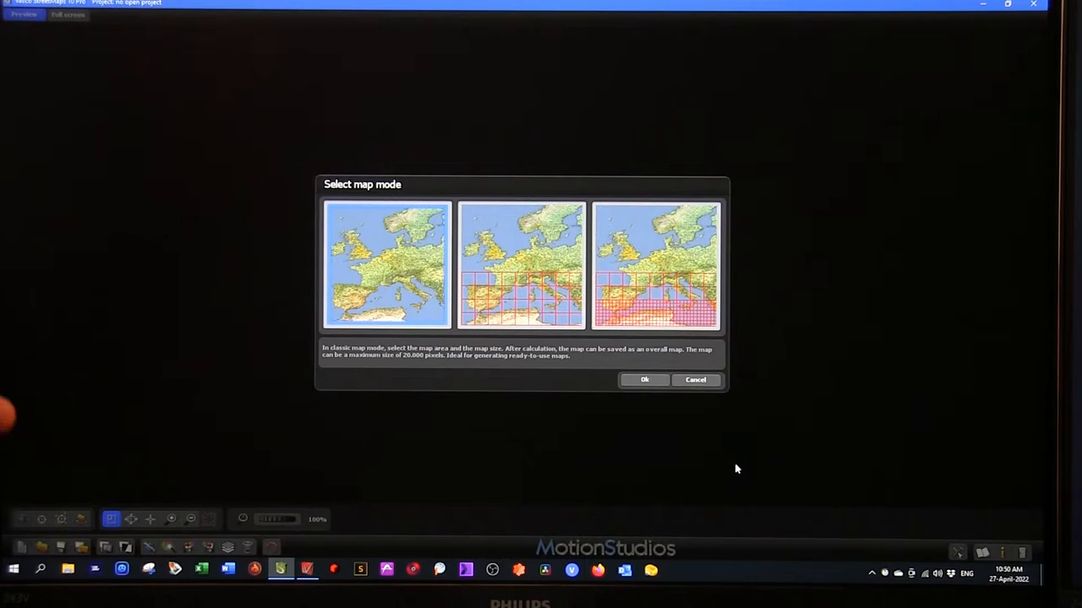
# Preview the classic and oversized map modes, then pick the Vasco da Gama mode.
pyautogui.click(522, 265)
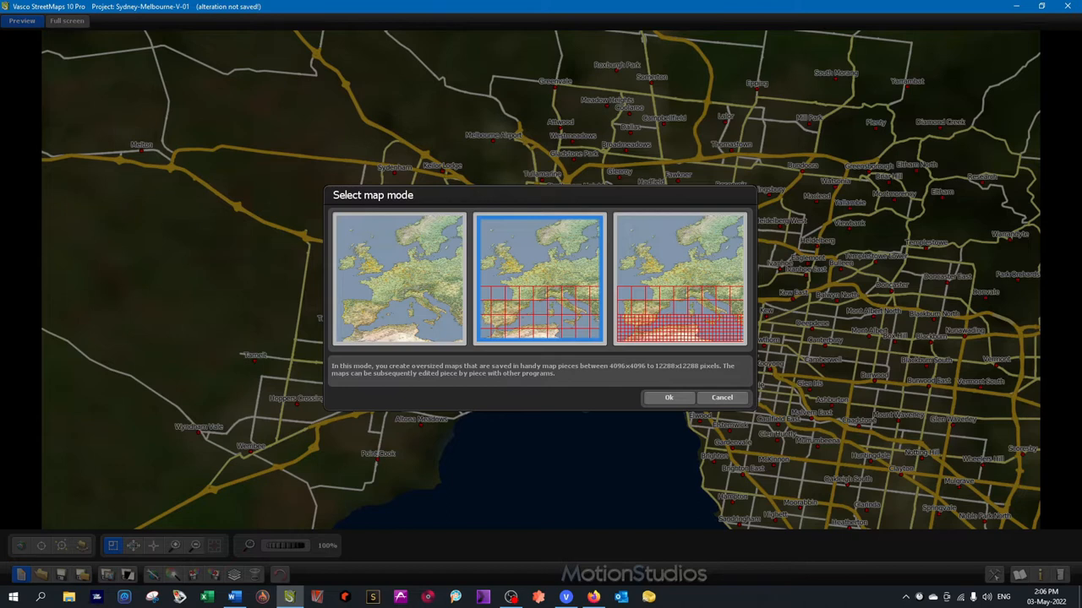
pyautogui.click(679, 279)
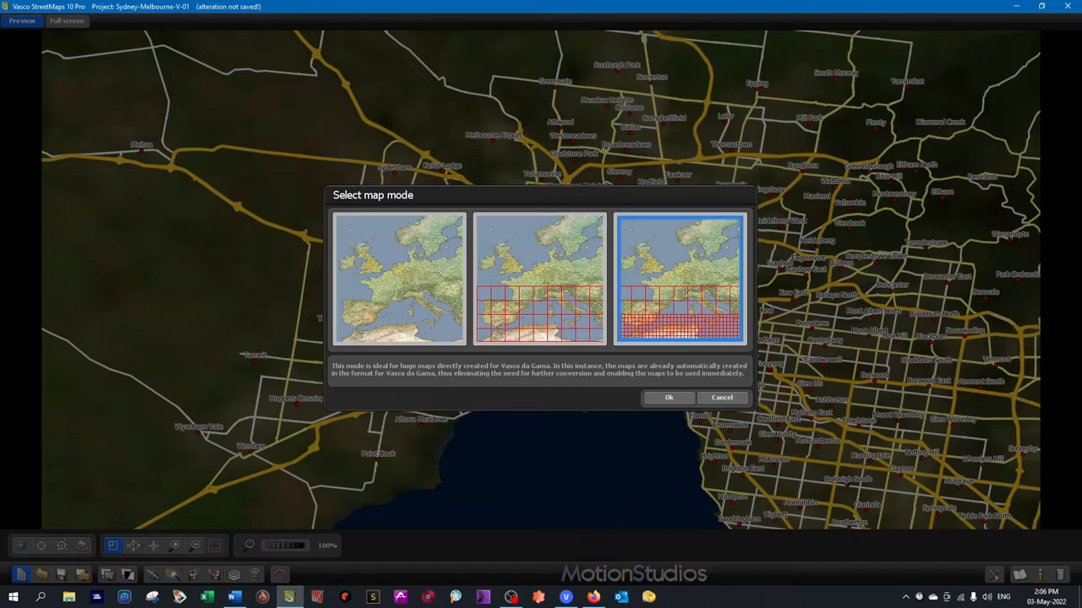
pyautogui.click(398, 279)
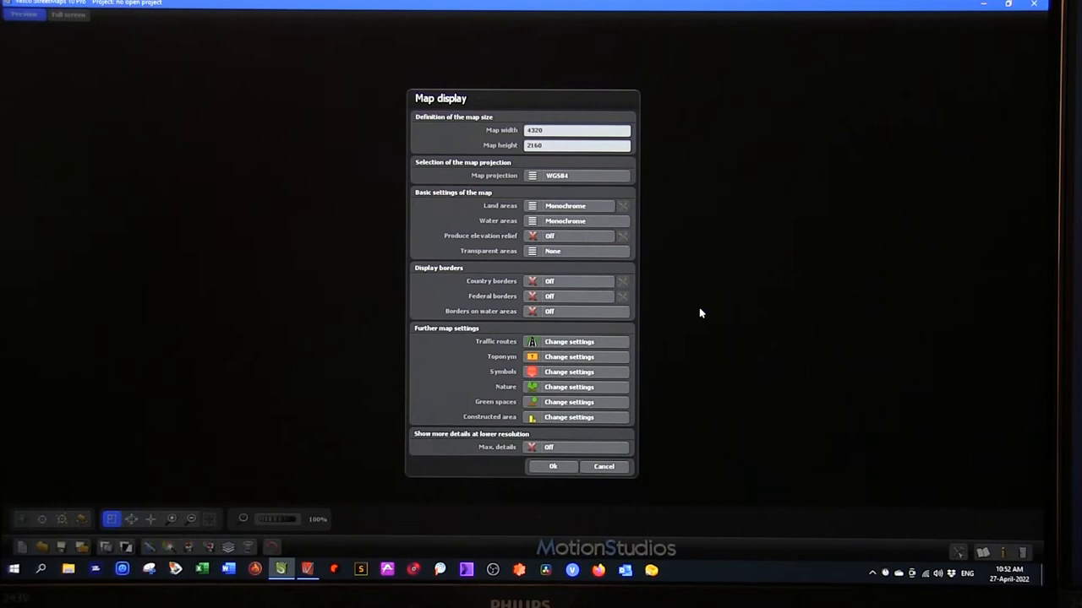
# Set land to Satmap Blue Marble, water to Sea depth image dark, no transparency, and accept traffic routes.
pyautogui.click(577, 206)
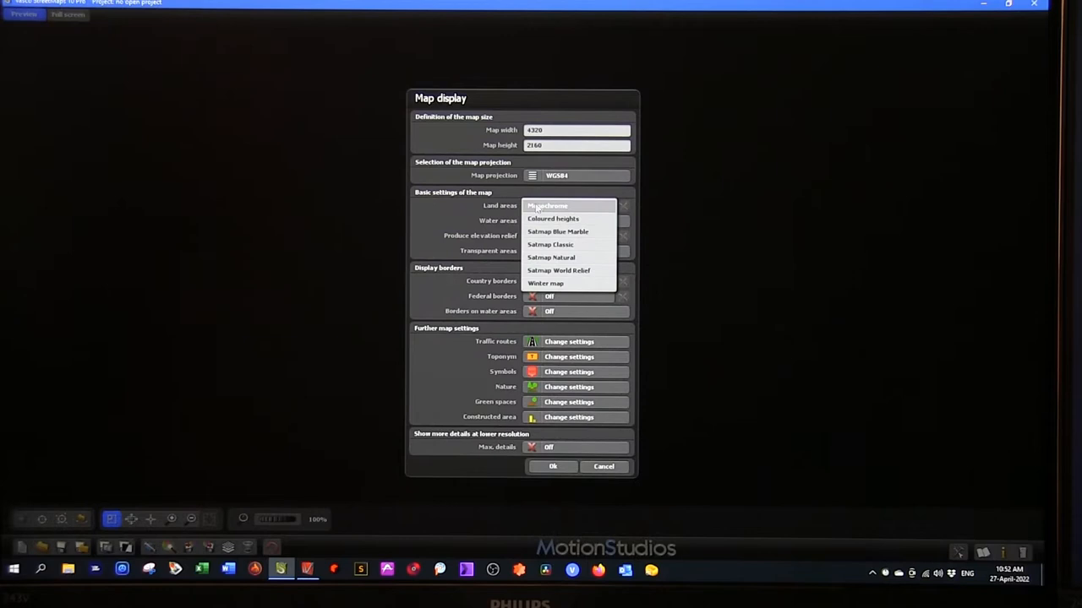
pyautogui.click(557, 232)
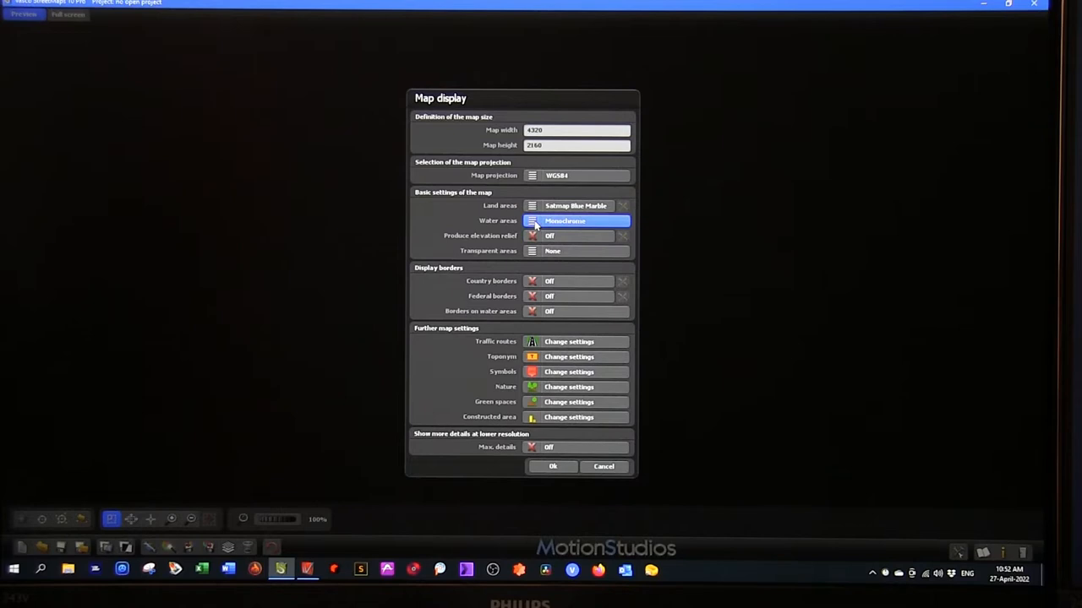
pyautogui.click(578, 220)
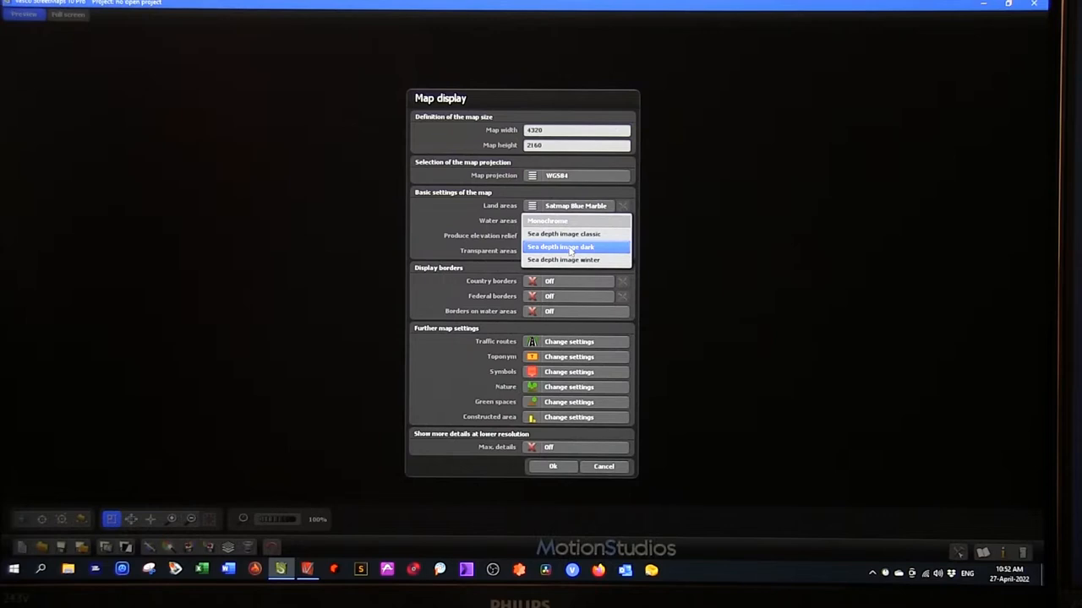
pyautogui.click(559, 246)
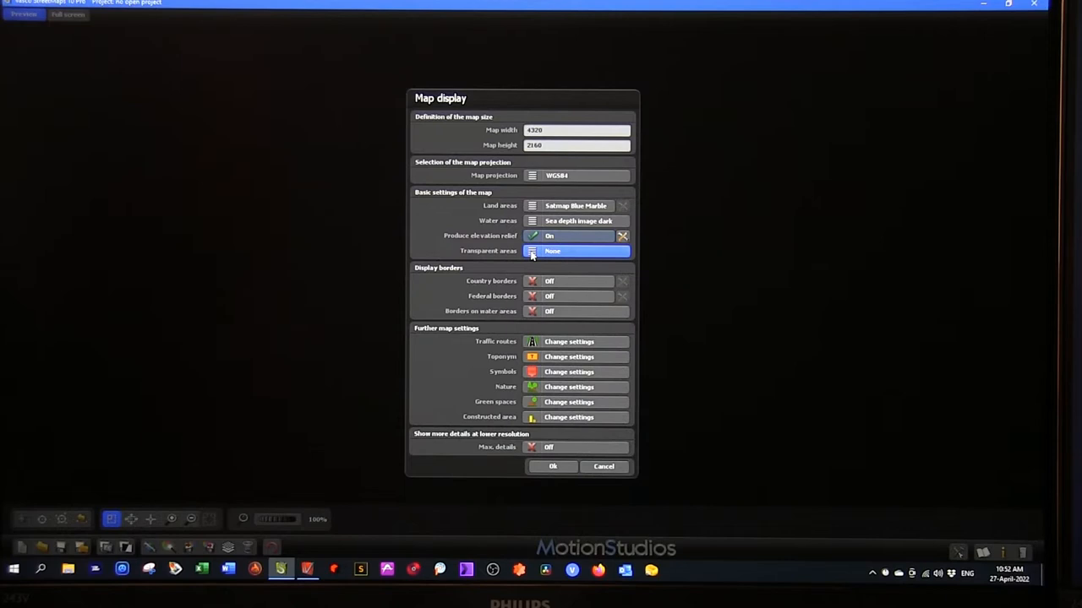
pyautogui.click(578, 251)
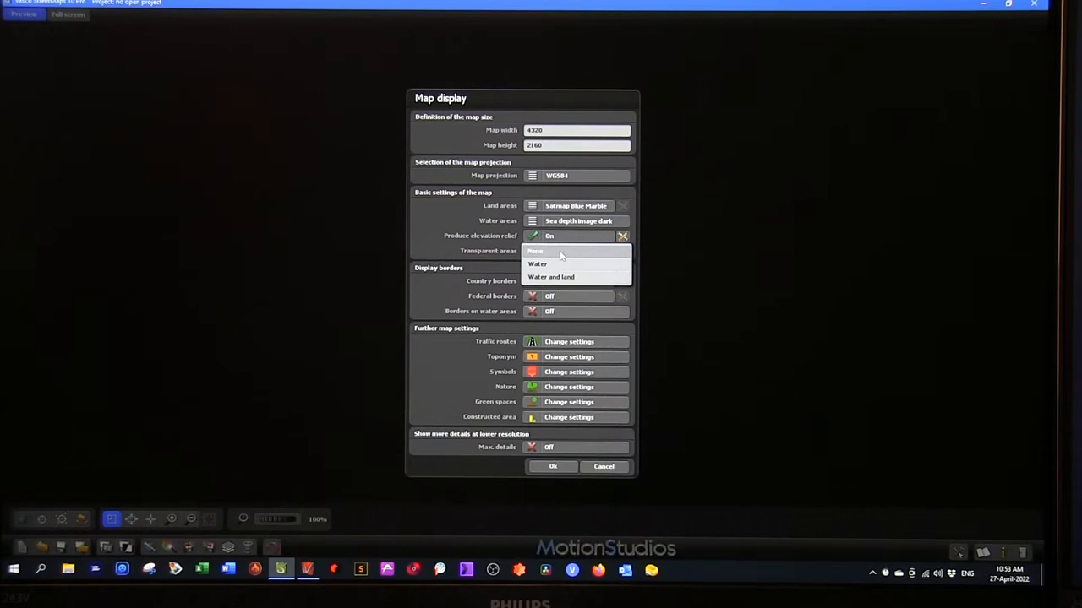
pyautogui.click(535, 250)
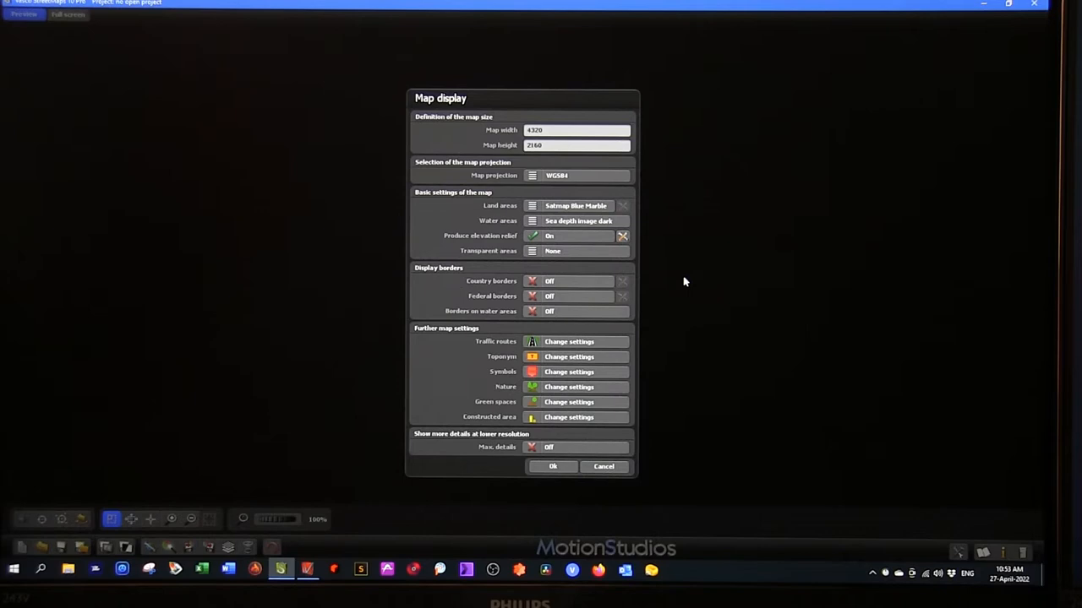
pyautogui.moveTo(534, 326)
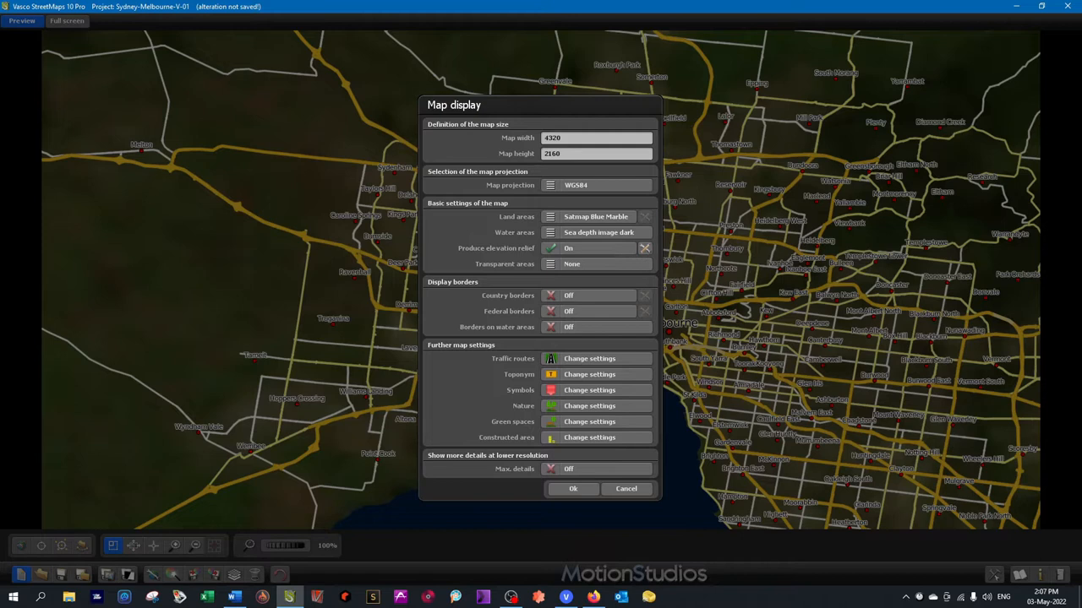
pyautogui.click(589, 358)
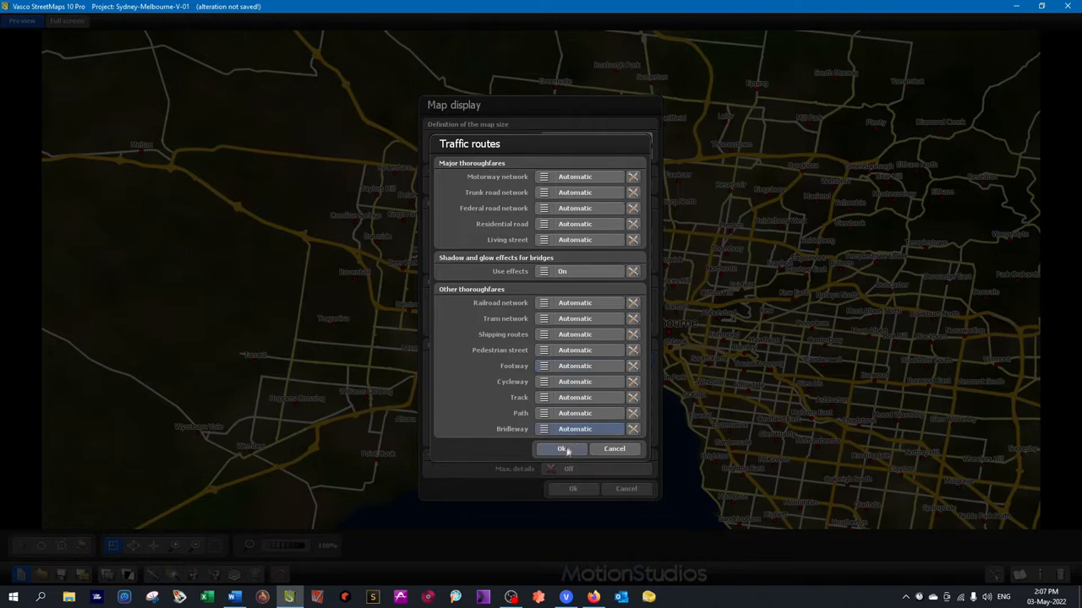
pyautogui.click(562, 448)
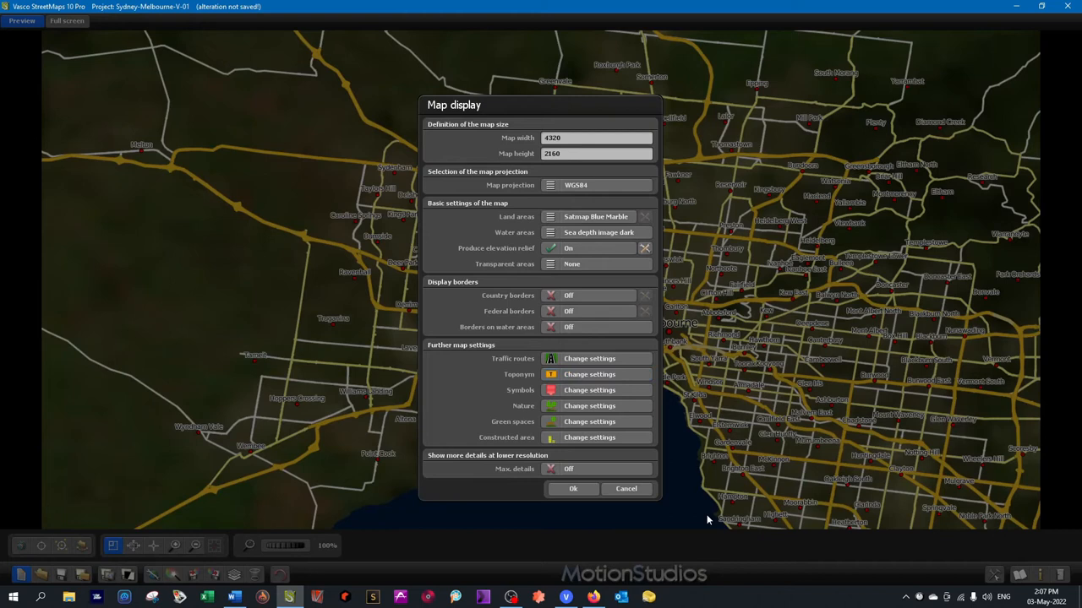
pyautogui.click(573, 489)
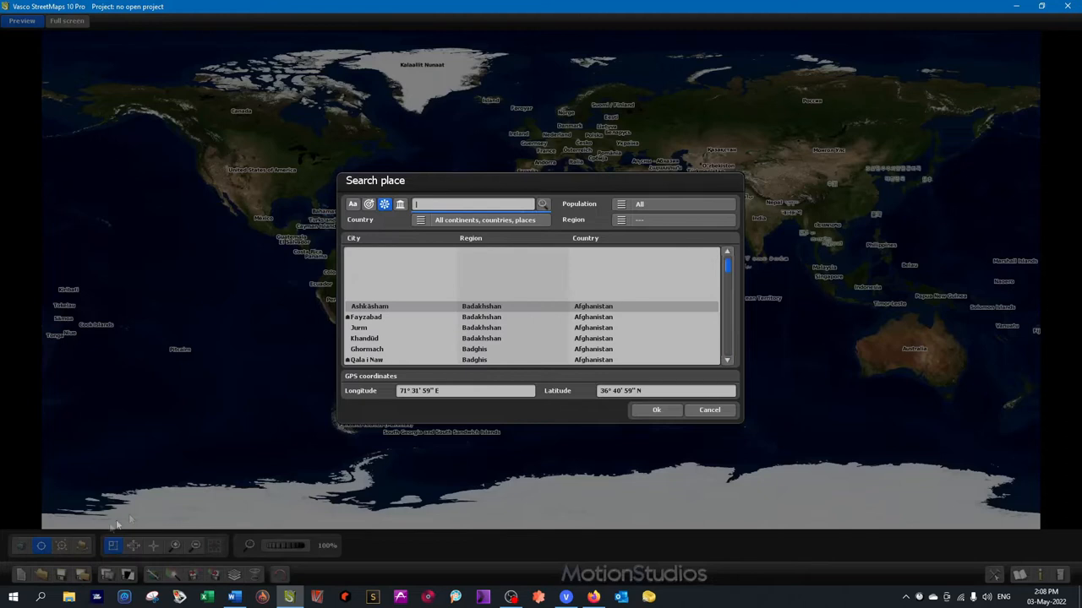
# Search 'sydney' and go to Sydney, New South Wales, Australia.
pyautogui.write('sydney')
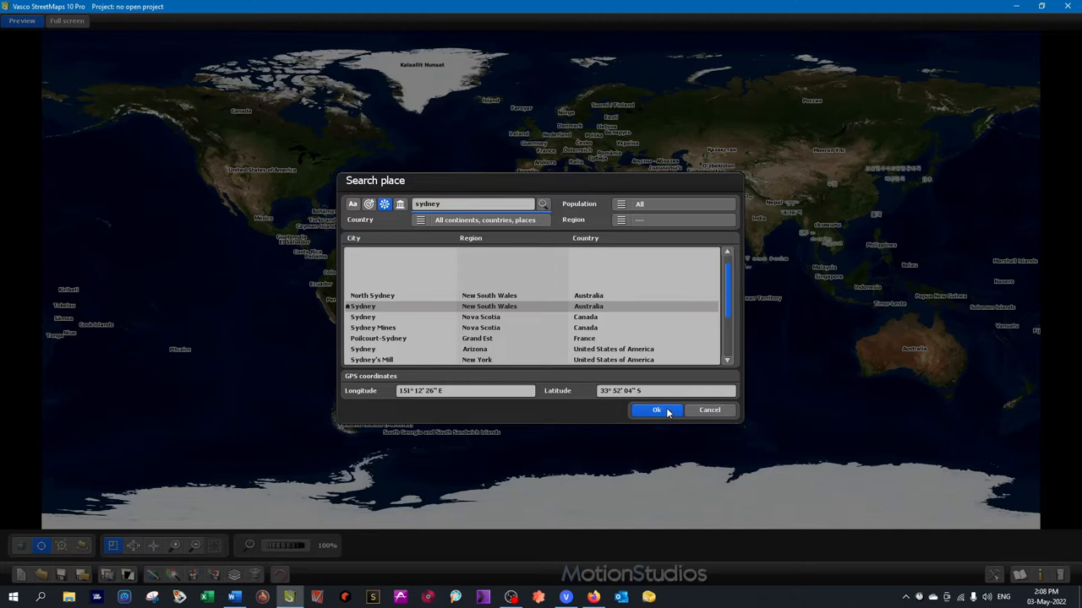
pyautogui.click(656, 409)
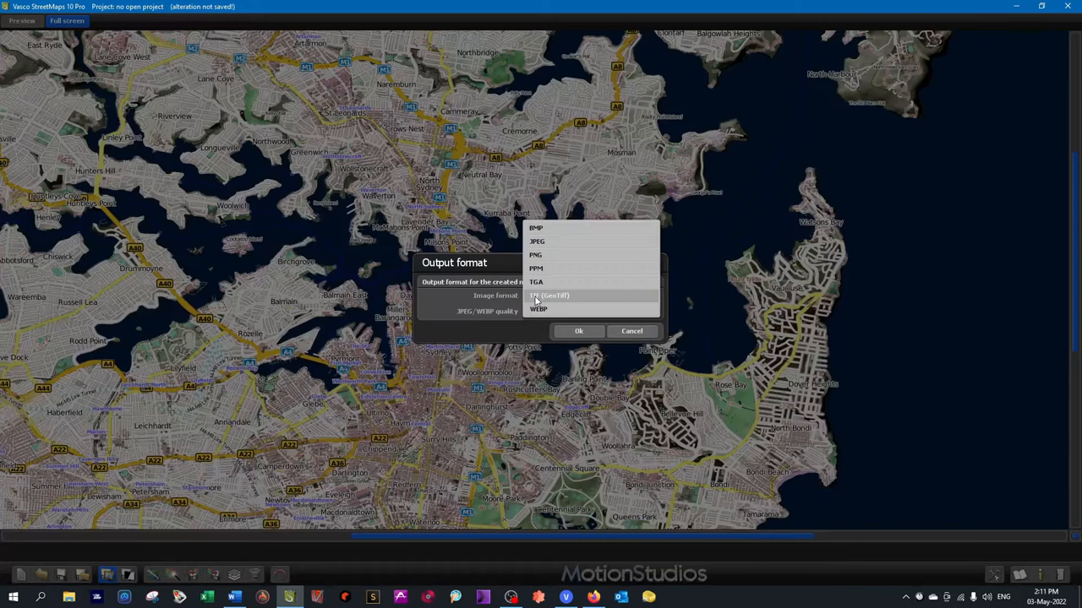
# Output the map as TIF (GeoTiff) to the existing Sydney street map file.
pyautogui.click(578, 330)
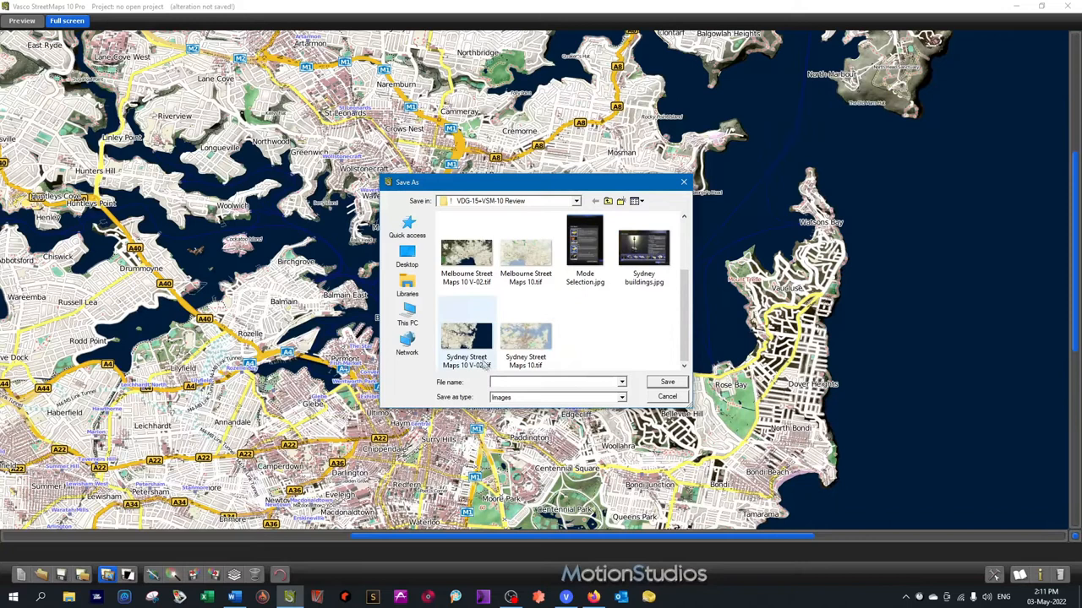
pyautogui.click(667, 396)
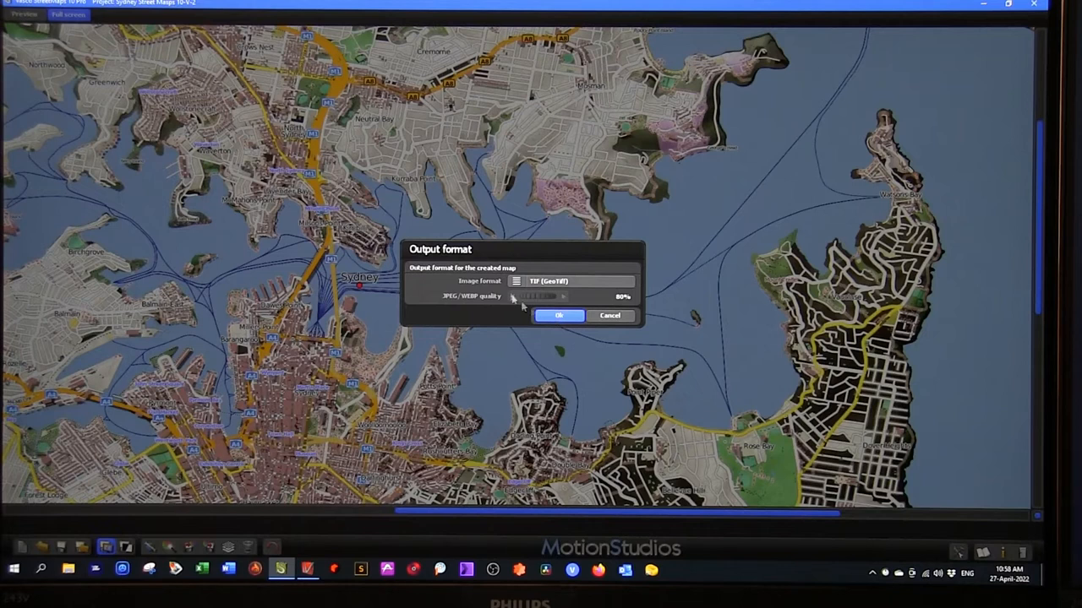
pyautogui.click(579, 281)
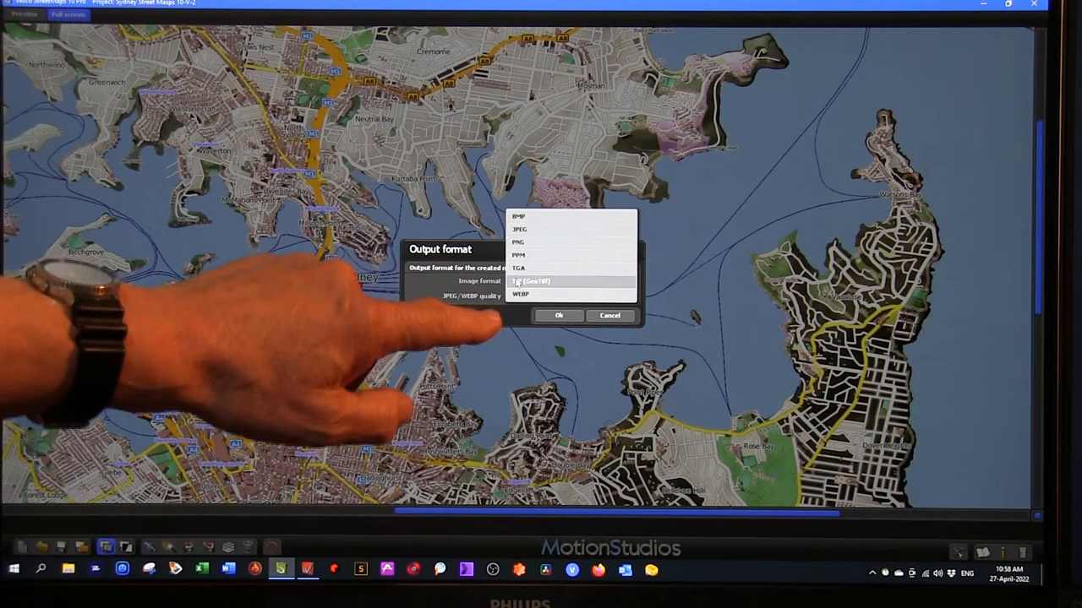
pyautogui.click(530, 281)
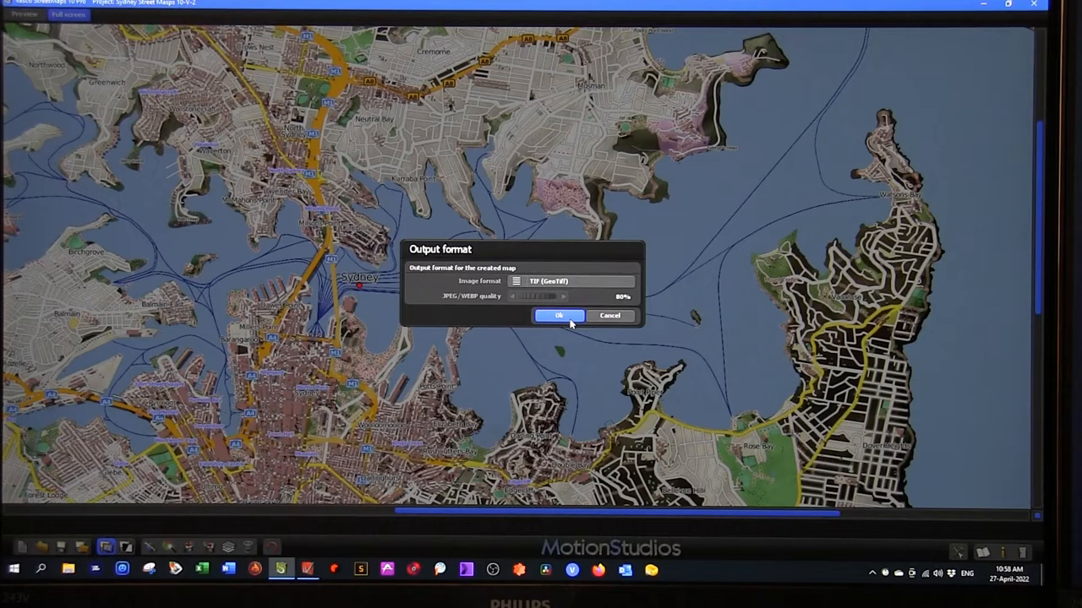
pyautogui.click(558, 315)
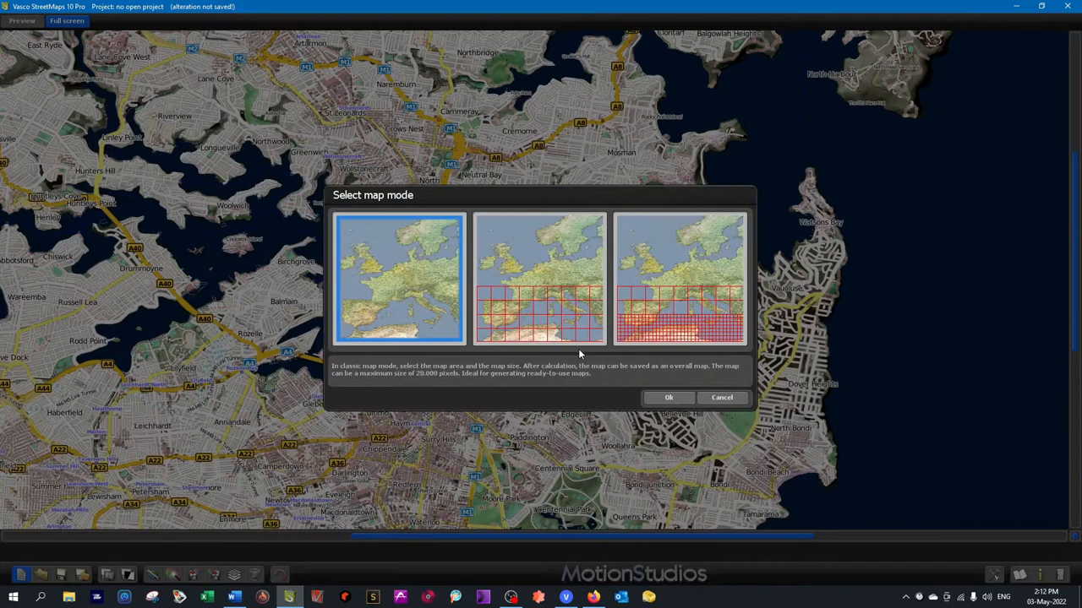
# Start a classic single map and apply the classic sea depth image to water areas.
pyautogui.click(669, 397)
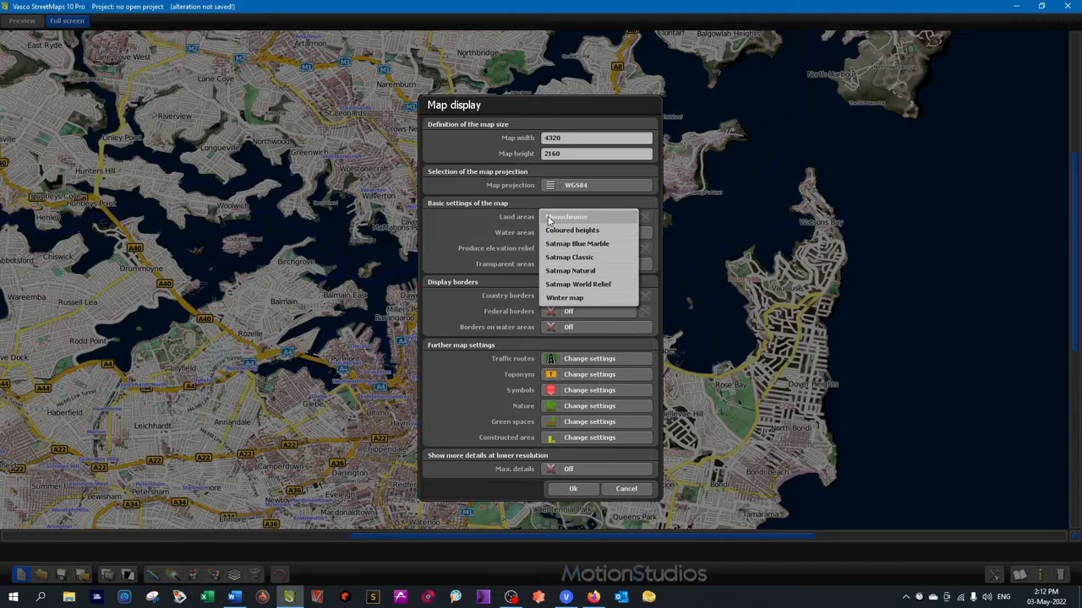
pyautogui.click(577, 244)
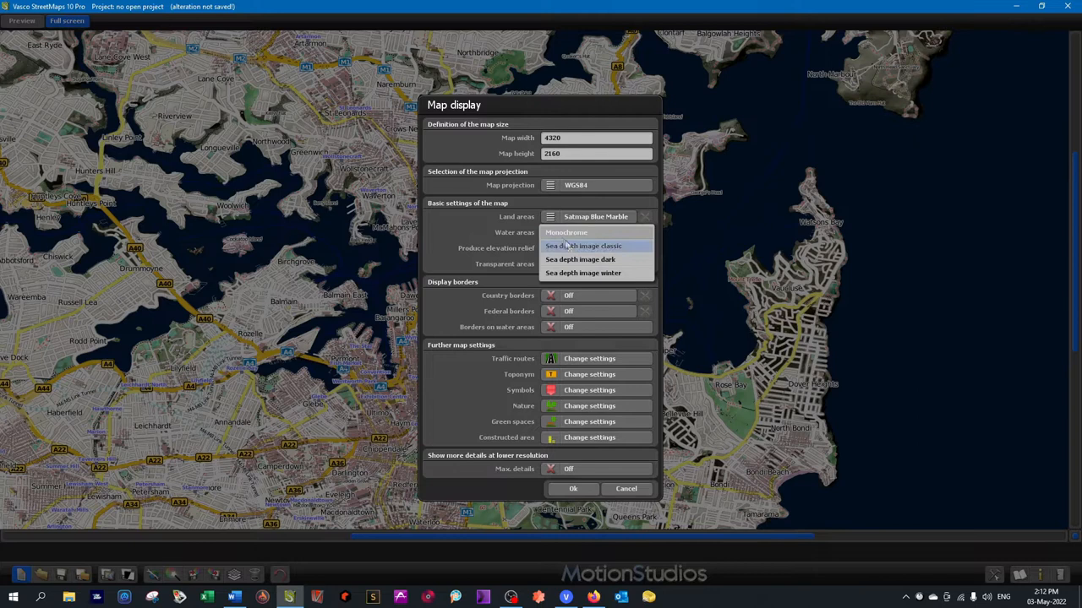
pyautogui.click(572, 489)
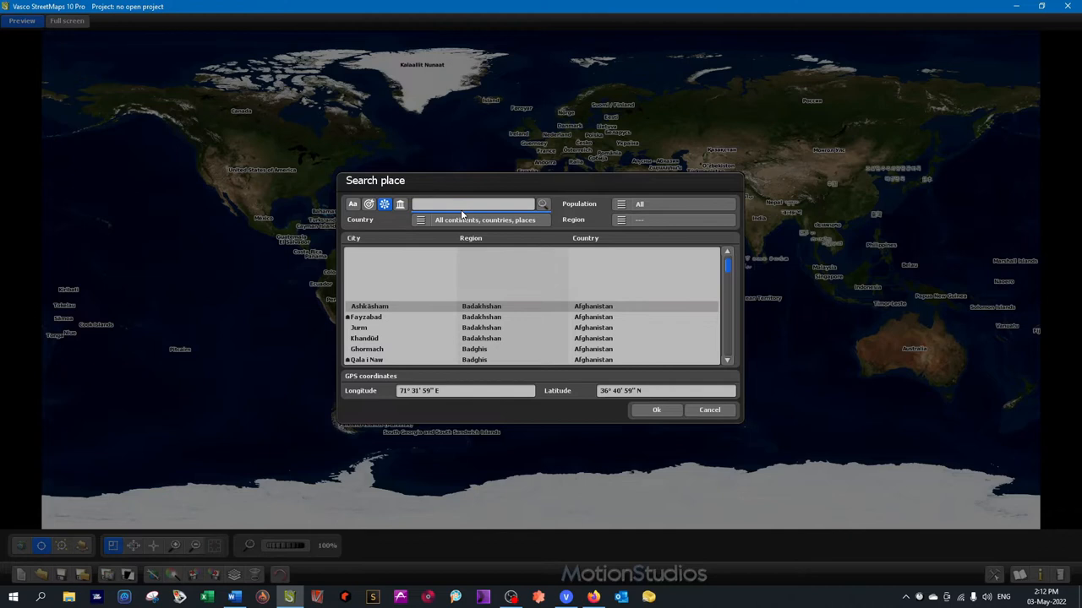
# Search 'Melbourne' and go to the Melbourne Airport street map.
pyautogui.write('Melbourne')
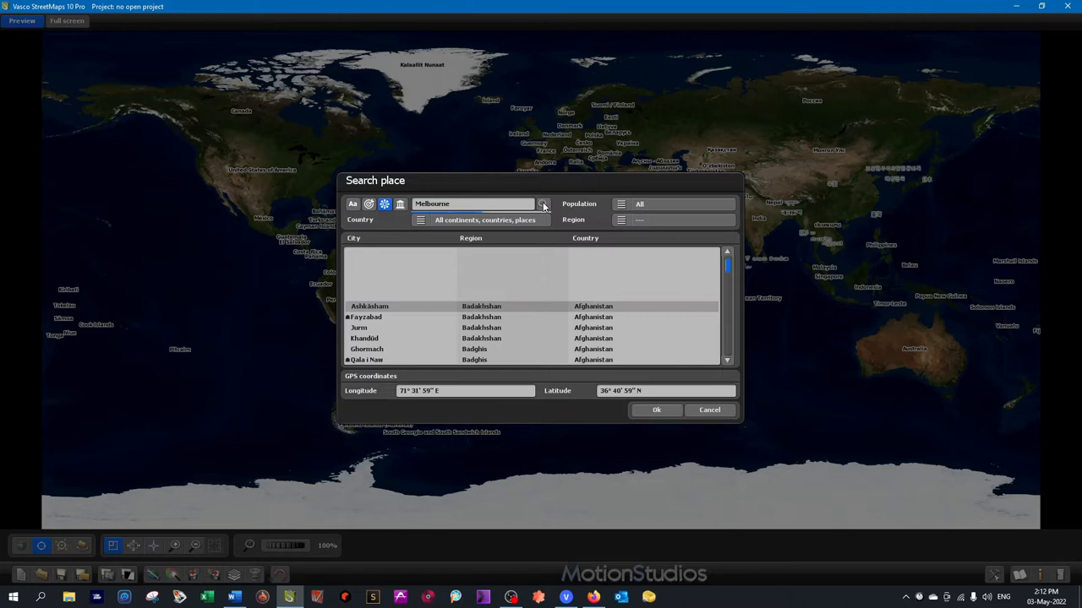
pyautogui.click(656, 410)
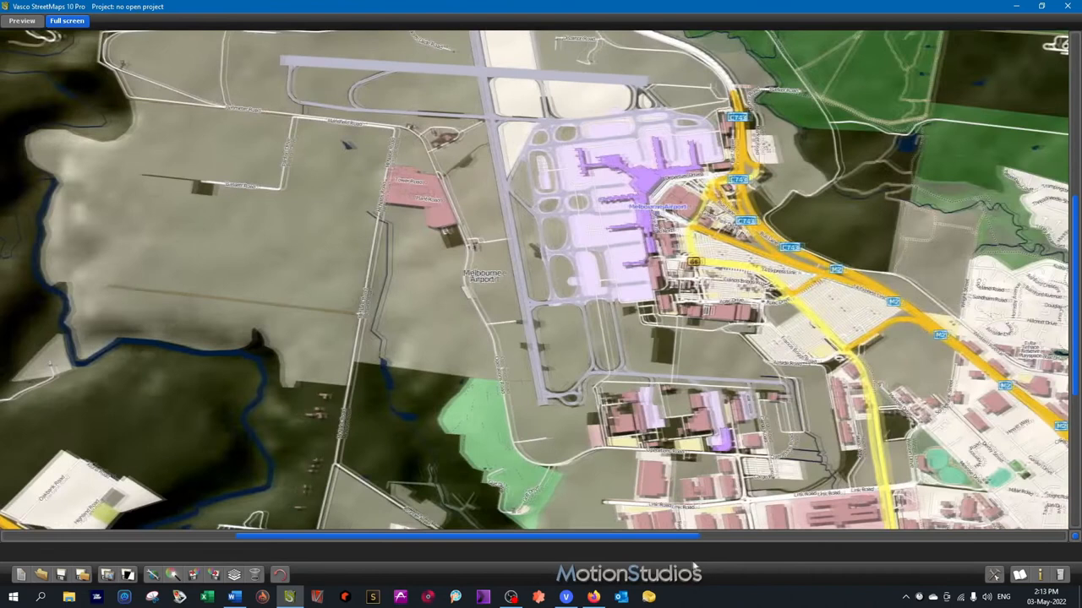
# Move the view from Melbourne Airport to the Riddells Creek hills along the M79.
pyautogui.click(22, 20)
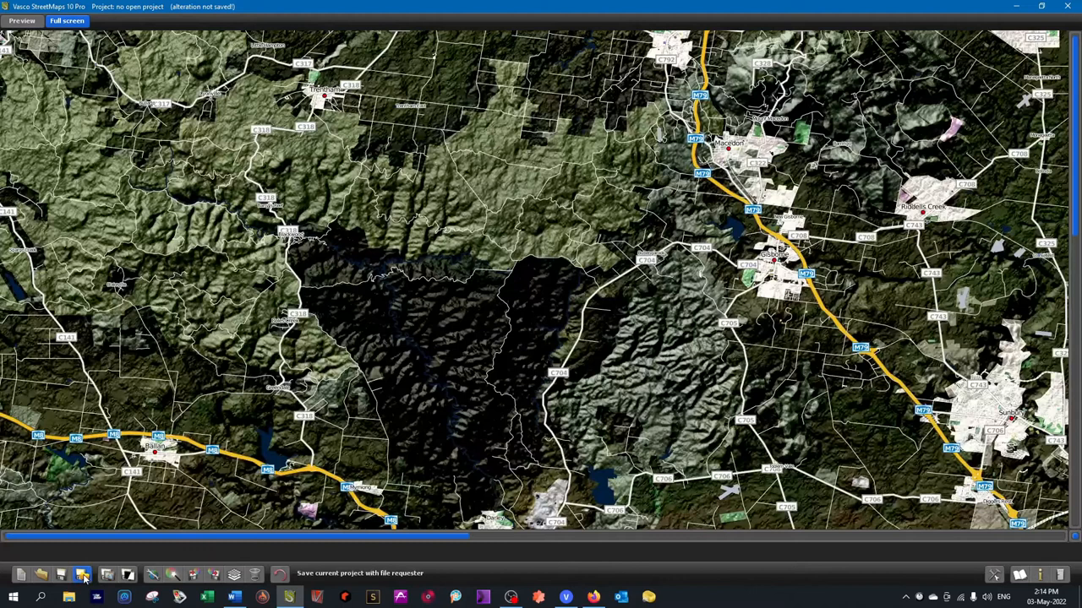
# Save the map as Melbourne Street Maps 10 V-02.tif in VDG-15+VSM-10 Review.
pyautogui.click(82, 576)
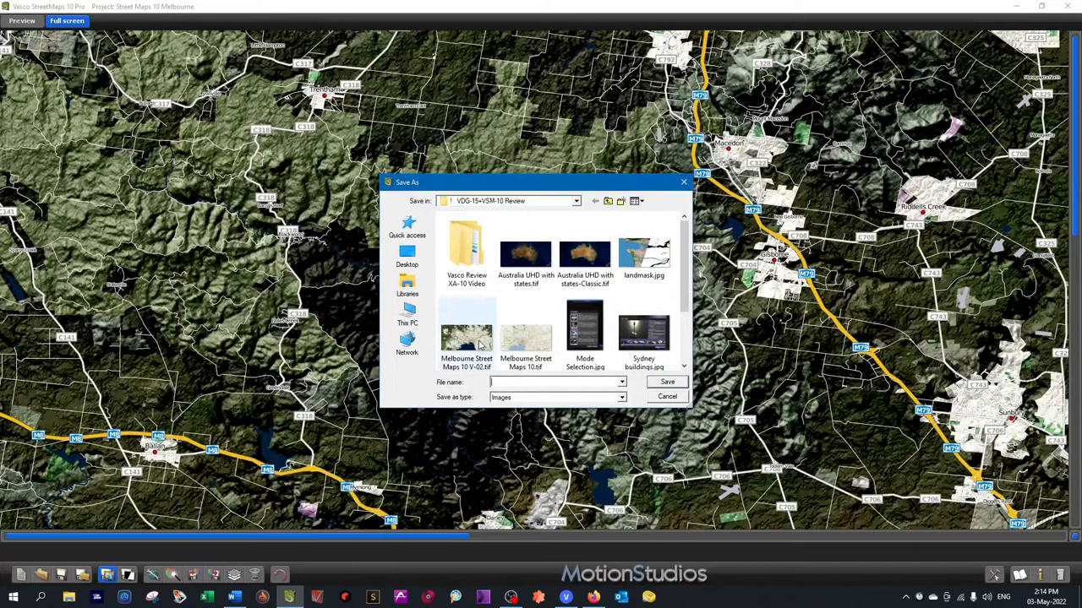
pyautogui.click(667, 397)
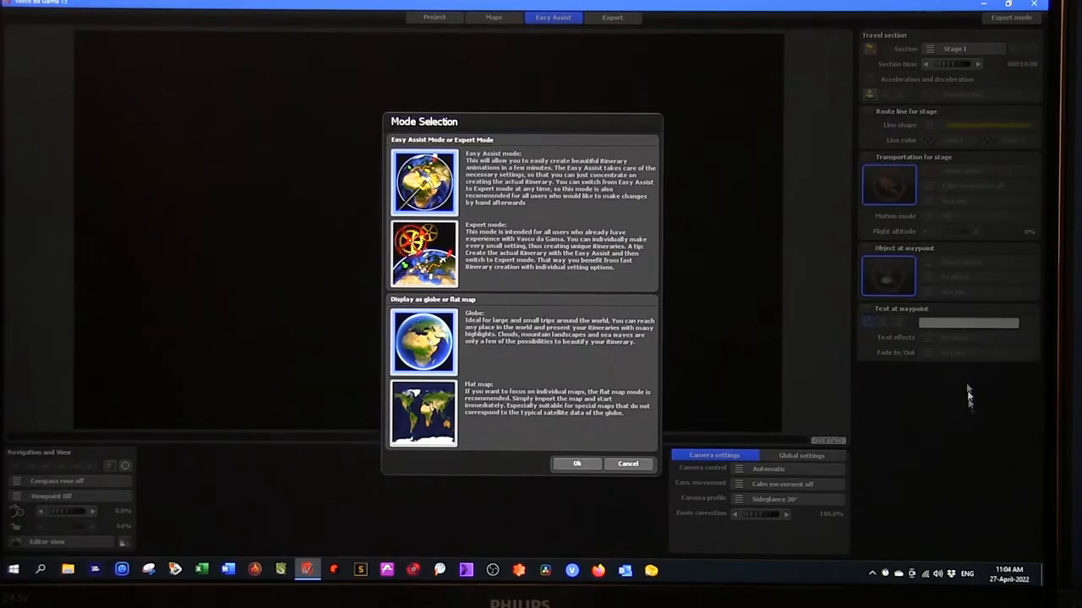
pyautogui.moveTo(966, 378)
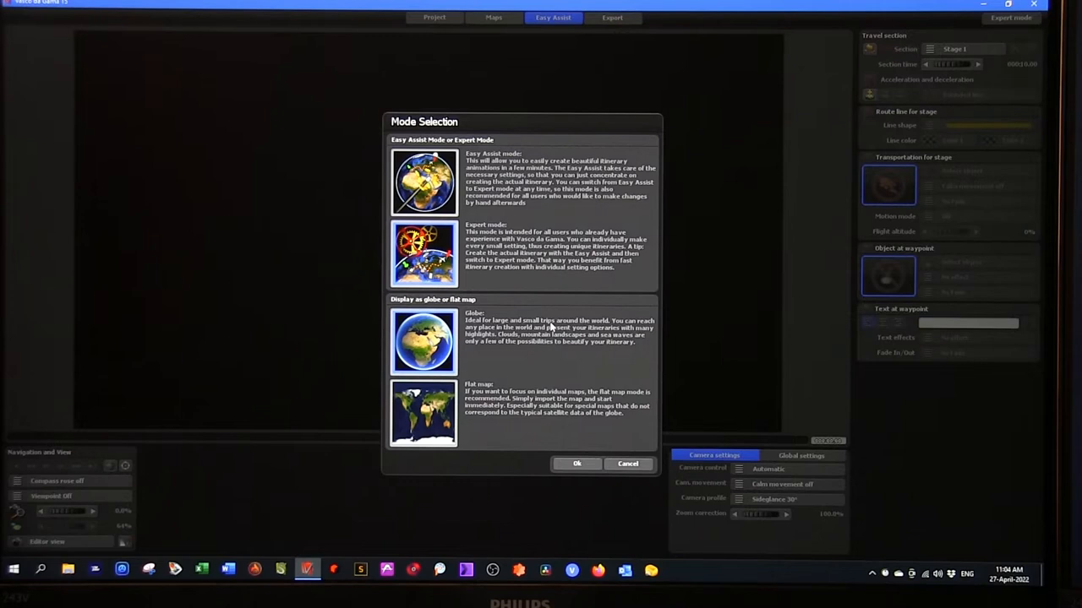
pyautogui.moveTo(549, 375)
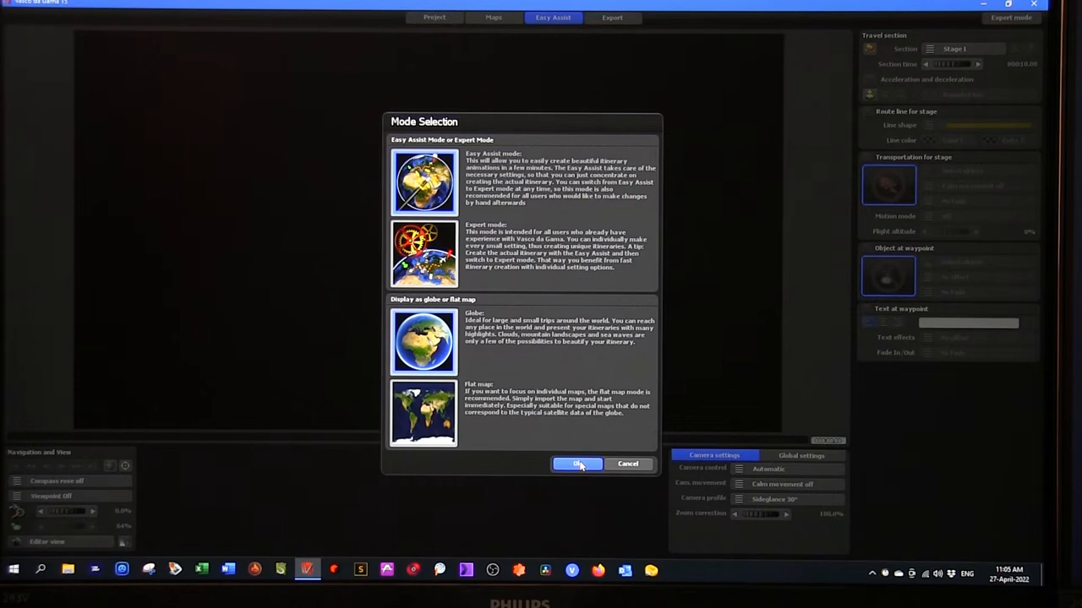
# Accept Easy Assist globe mode and apply the 4k2k 2304/50p template at 4096×2304, 50 fps.
pyautogui.click(578, 463)
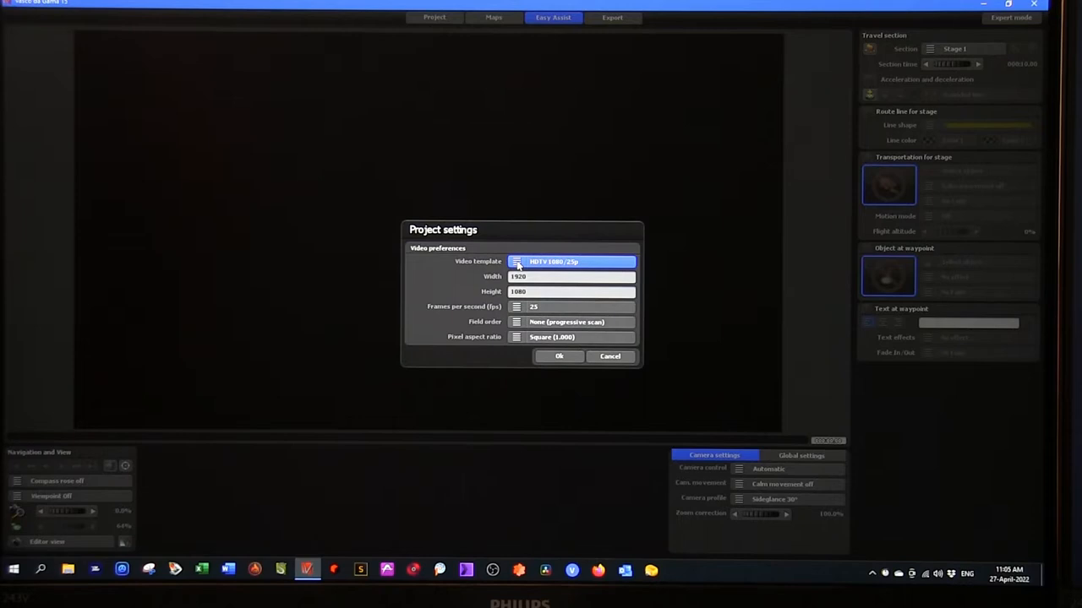
pyautogui.click(571, 261)
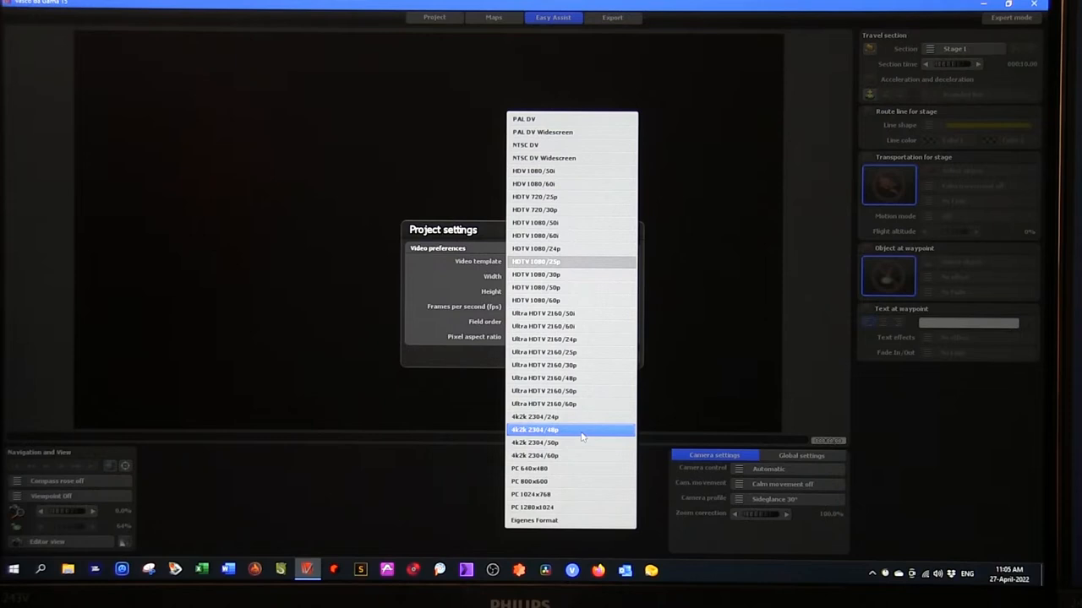
pyautogui.click(534, 429)
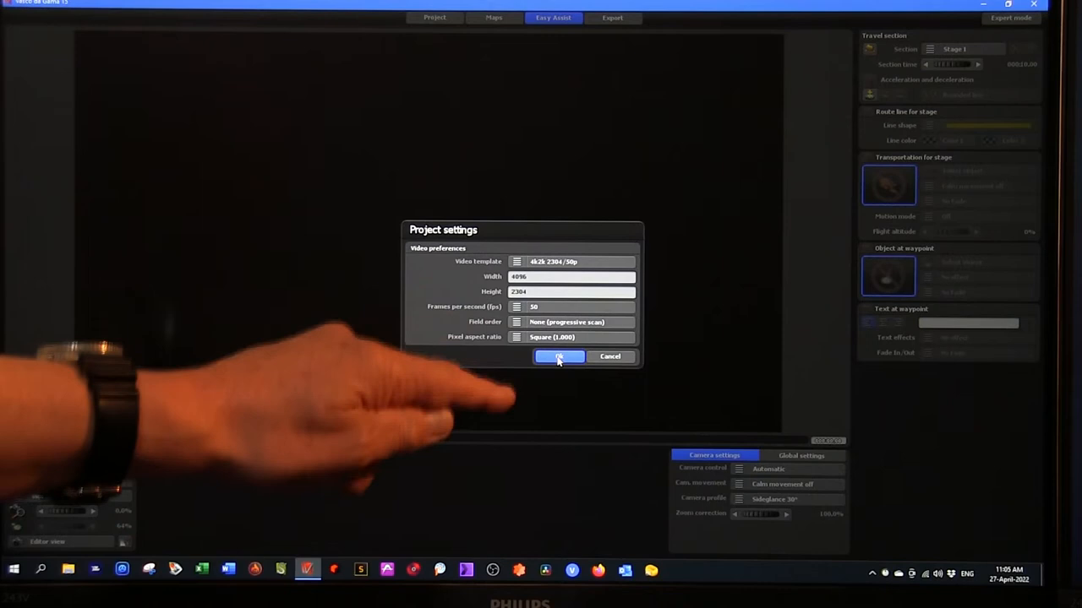
pyautogui.click(558, 356)
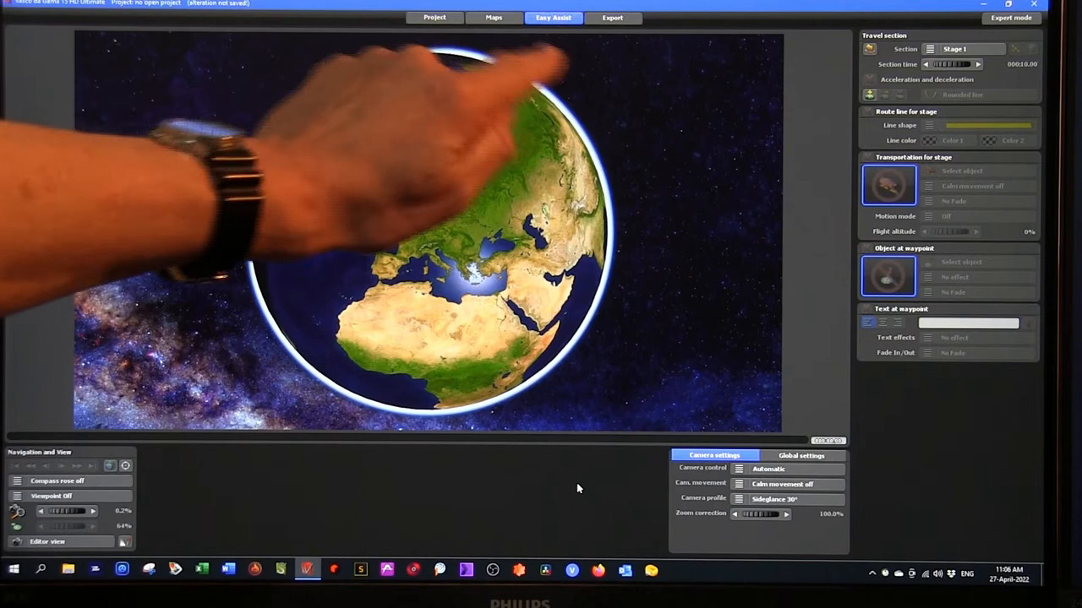
# Recheck Project settings, turn Mountains on under Maps, and begin Import new map.
pyautogui.click(434, 17)
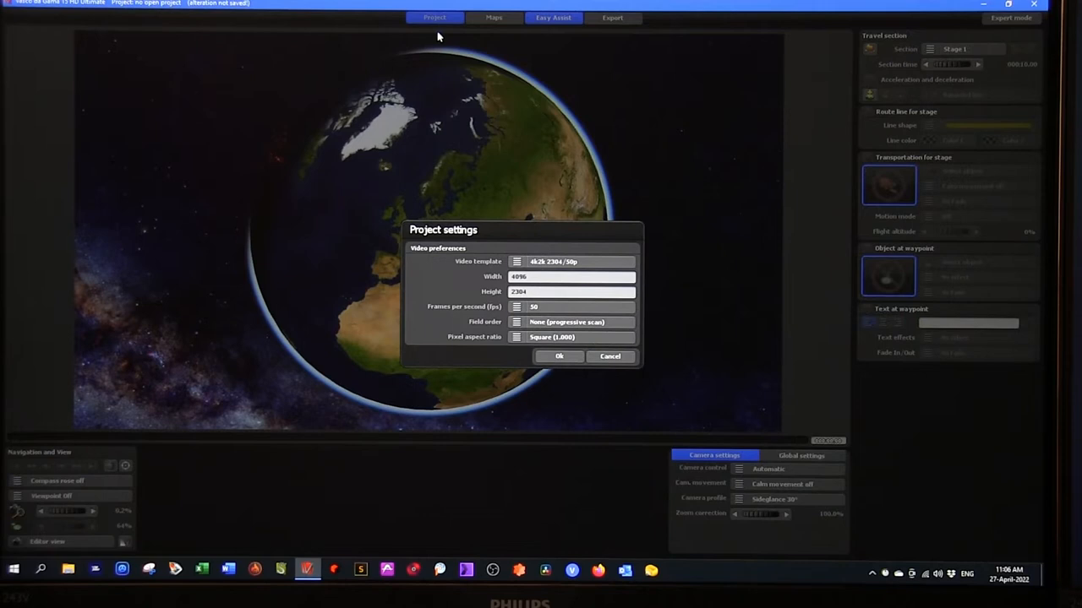
pyautogui.click(494, 17)
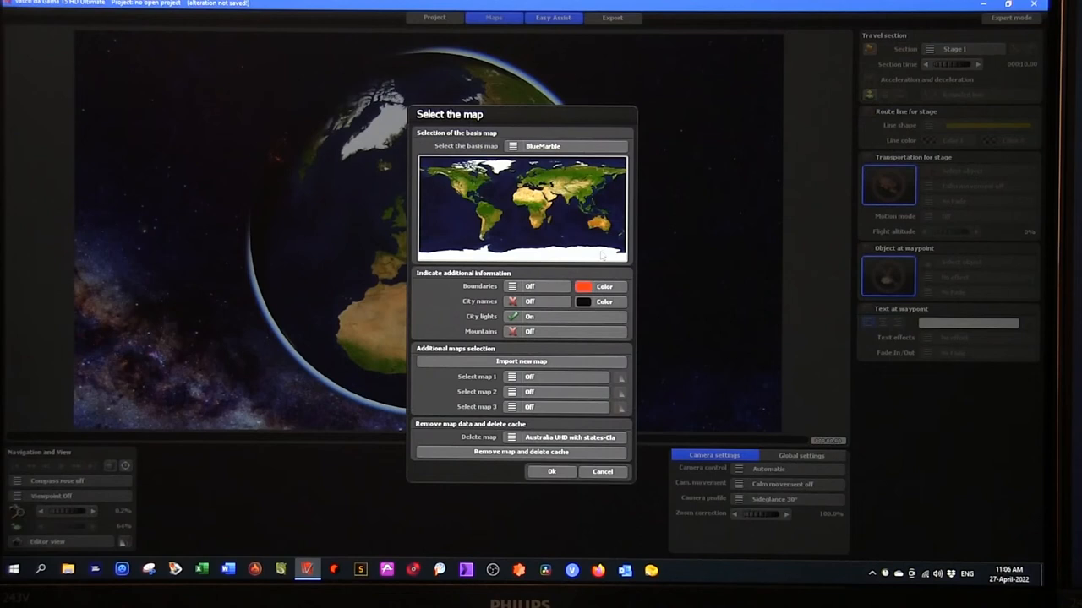
pyautogui.click(565, 316)
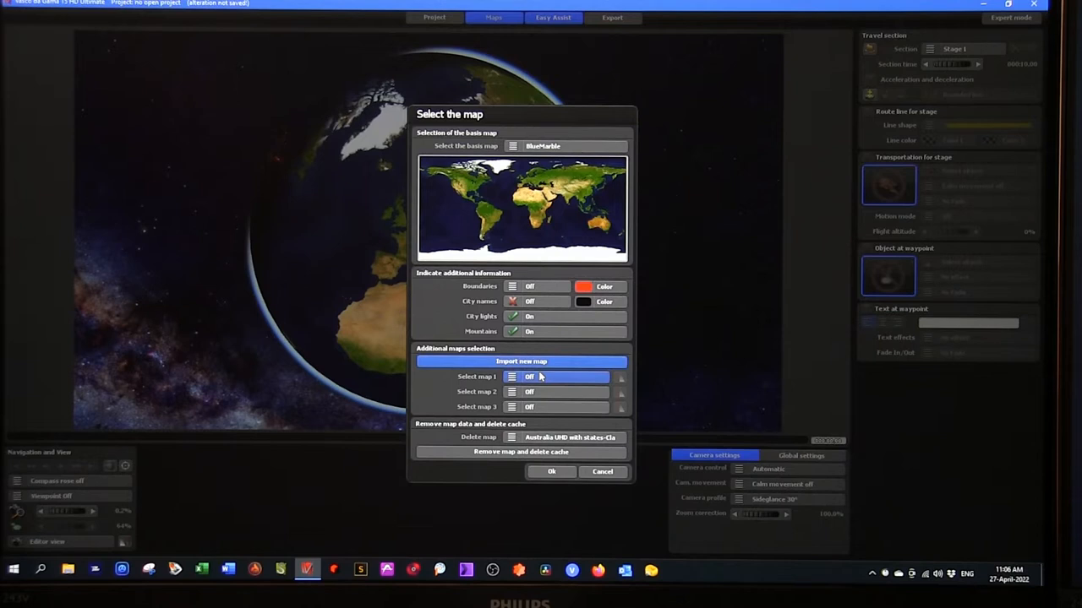
pyautogui.click(521, 361)
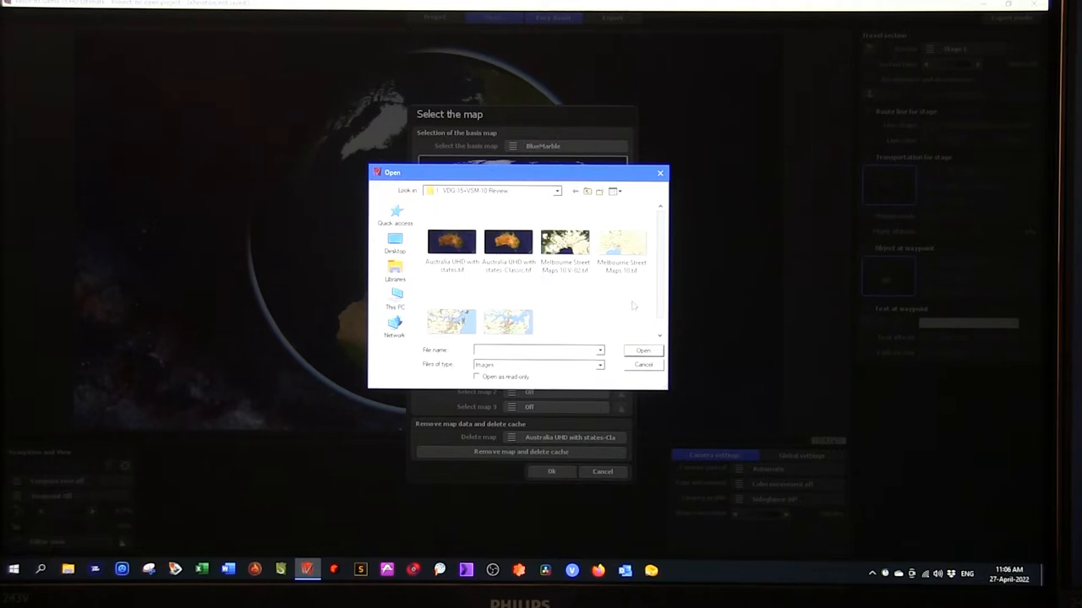
# Import Sydney Street Maps 10 V-02.tif as an extra map using its embedded geographic coordinates.
pyautogui.click(451, 306)
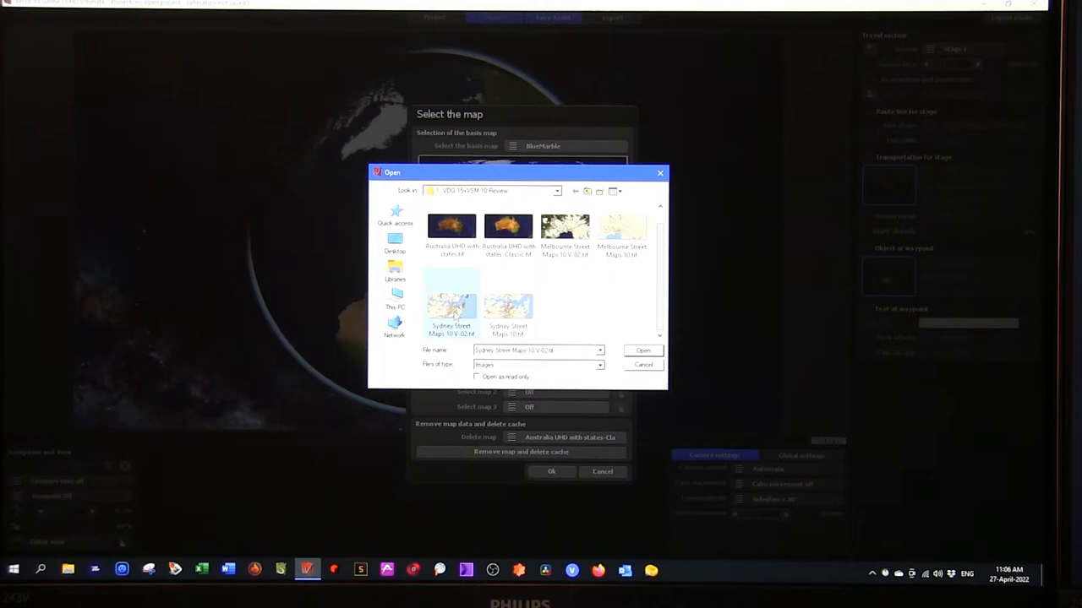
pyautogui.click(643, 350)
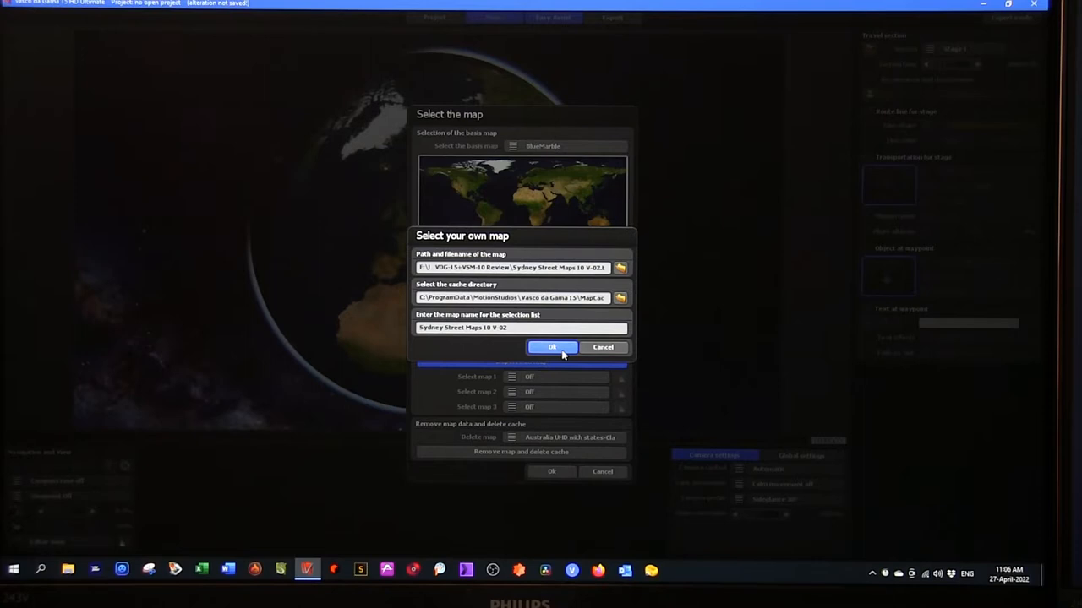
pyautogui.click(551, 348)
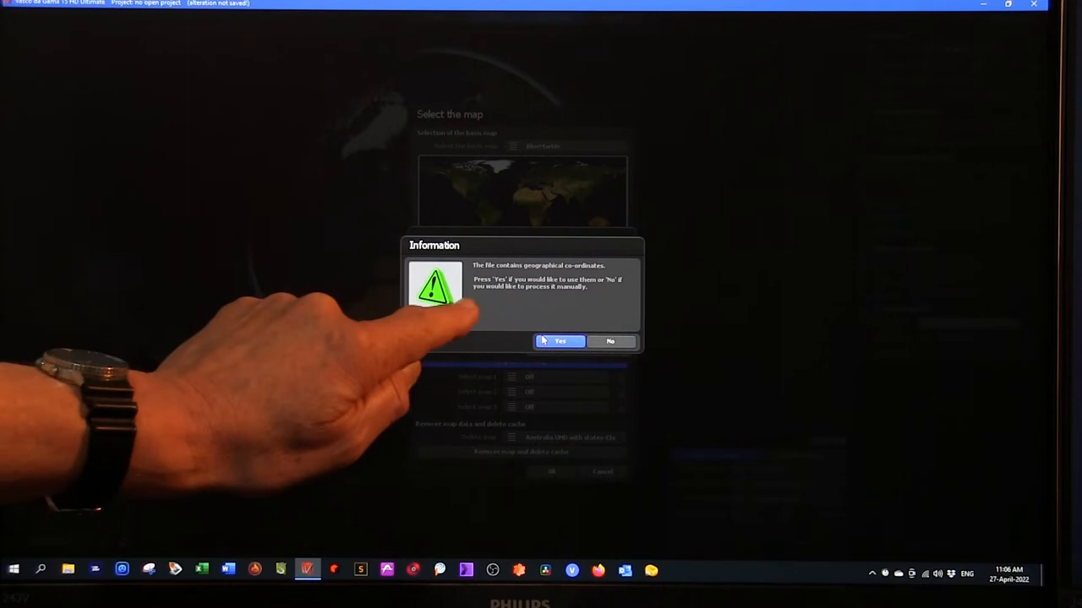
pyautogui.click(560, 341)
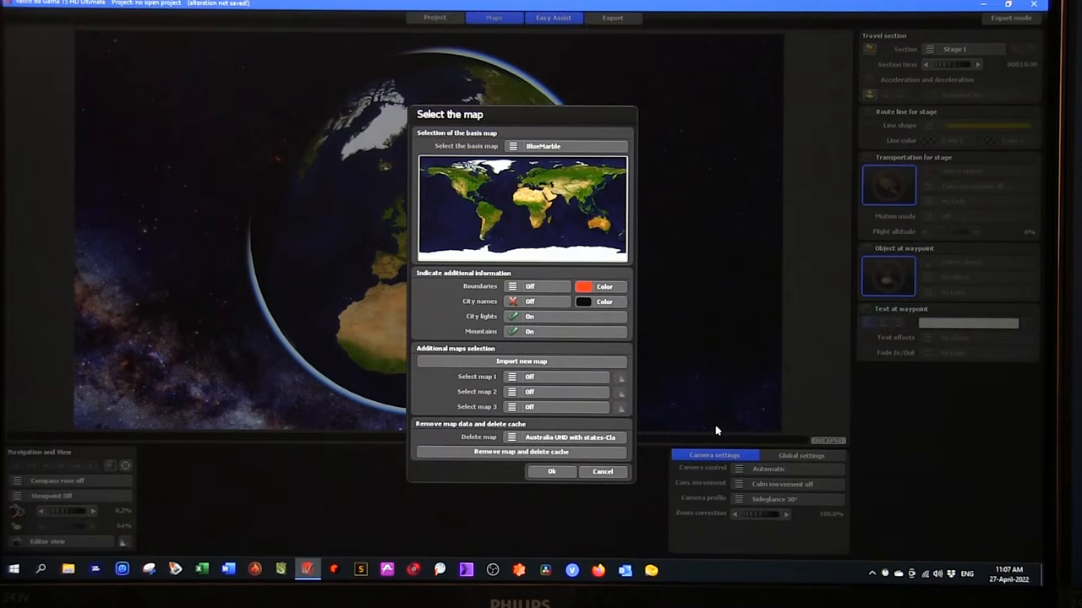
# Assign the Sydney street map to additional map slot 1 and make it always visible.
pyautogui.click(562, 376)
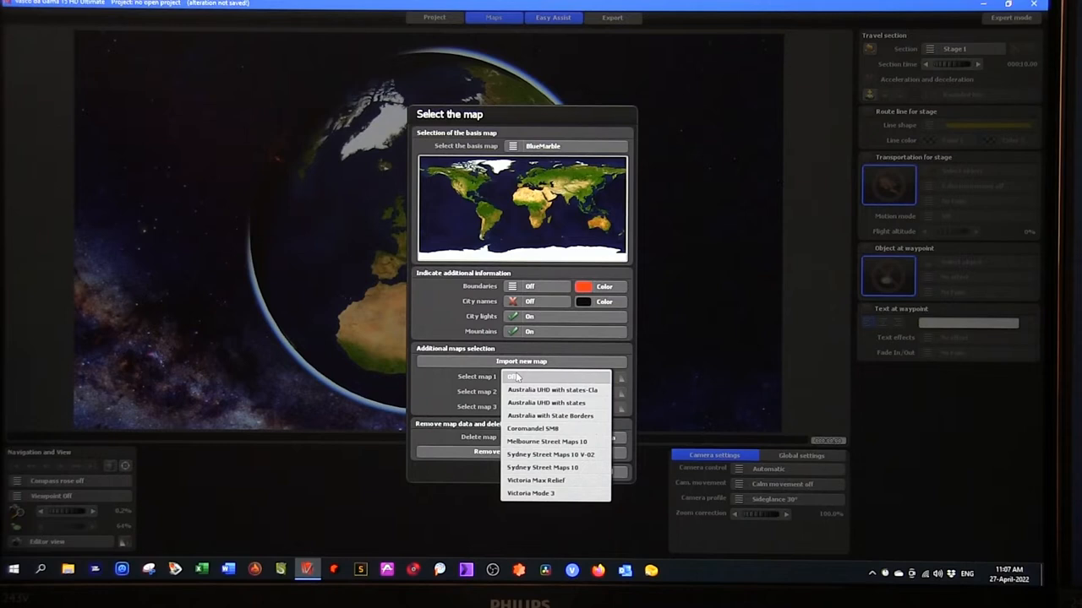
pyautogui.click(549, 454)
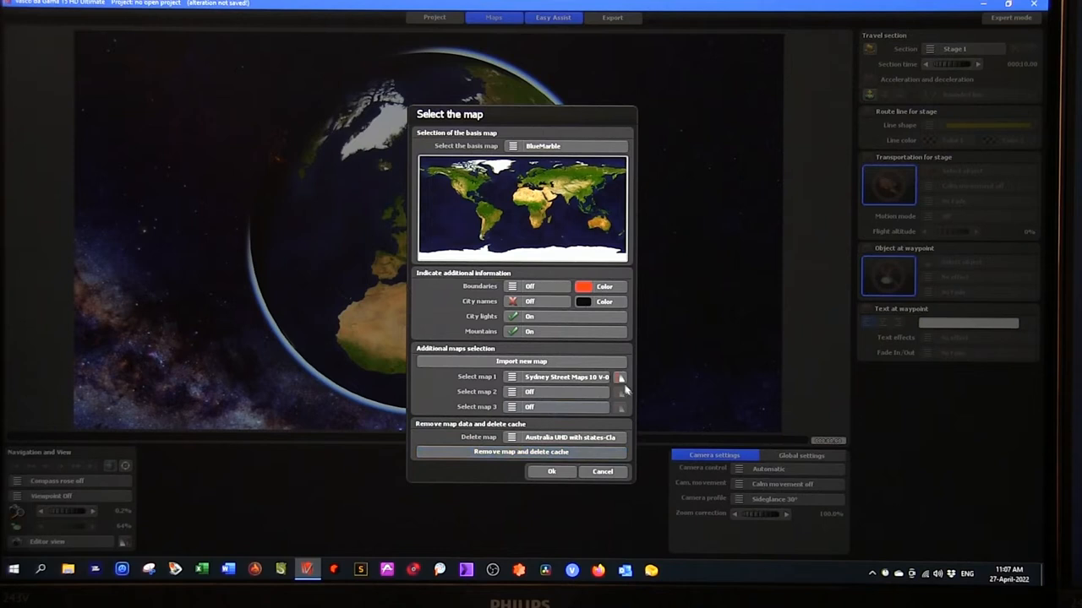
pyautogui.click(619, 377)
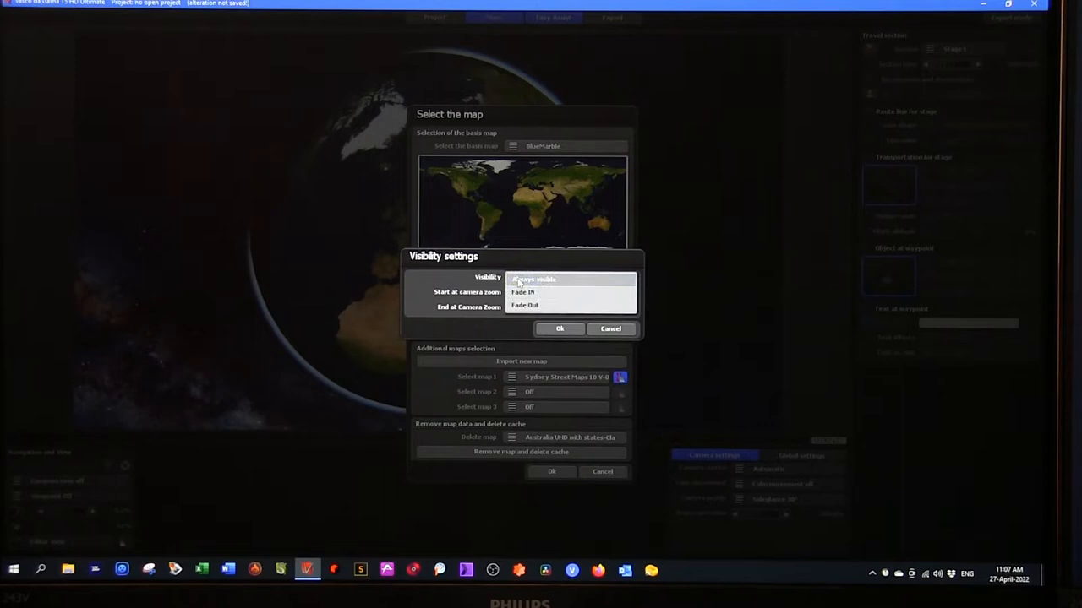
pyautogui.click(533, 279)
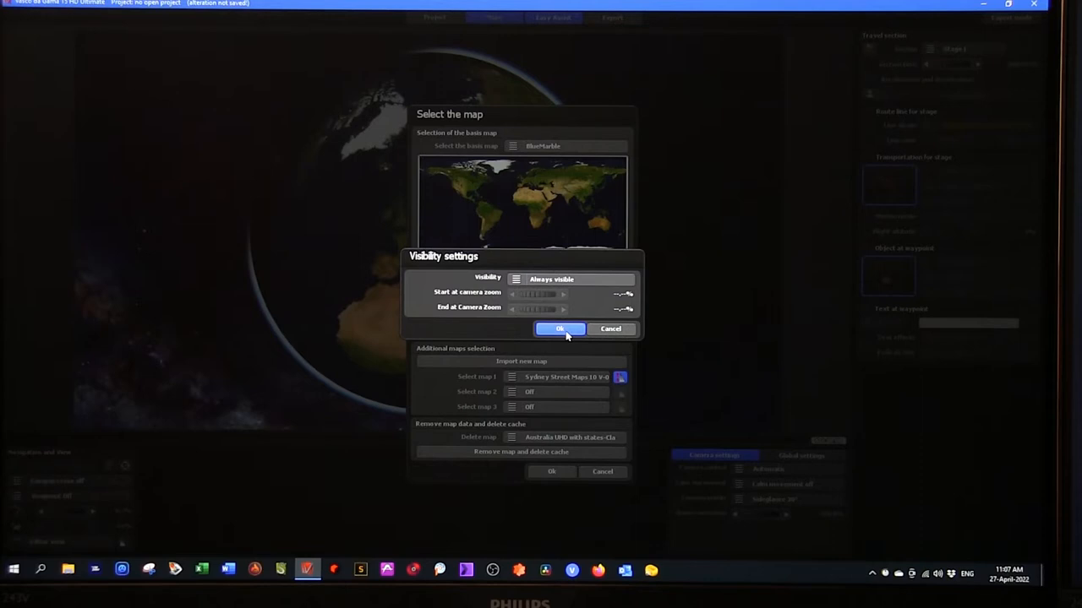
# Confirm visibility, import Melbourne Street Maps 10 V-02 and assign it to map slot 2.
pyautogui.click(559, 329)
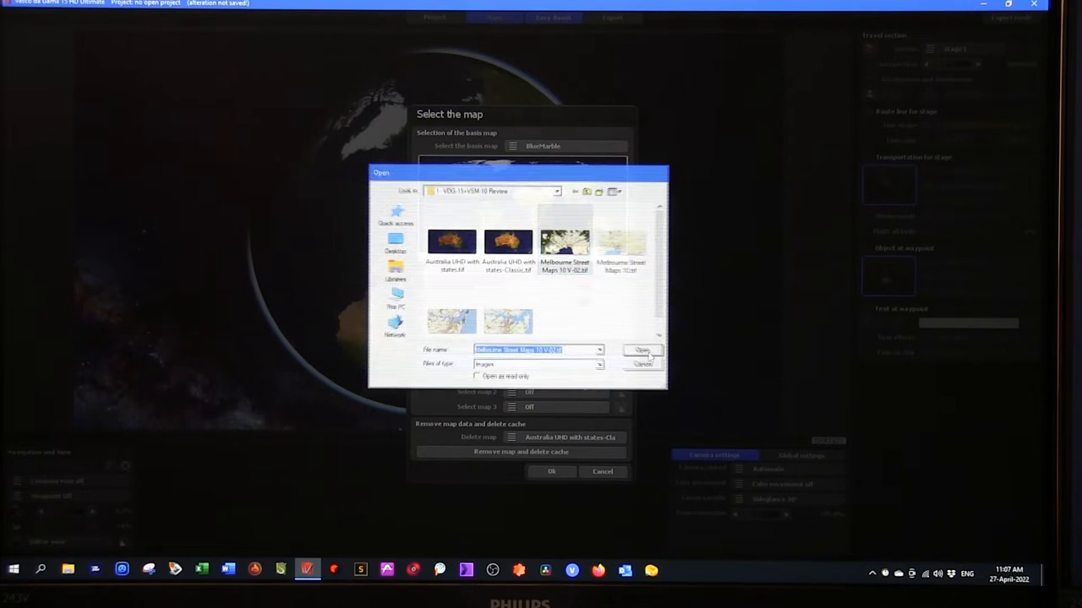
pyautogui.click(642, 350)
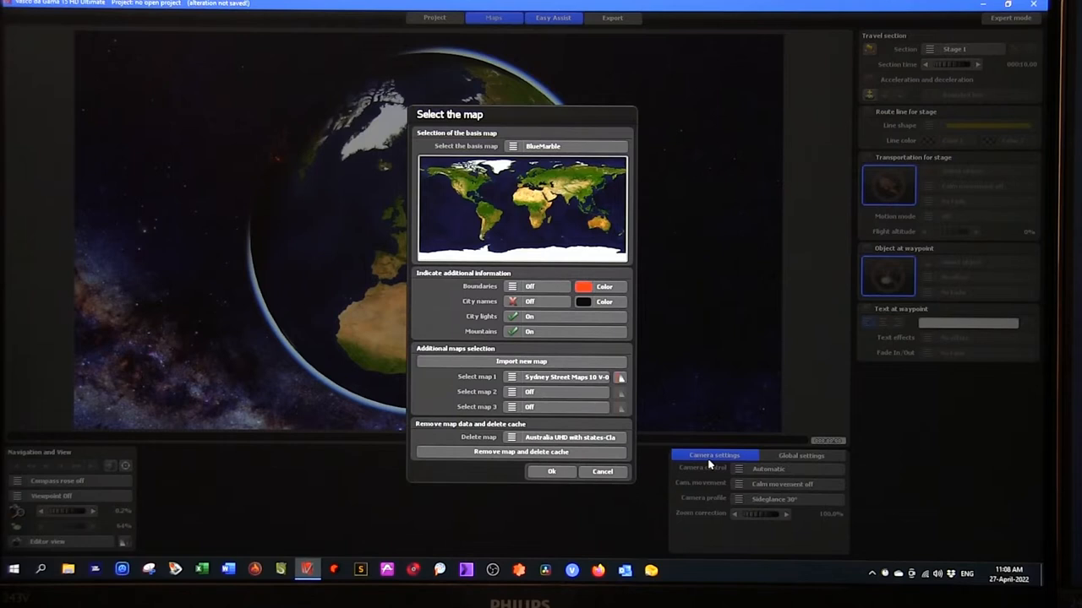
pyautogui.click(620, 376)
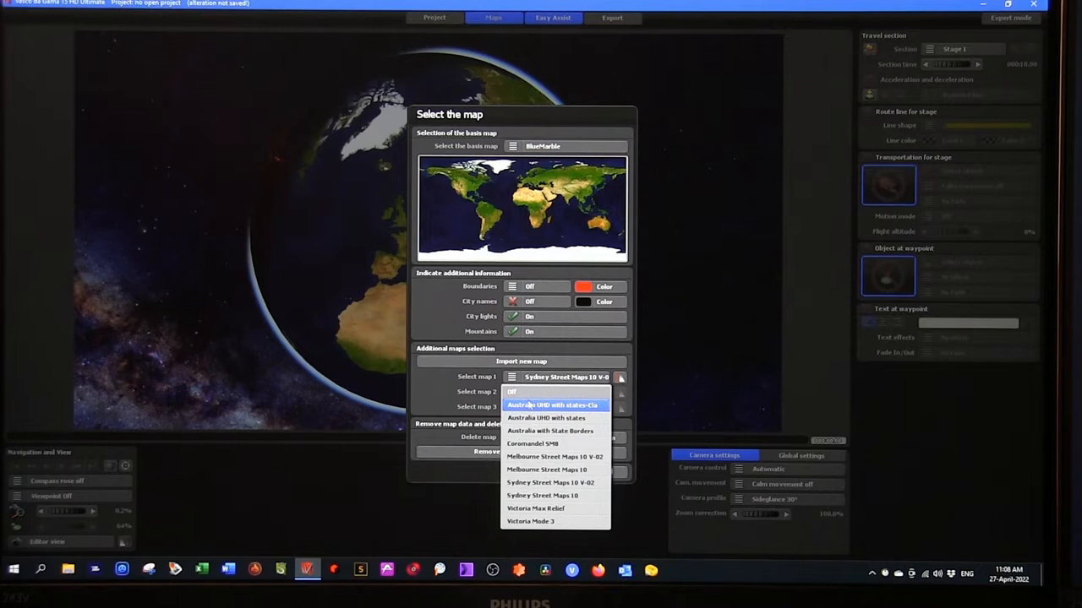
pyautogui.click(554, 457)
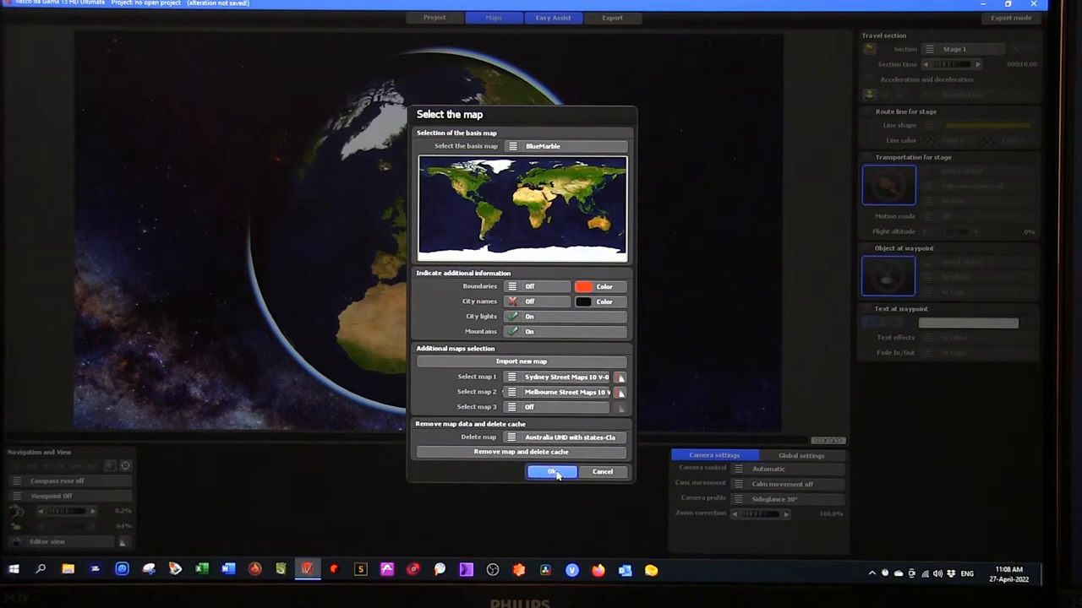
pyautogui.click(550, 472)
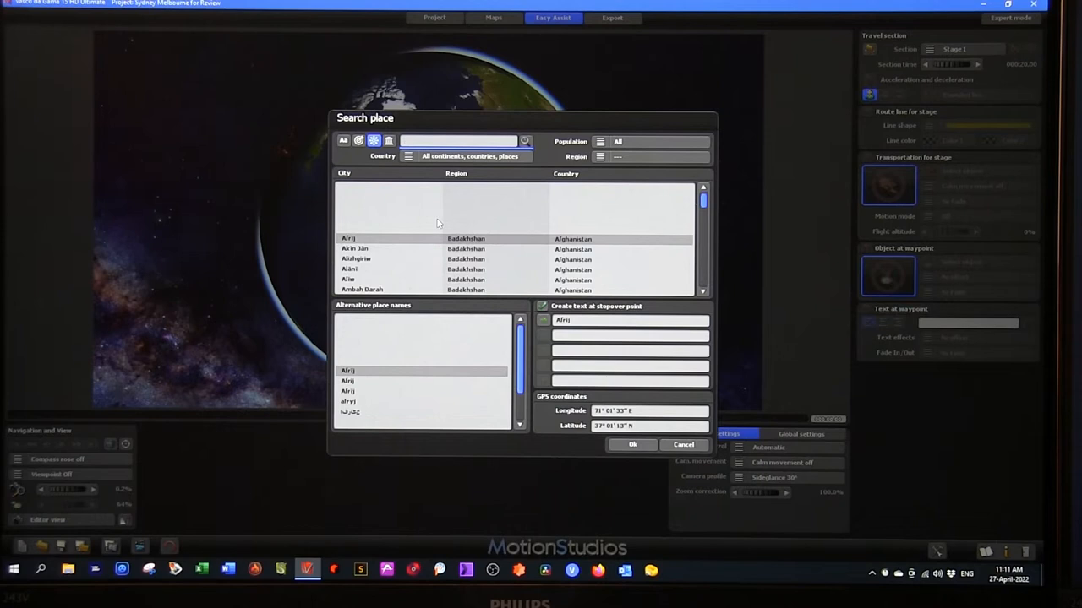
# Search 'Sydney' and confirm Sydney, New South Wales as the first route place.
pyautogui.write('Sydney')
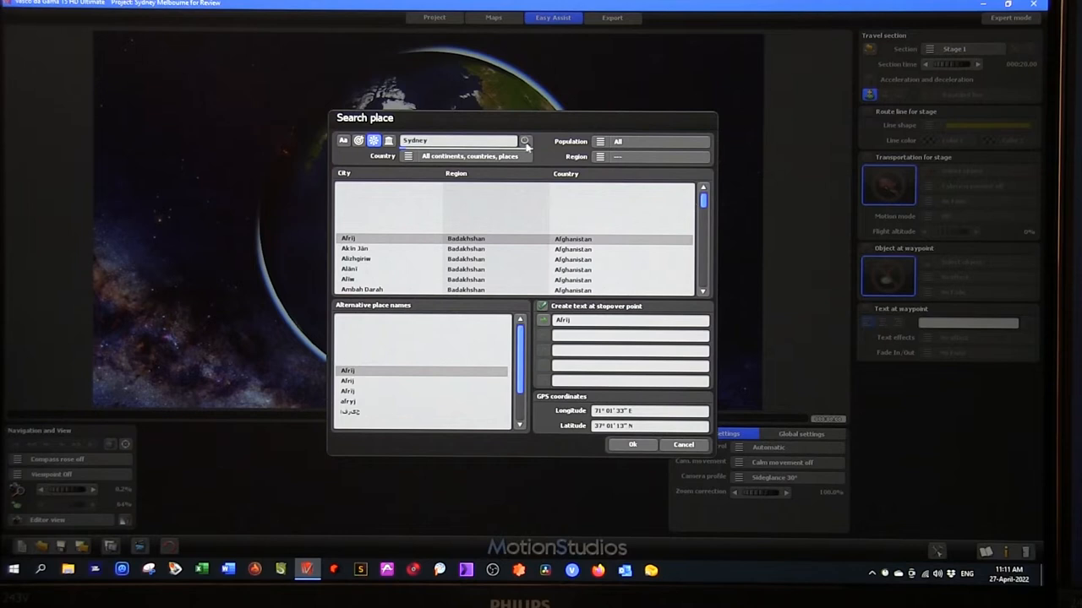
pyautogui.click(523, 140)
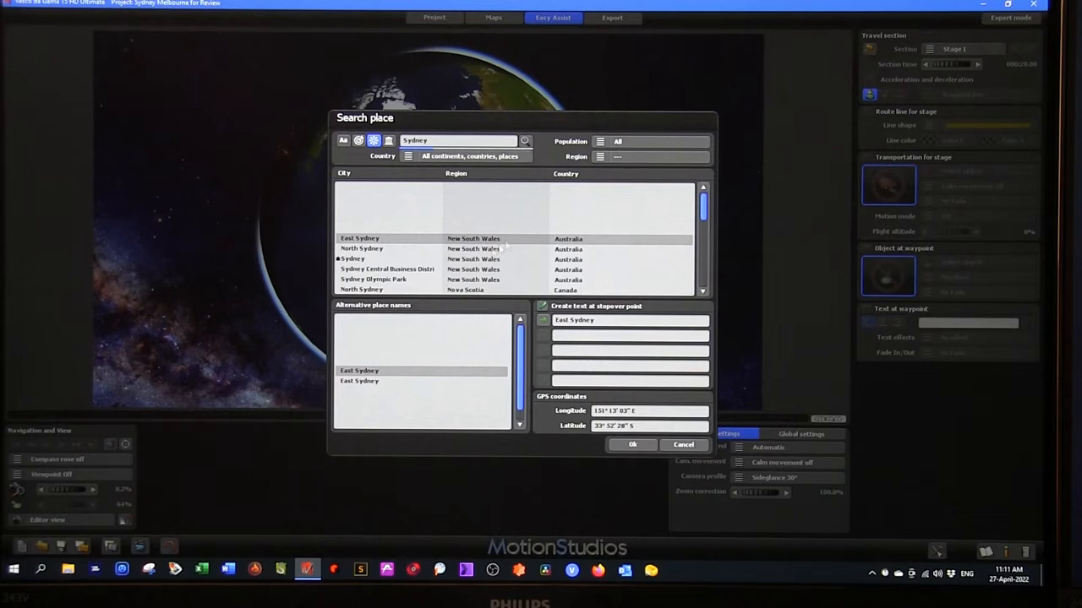
pyautogui.click(351, 238)
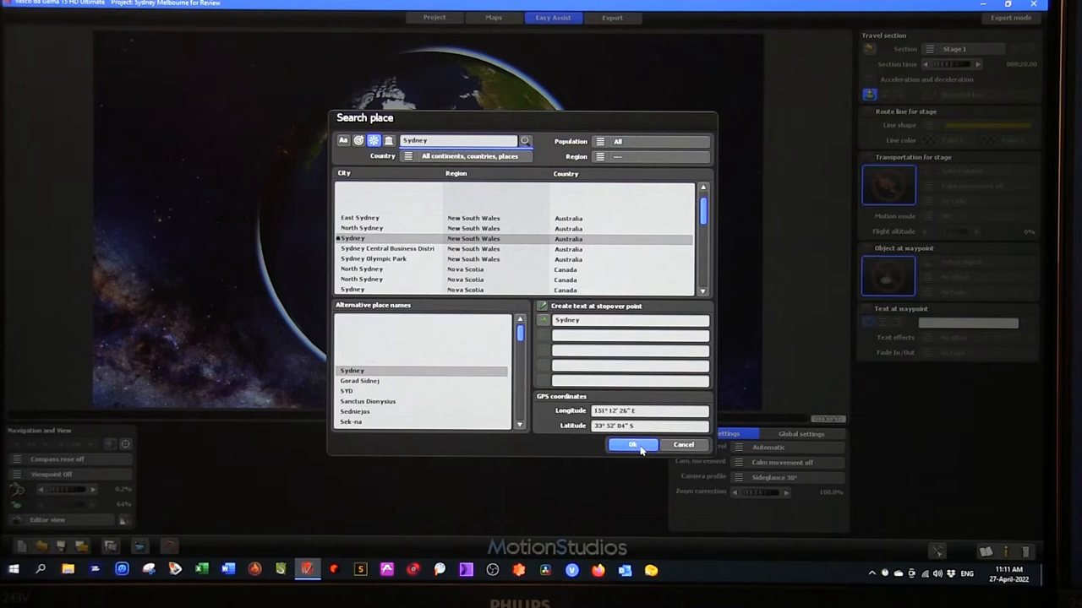
pyautogui.click(632, 445)
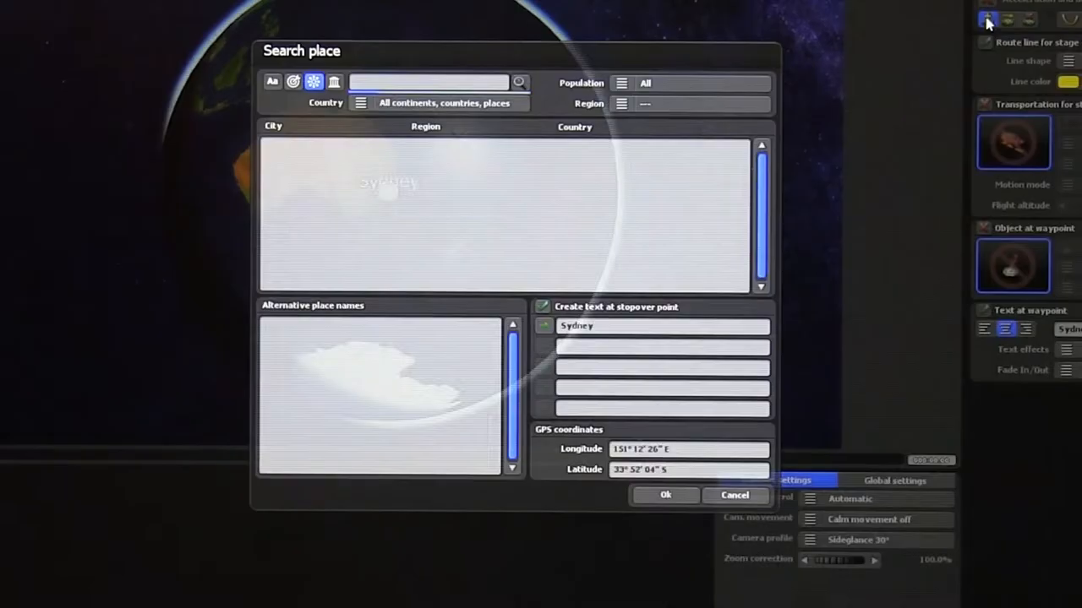
# Search the place list for Melbourne as the next stop.
pyautogui.write('melbourne')
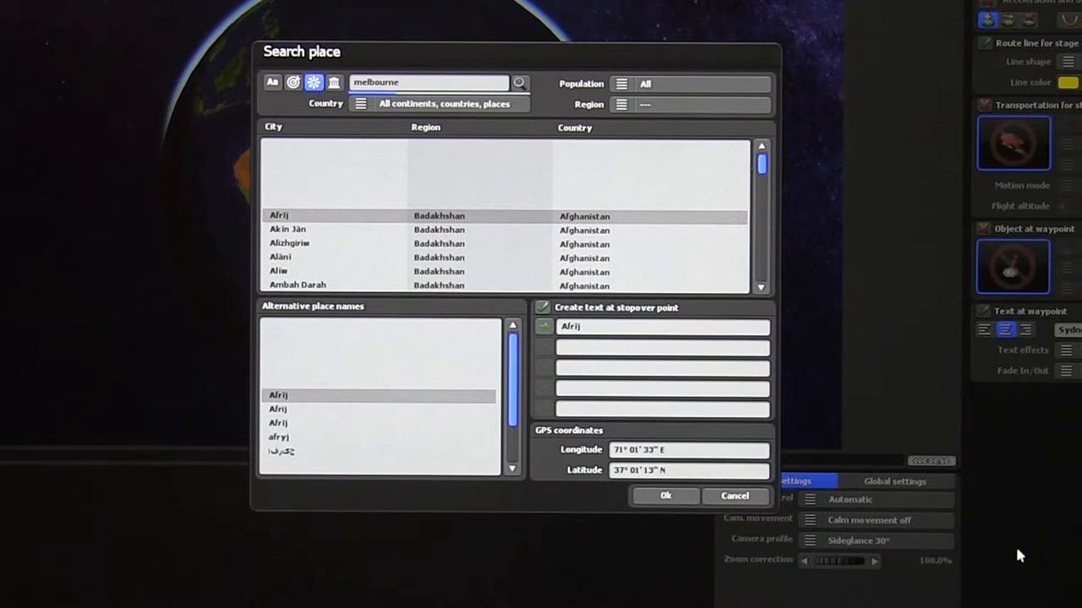
pyautogui.click(665, 496)
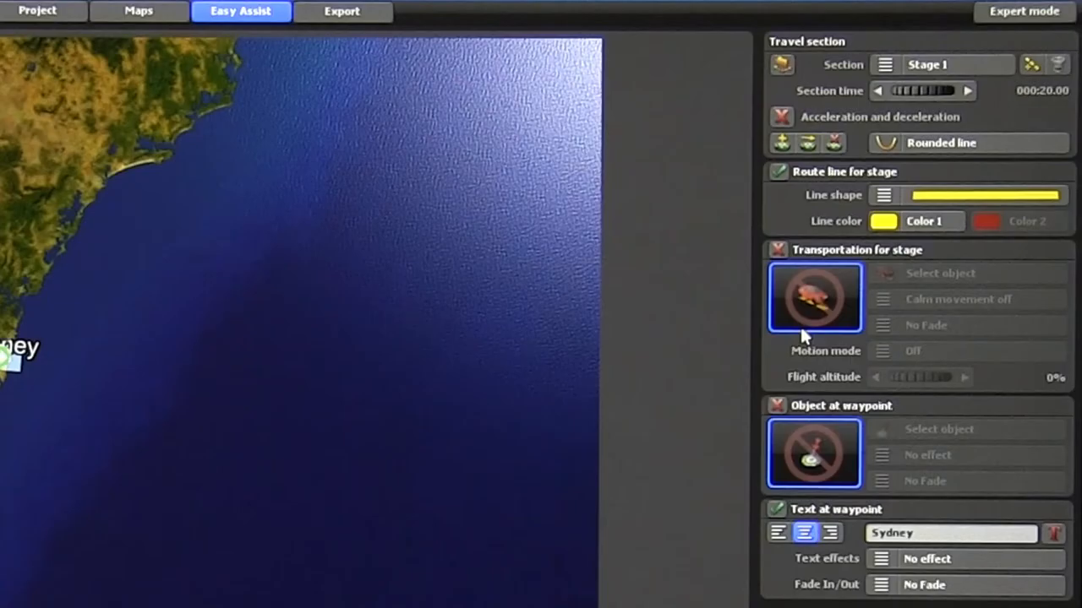
pyautogui.moveTo(902, 173)
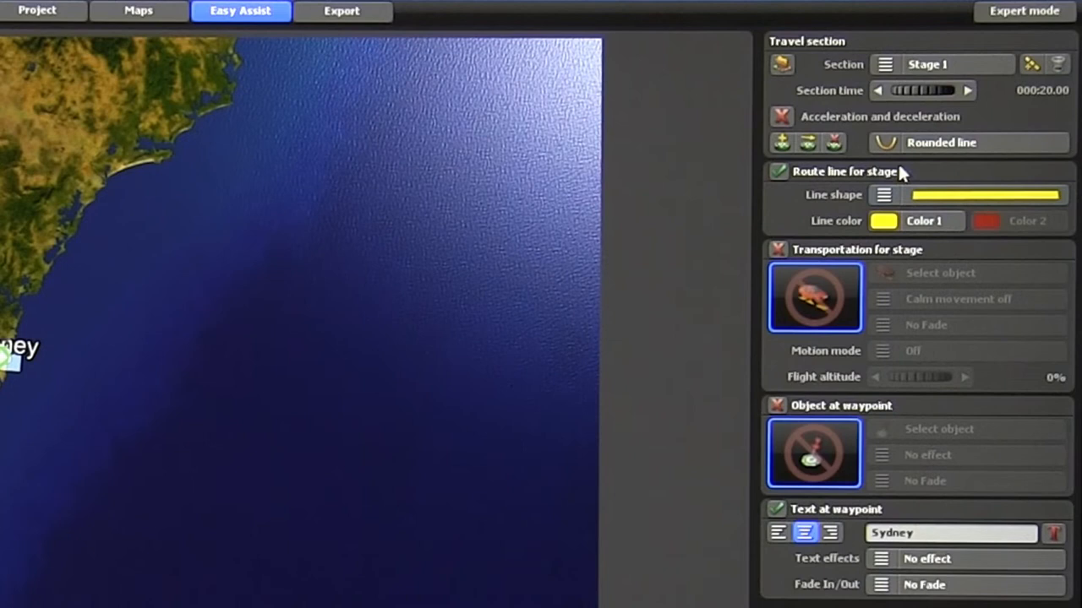
# Choose the Stage 1 transport object and browse airline liveries for the Qantas A380.
pyautogui.click(781, 116)
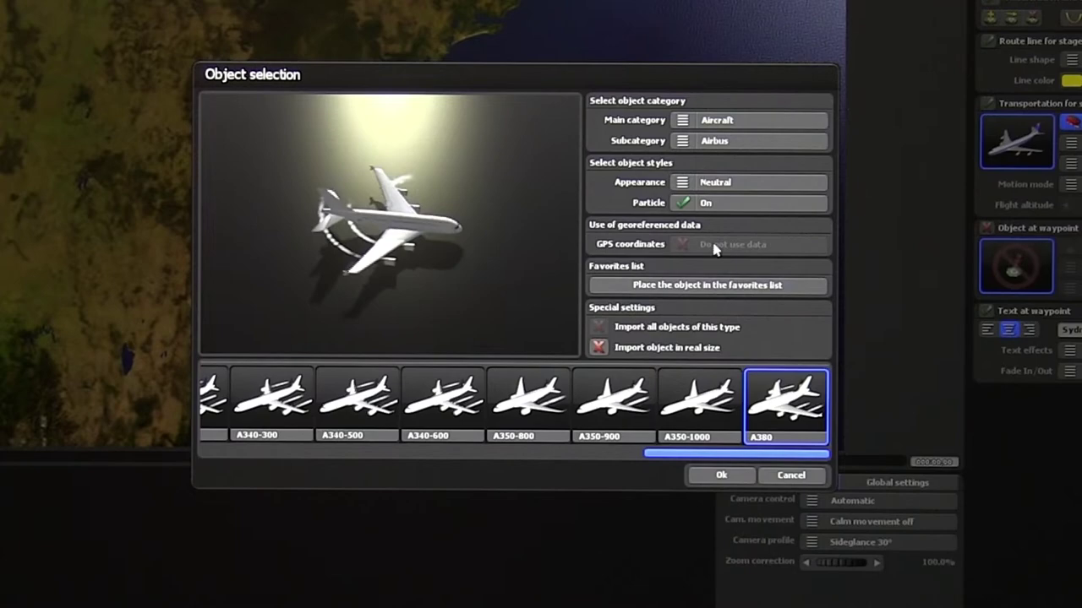
pyautogui.click(747, 181)
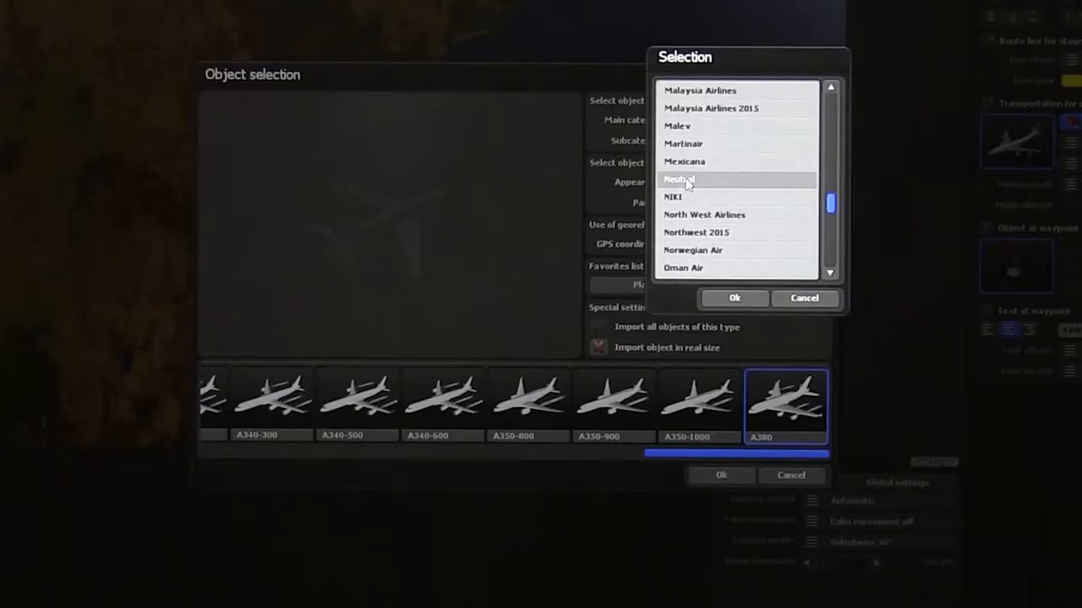
pyautogui.scroll(-3)
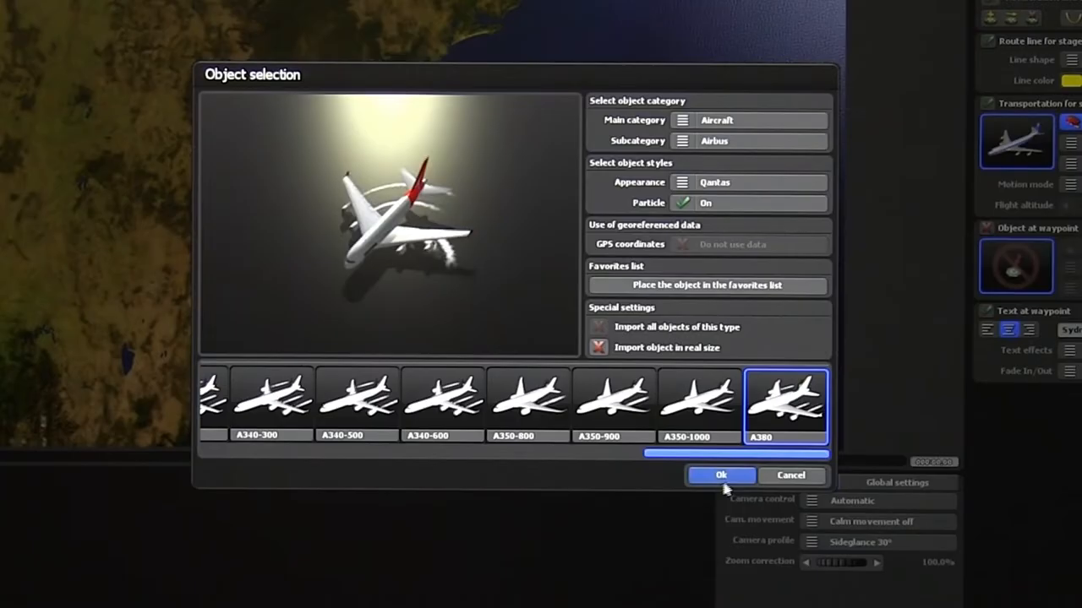
# Confirm the Qantas A380 as Stage 1's transport.
pyautogui.click(721, 475)
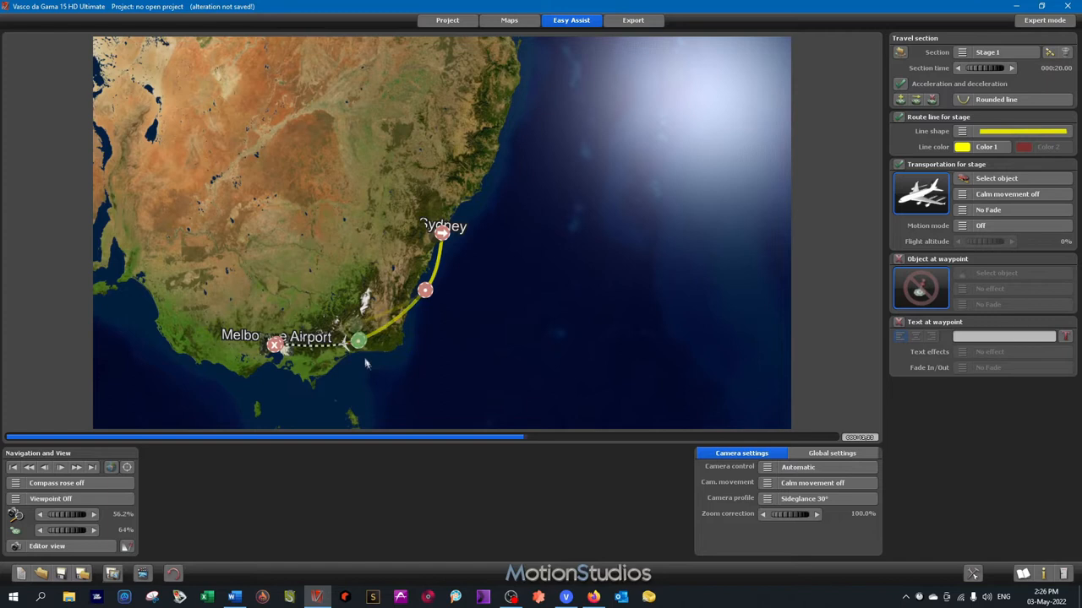
# Drag the Sydney–Melbourne route line to bend it along the coastline.
pyautogui.moveTo(359, 342); pyautogui.dragTo(363, 359)
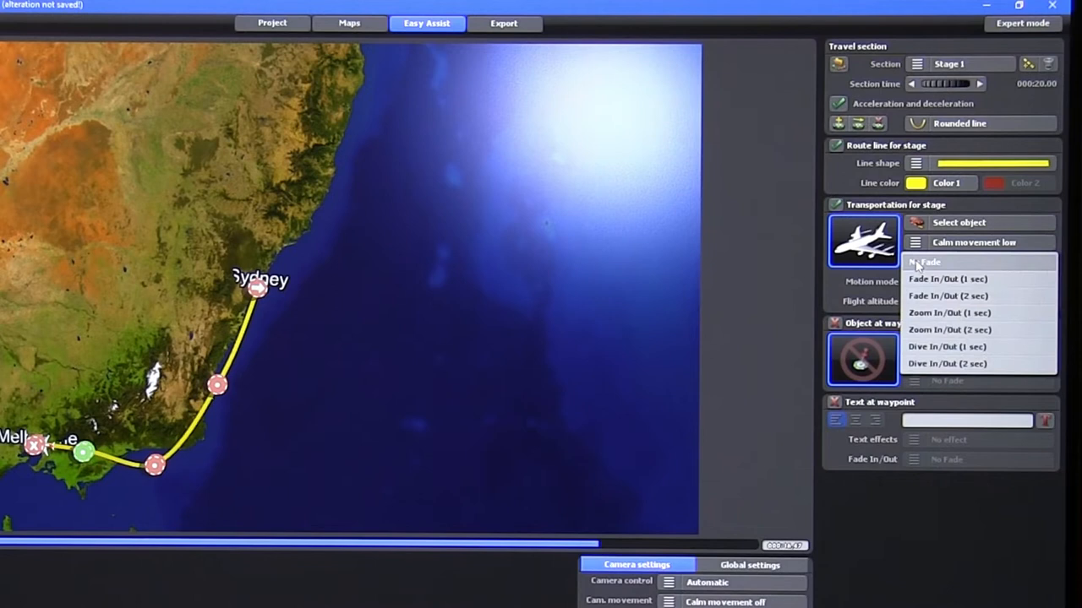
# Give the Stage 1 A380 a 2-second fade and set it to flight mode.
pyautogui.click(947, 296)
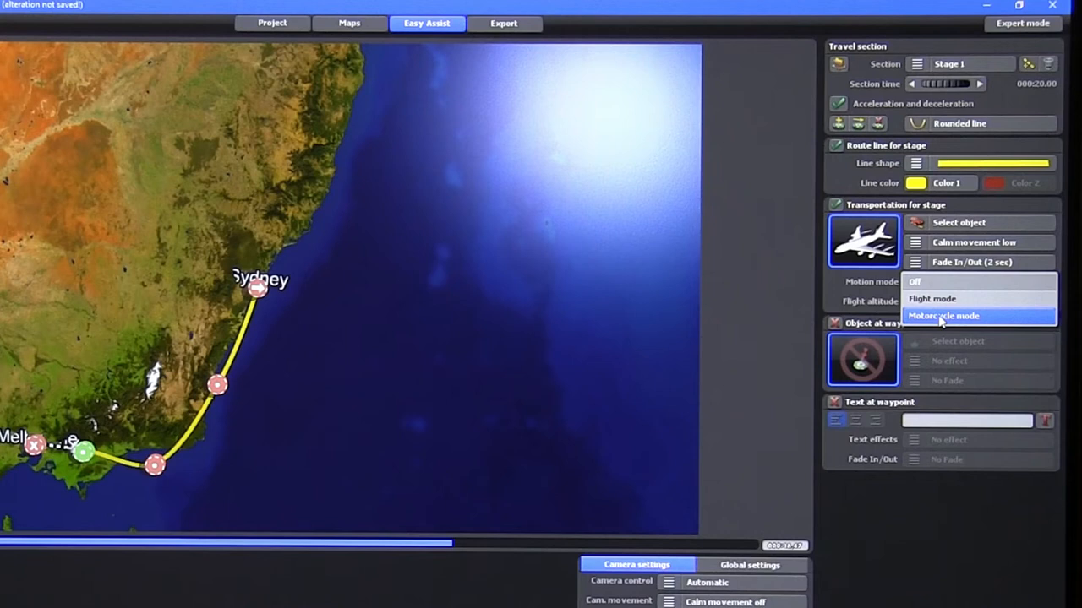
pyautogui.moveTo(932, 298)
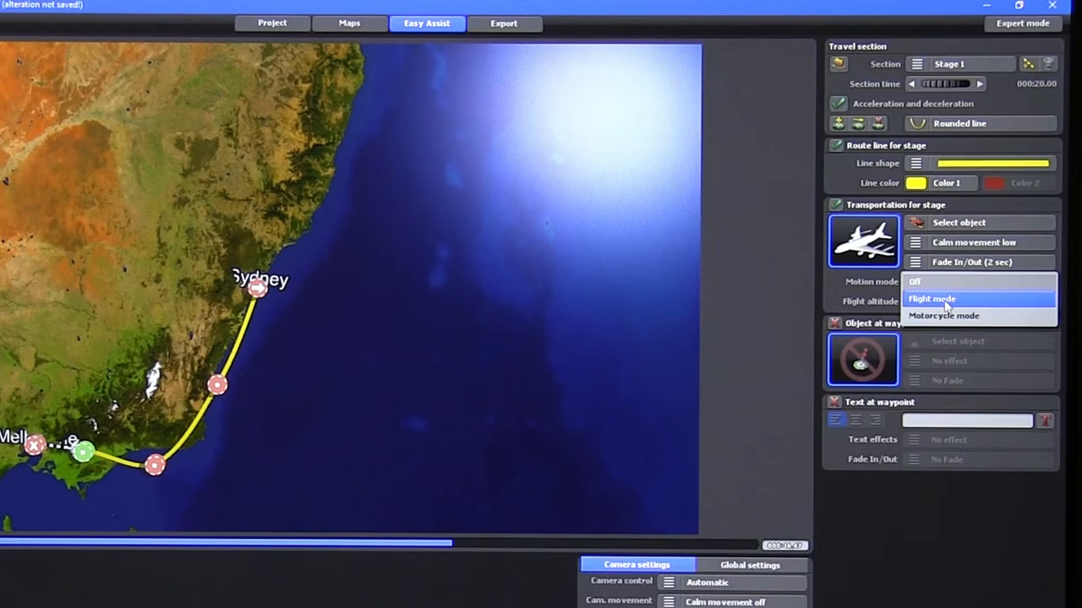
pyautogui.click(930, 298)
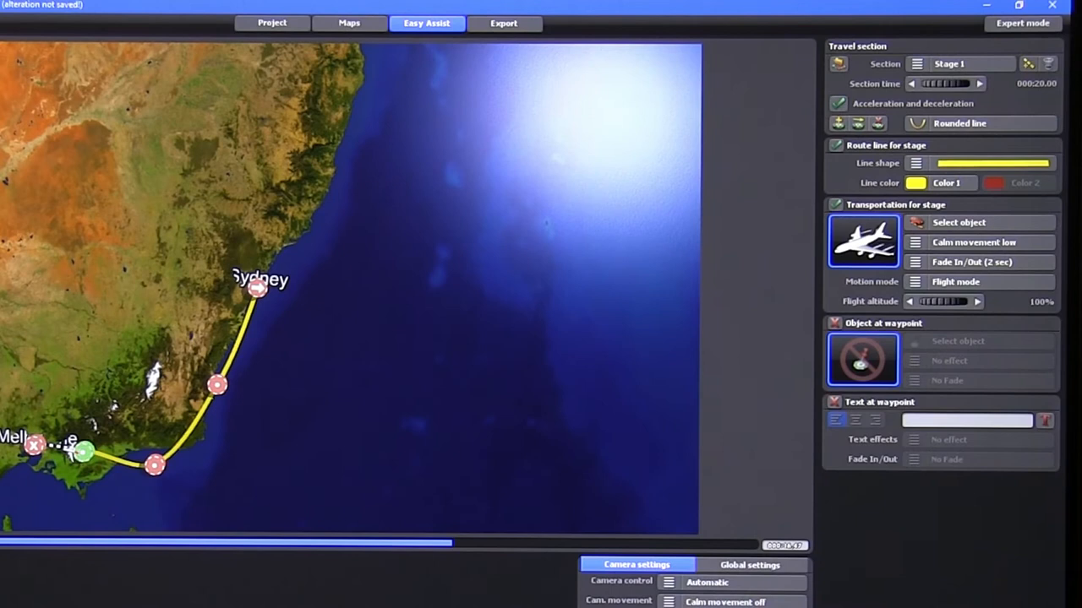
pyautogui.click(834, 324)
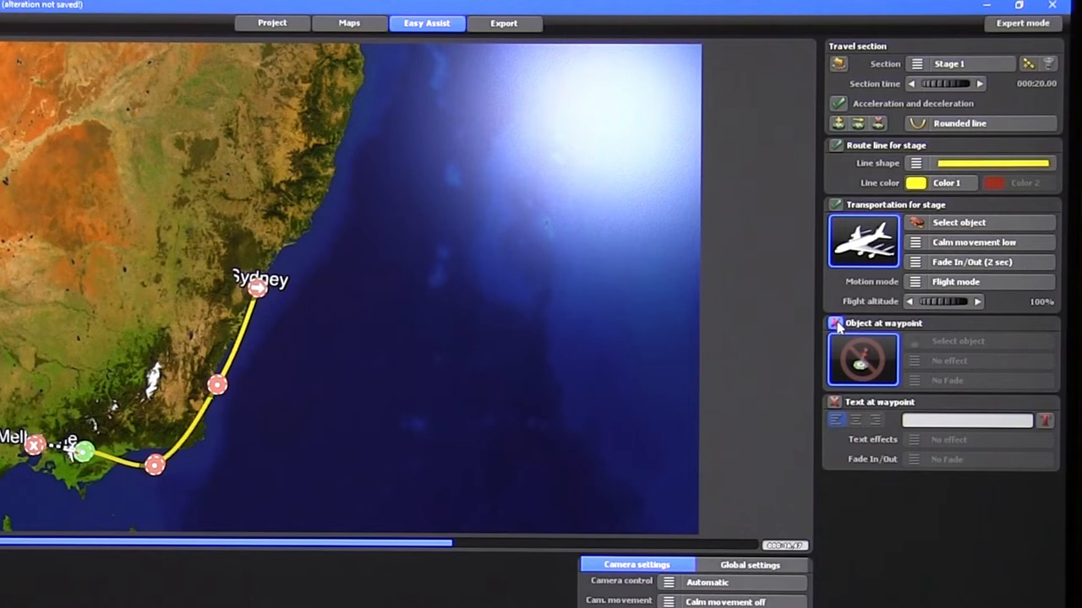
# Enable an object at the Melbourne waypoint and browse the object subcategories.
pyautogui.click(957, 341)
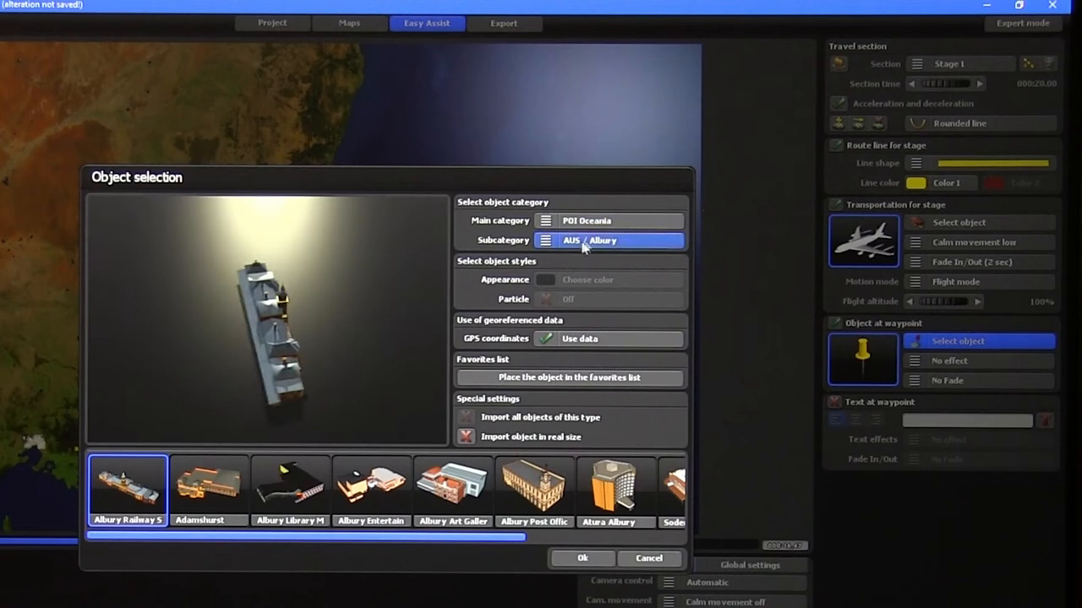
pyautogui.click(609, 241)
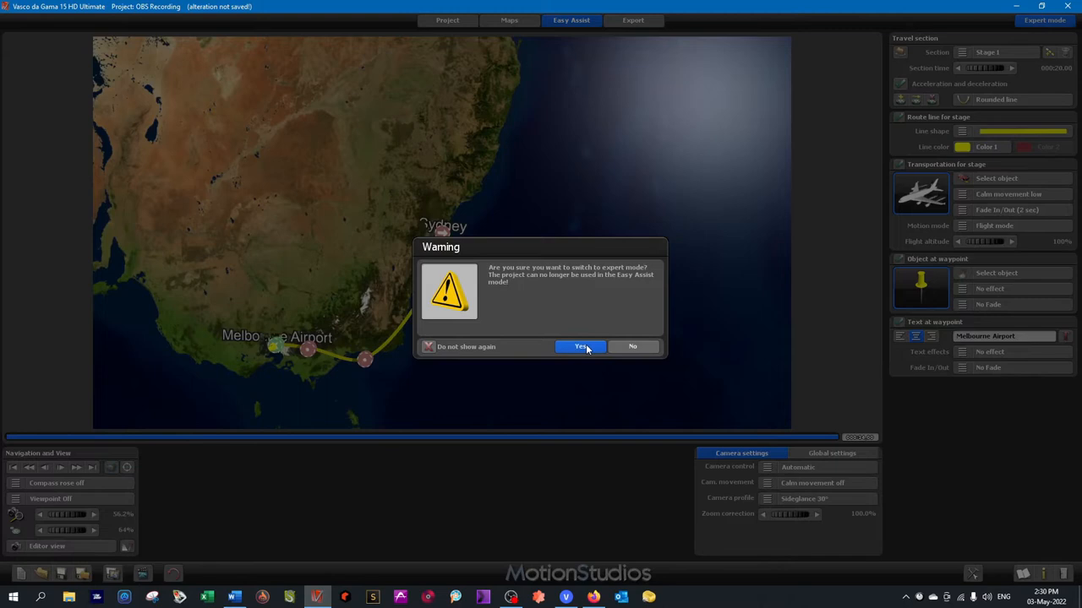
# Confirm the expert mode warning and show the Objects settings for the Stage 1 A380 head object.
pyautogui.click(580, 346)
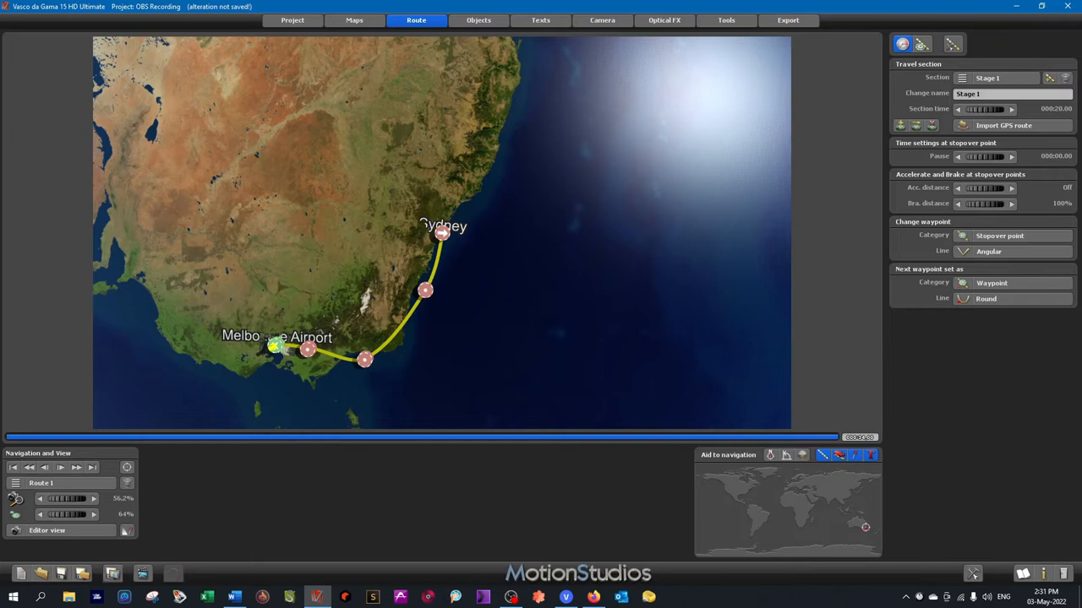
pyautogui.click(478, 19)
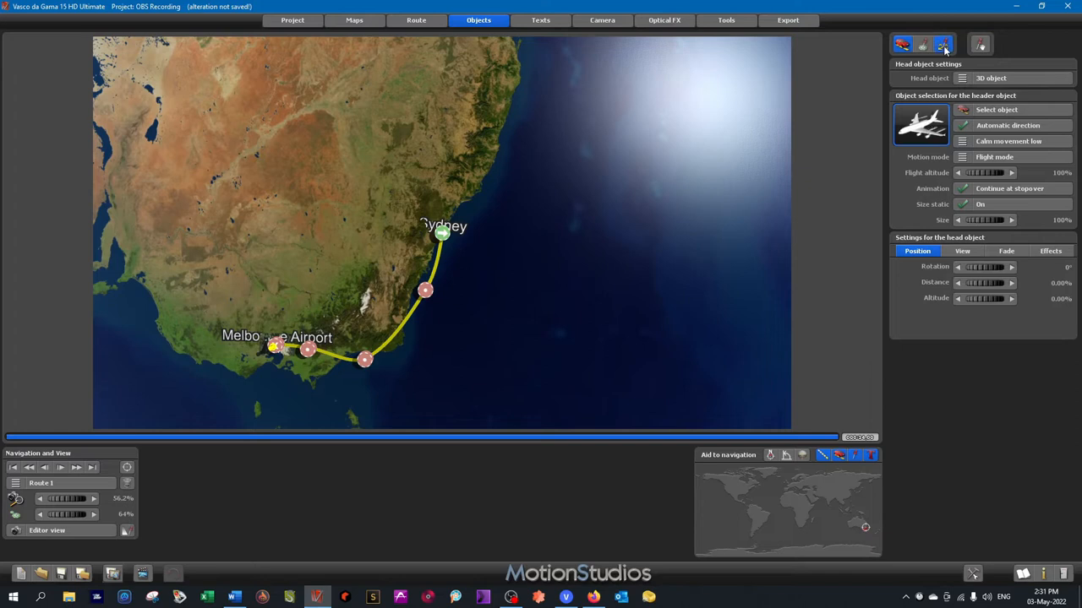
# Import all AUS / Sydney landmark models, including Westpoint Shopping Centre, as free objects.
pyautogui.click(944, 45)
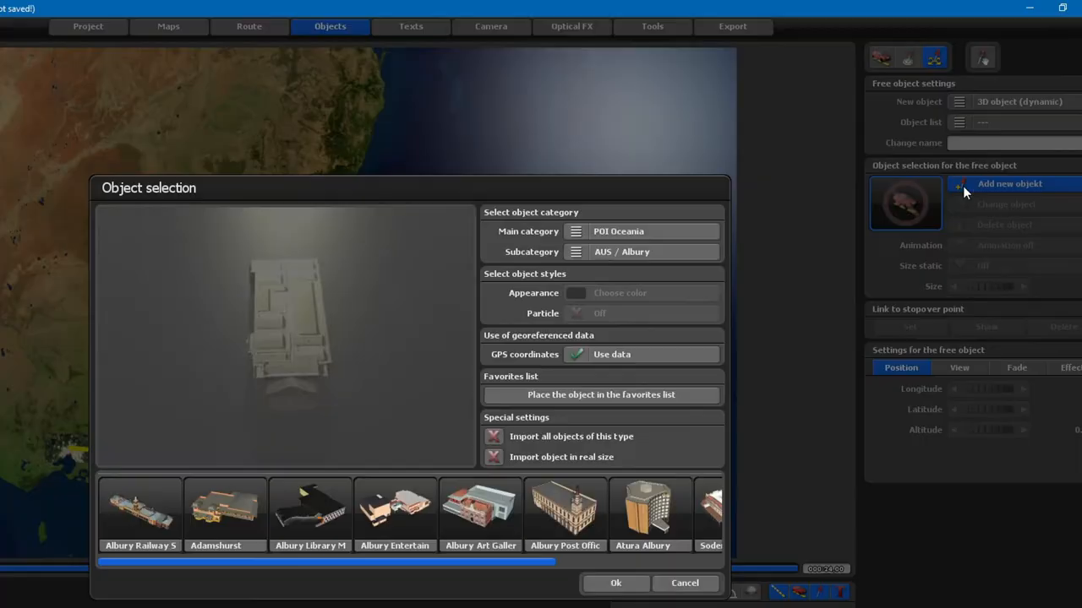
pyautogui.click(575, 252)
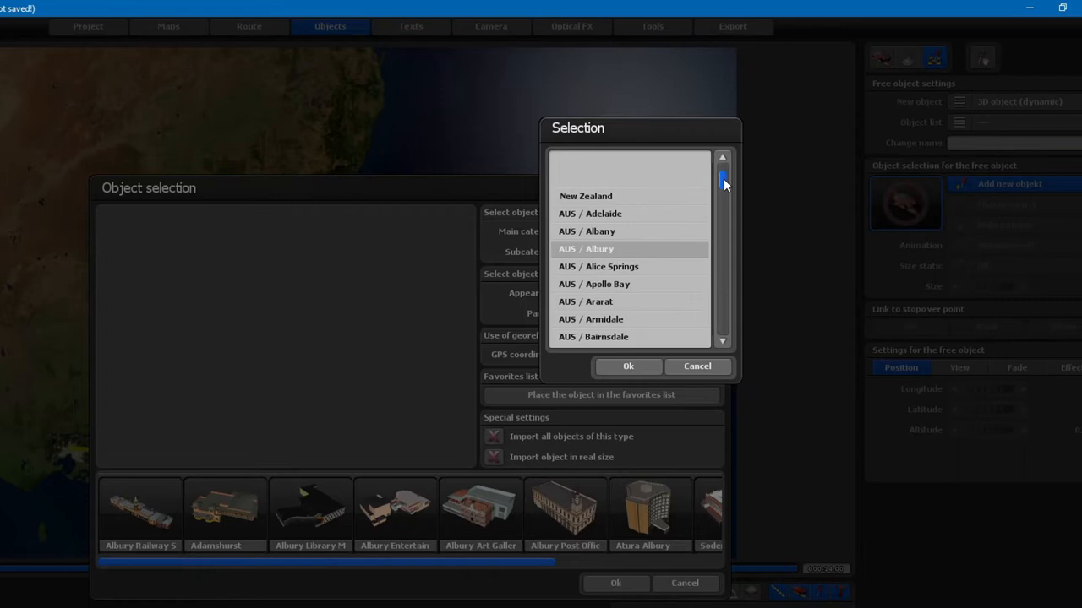
pyautogui.scroll(-3)
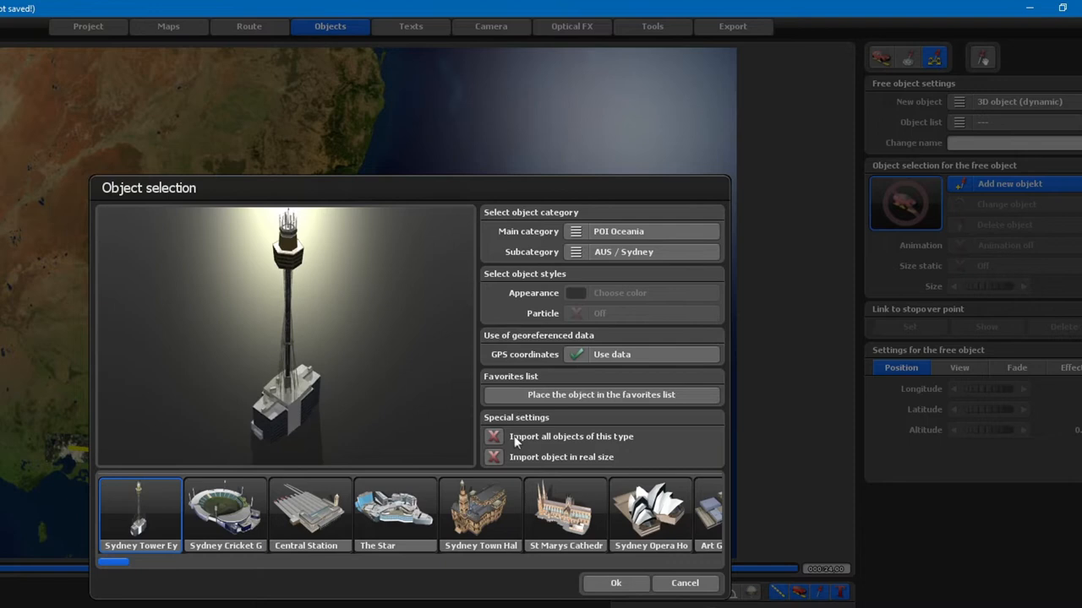
pyautogui.click(492, 436)
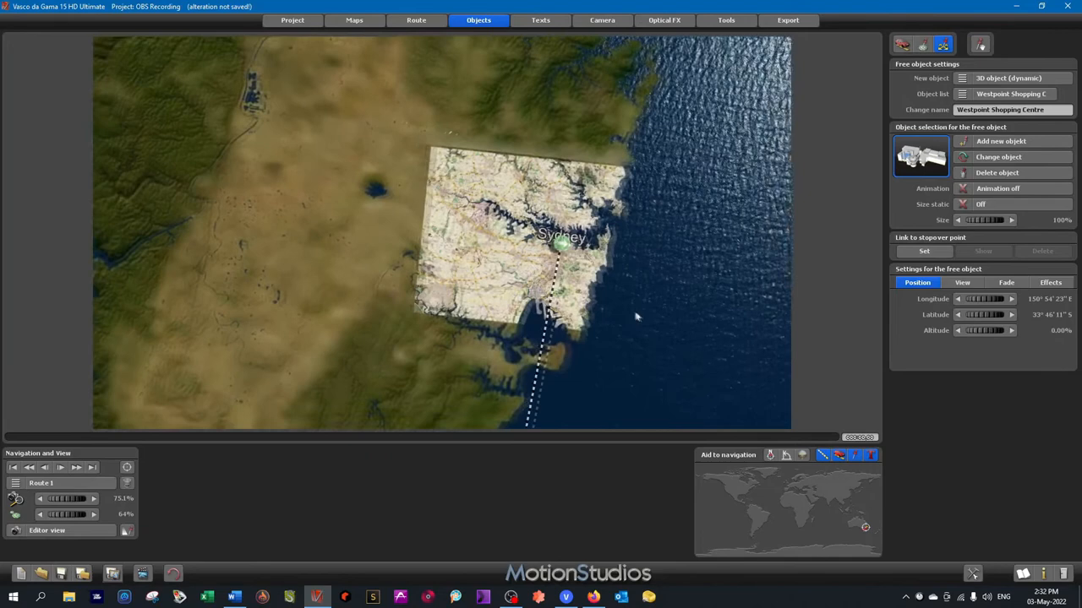
# Zoom in on Sydney to inspect Sydney Tower Eye and the other imported landmarks.
pyautogui.scroll(3)
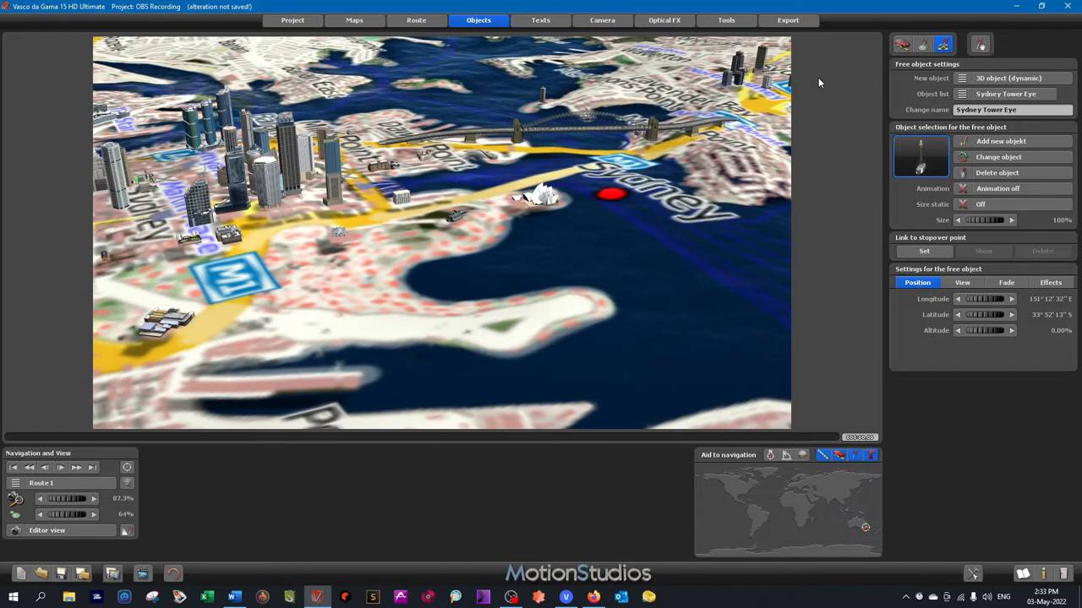
pyautogui.click(664, 19)
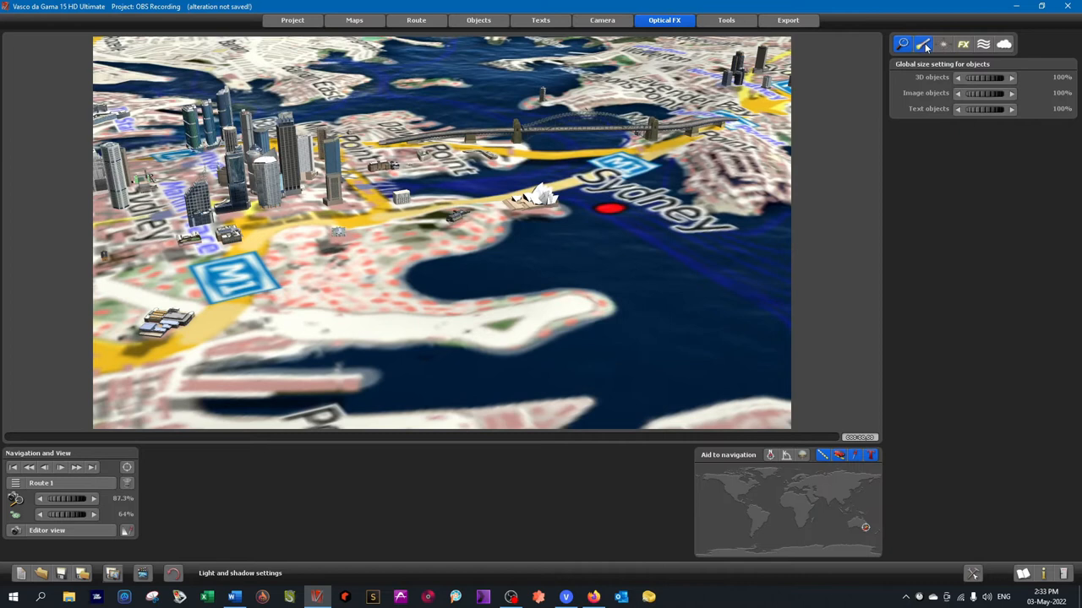
# Turn water waves and mirroring on with high reflections in the Light and shadow settings.
pyautogui.click(962, 44)
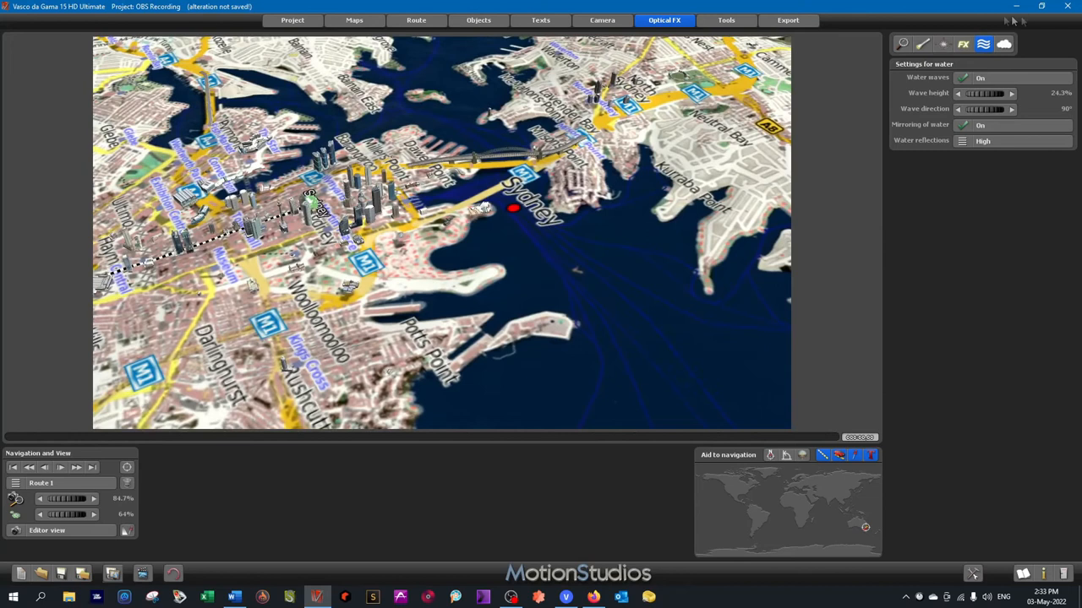
pyautogui.click(1003, 43)
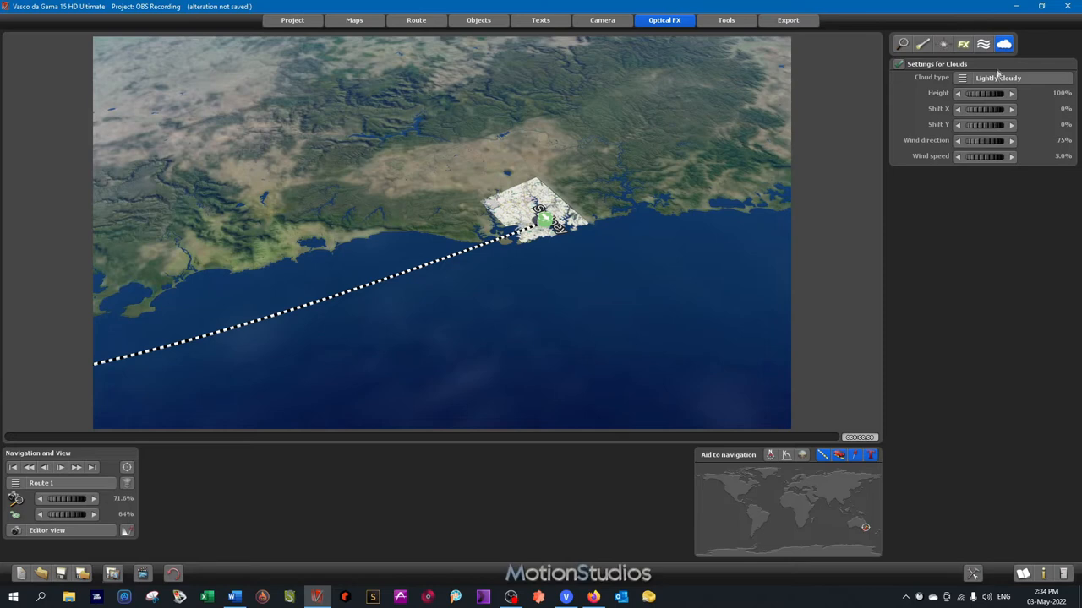
# Enable Lightly cloudy clouds and preview them over the full Sydney–Melbourne route.
pyautogui.click(1010, 78)
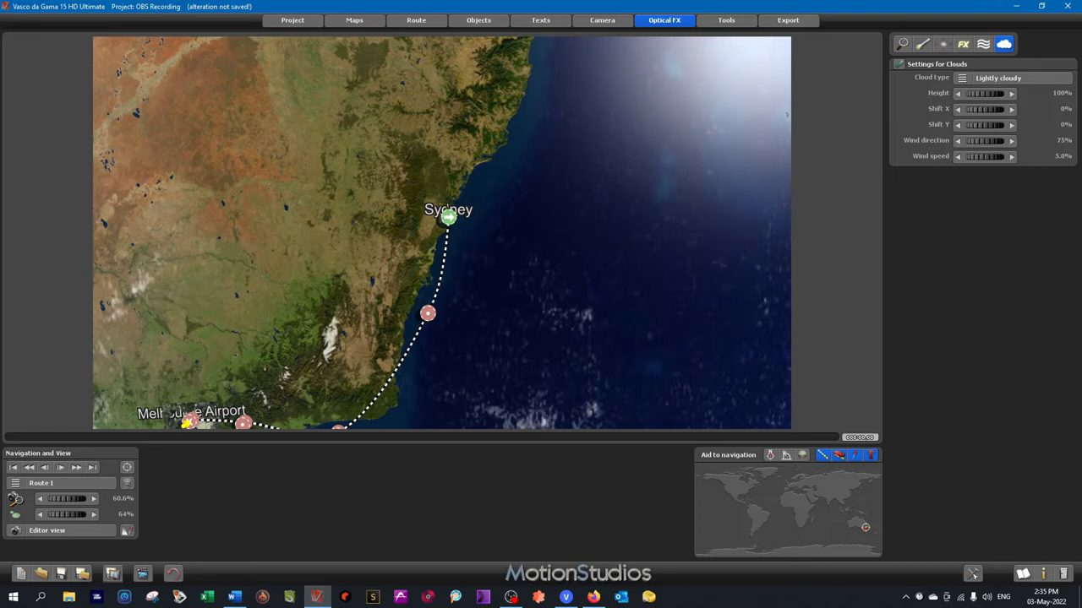
pyautogui.click(540, 20)
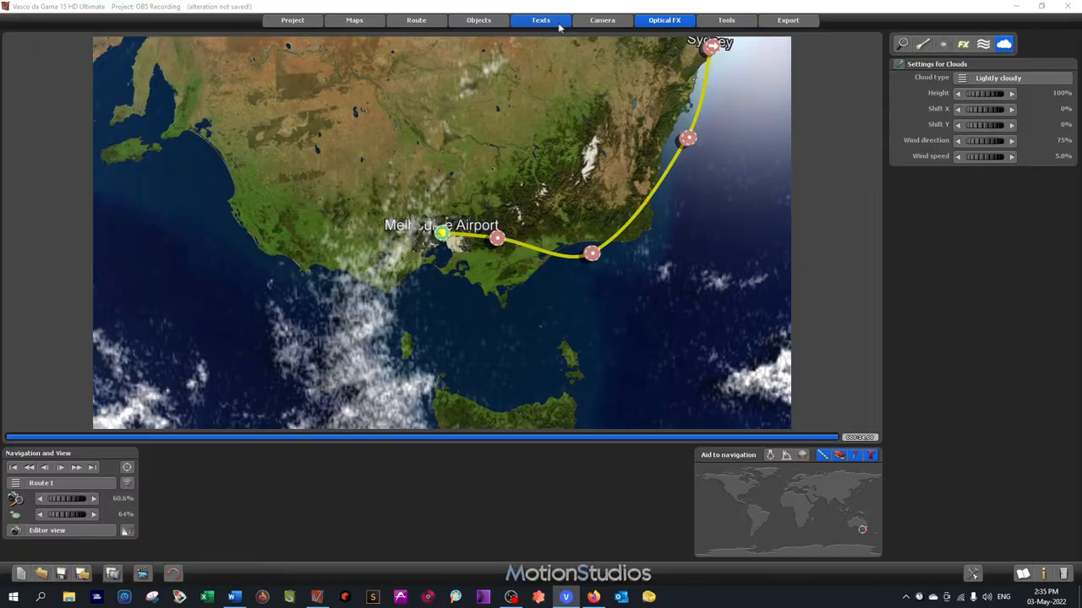
# Raise the Melbourne Airport label to 22.79% altitude, leaving Face to camera off.
pyautogui.click(540, 19)
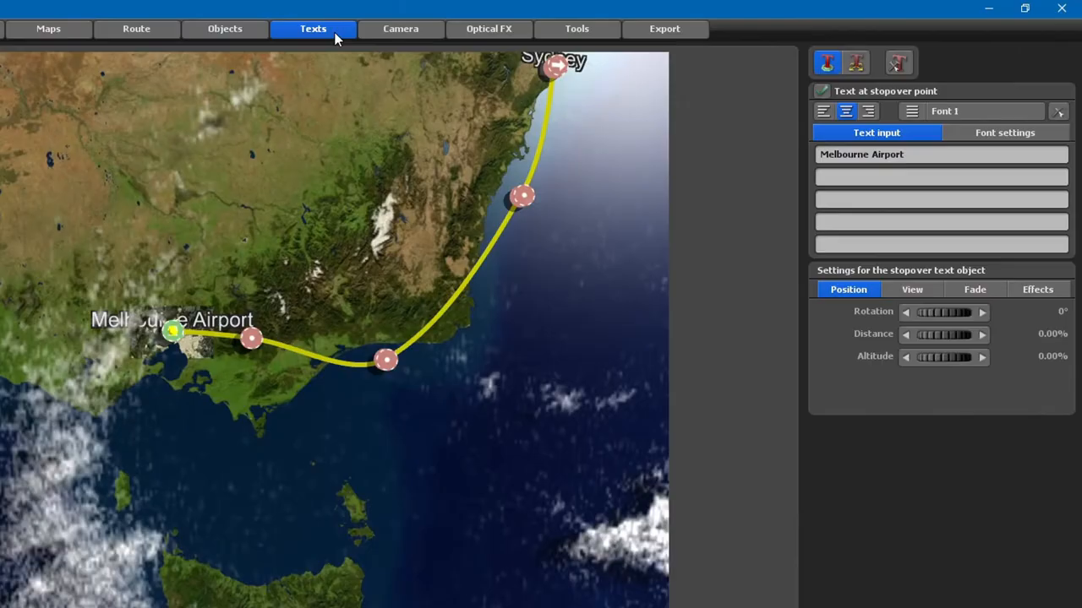
pyautogui.moveTo(960, 459)
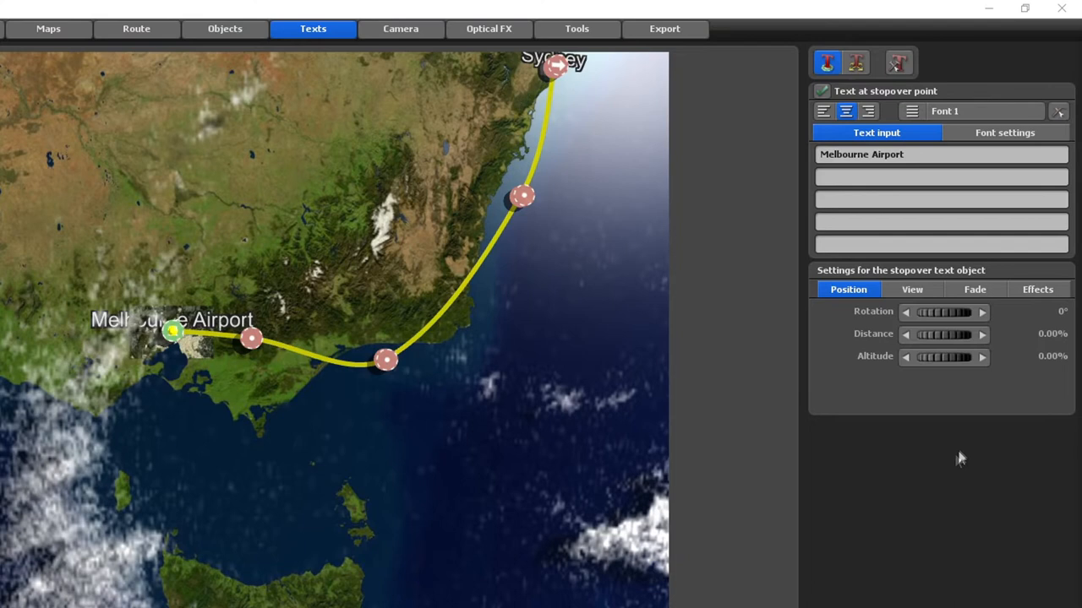
pyautogui.click(982, 357)
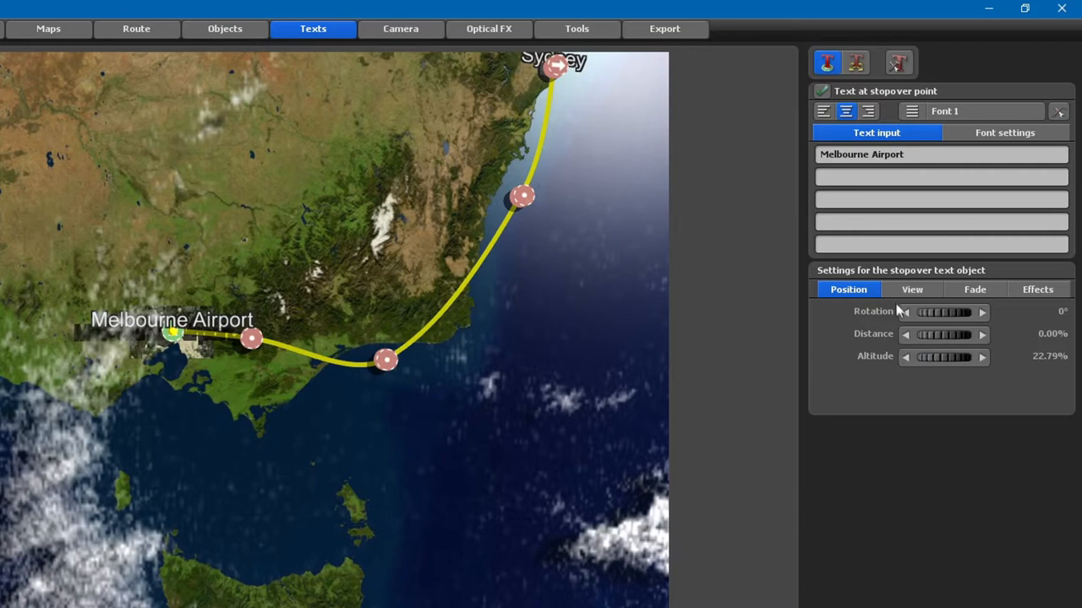
pyautogui.click(912, 289)
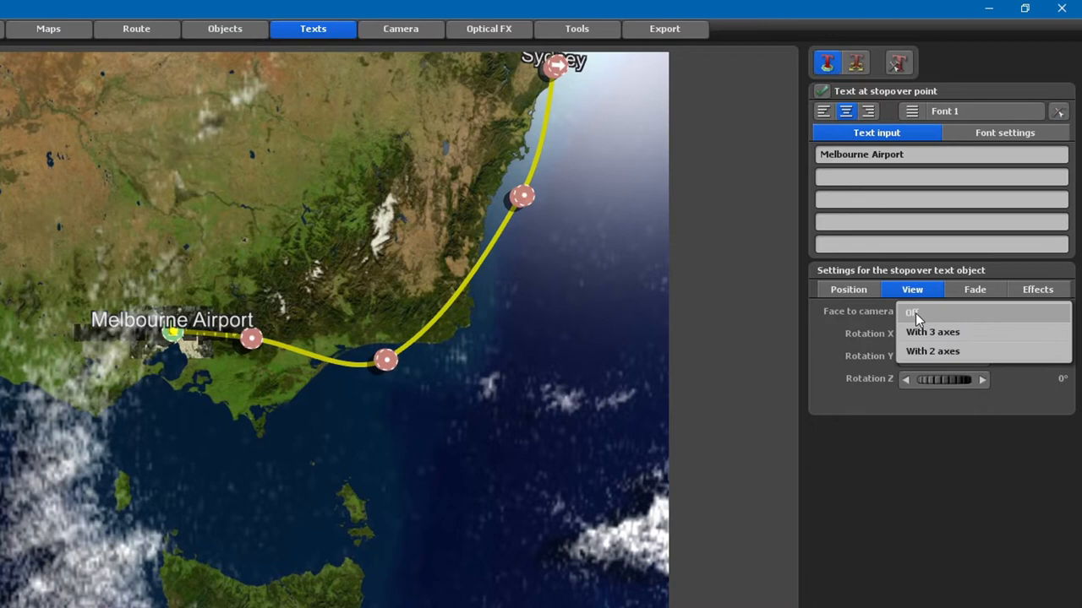
pyautogui.click(932, 331)
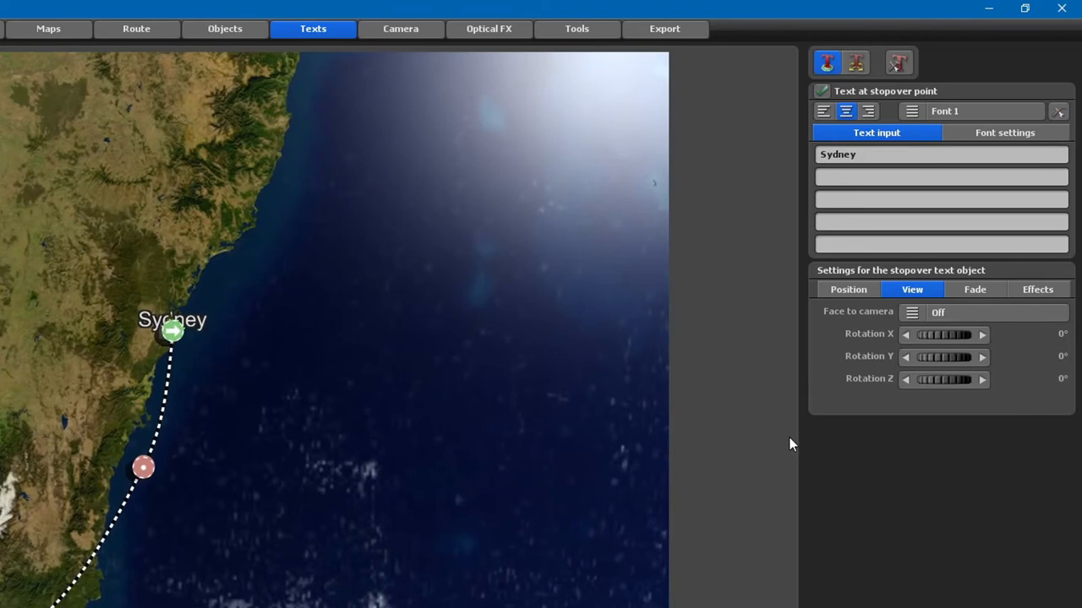
# Set the Sydney label to 23.37% altitude, facing the camera with 3 axes, and preview via Camera view.
pyautogui.click(847, 289)
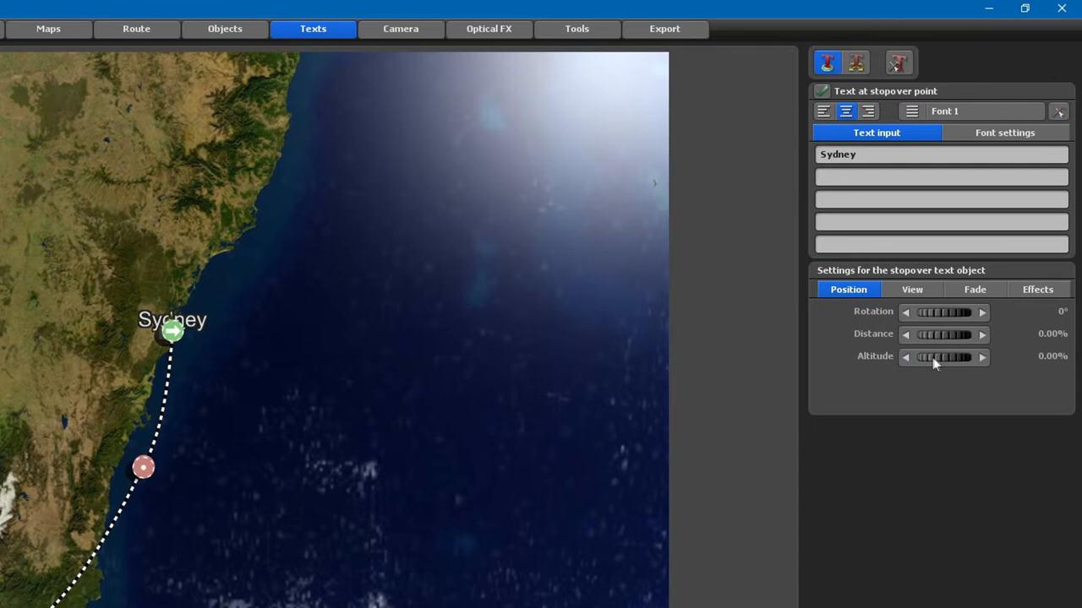
pyautogui.click(982, 356)
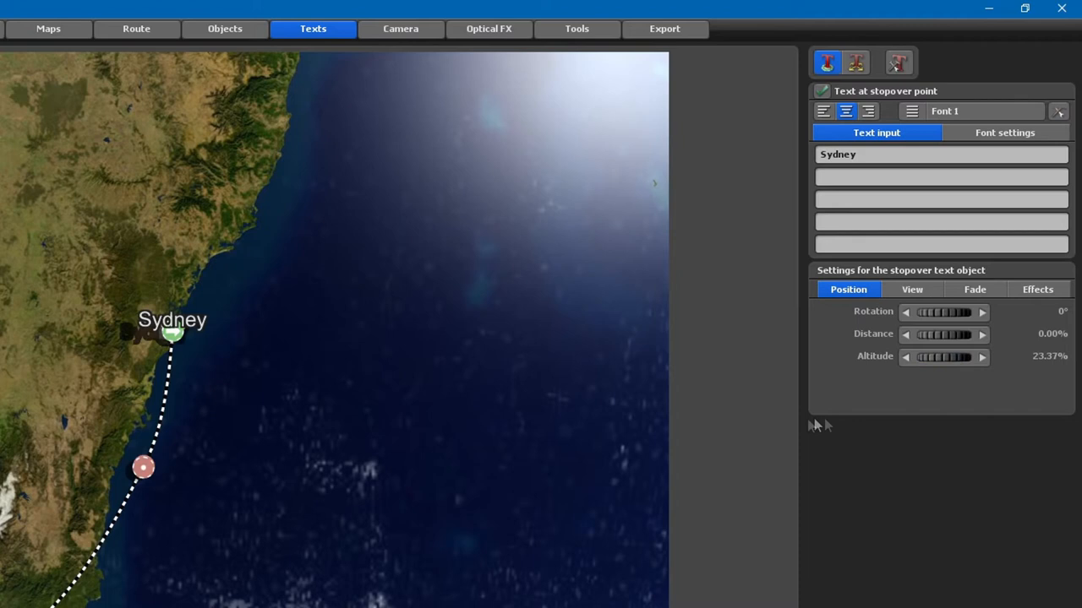
pyautogui.click(912, 289)
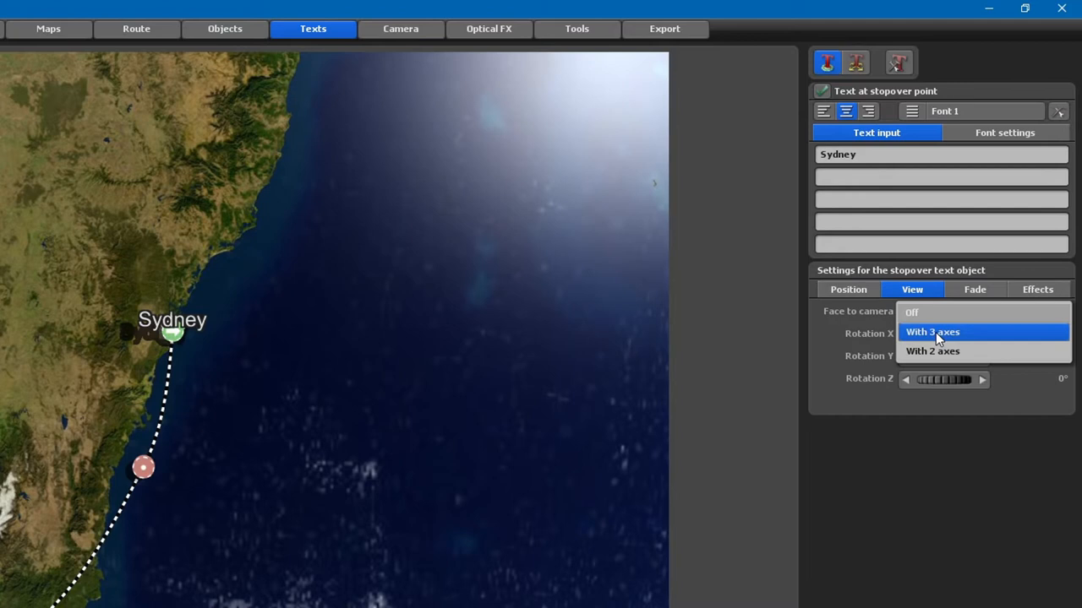
pyautogui.click(932, 331)
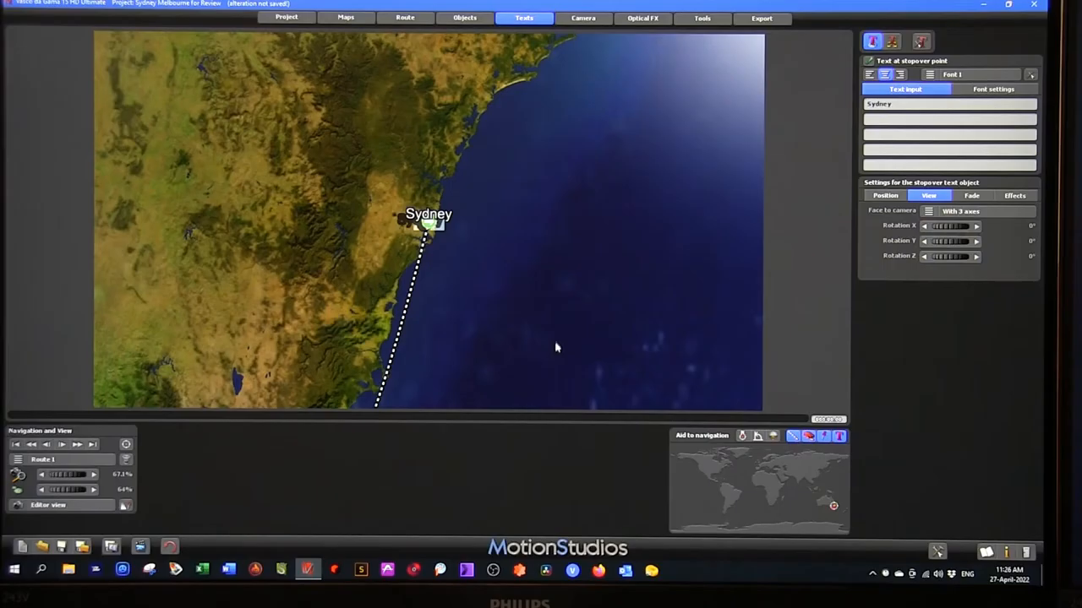
pyautogui.click(51, 506)
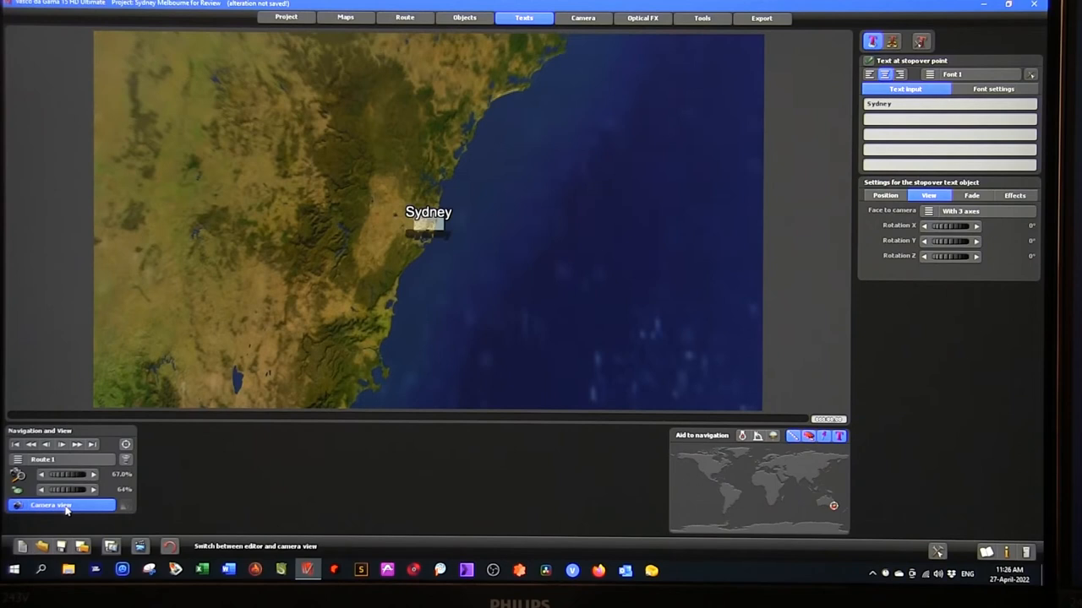
# Add a fourth camera keyframe with 'Set new camera point' in the Camera settings.
pyautogui.click(51, 505)
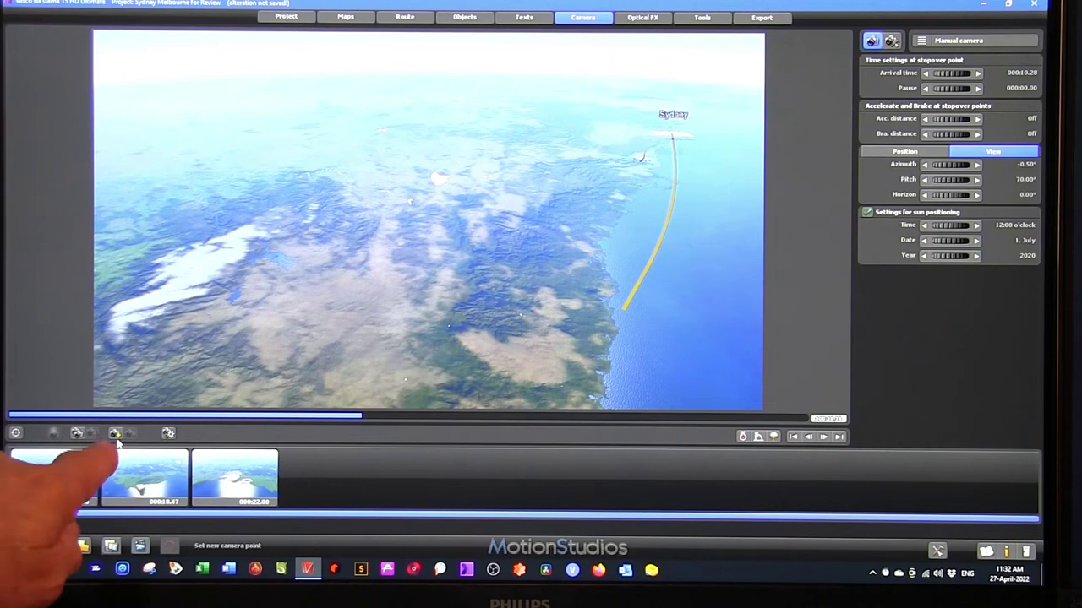
pyautogui.click(114, 433)
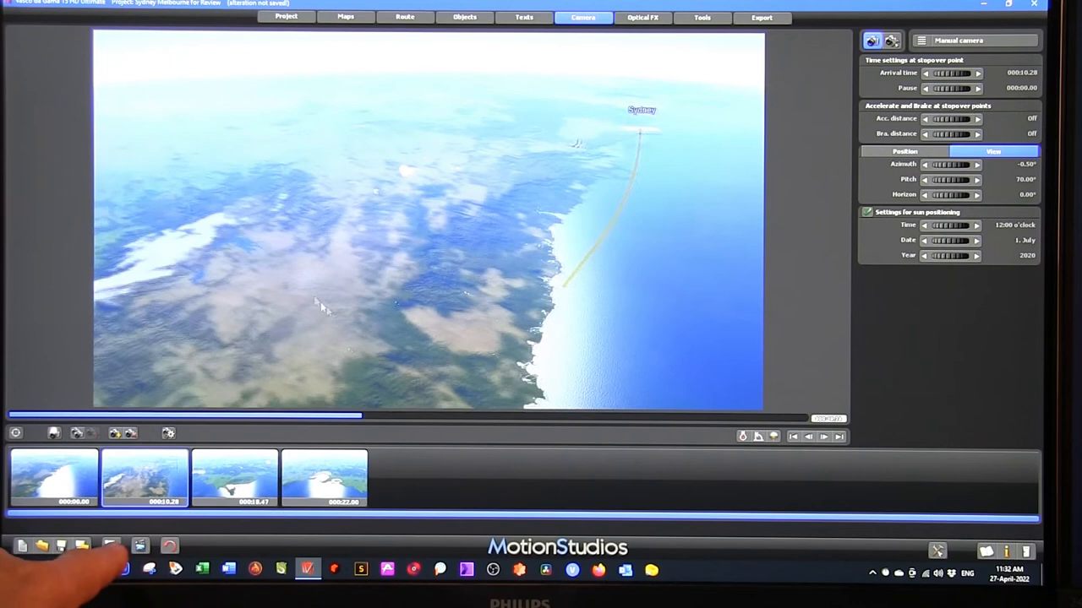
pyautogui.click(53, 433)
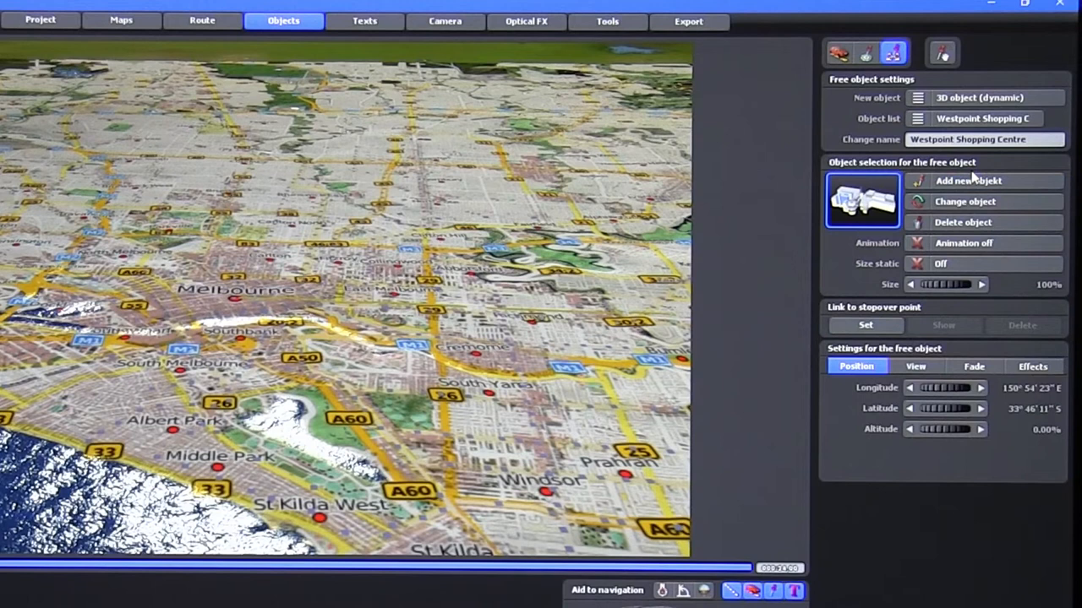
# Choose AUS / Melbourne as the subcategory for a new free landmark object.
pyautogui.click(968, 181)
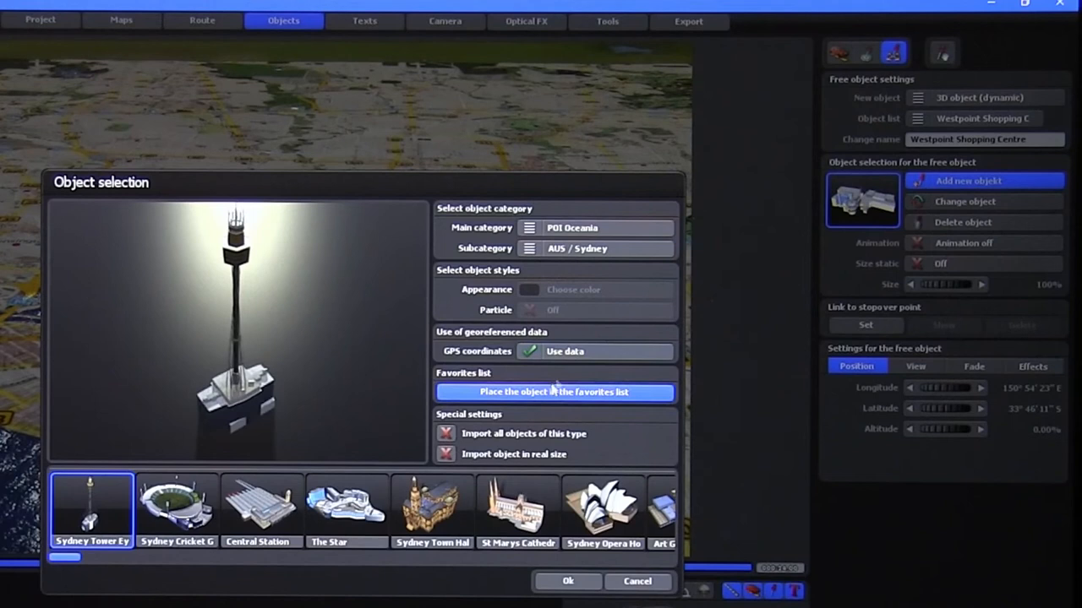
pyautogui.click(596, 247)
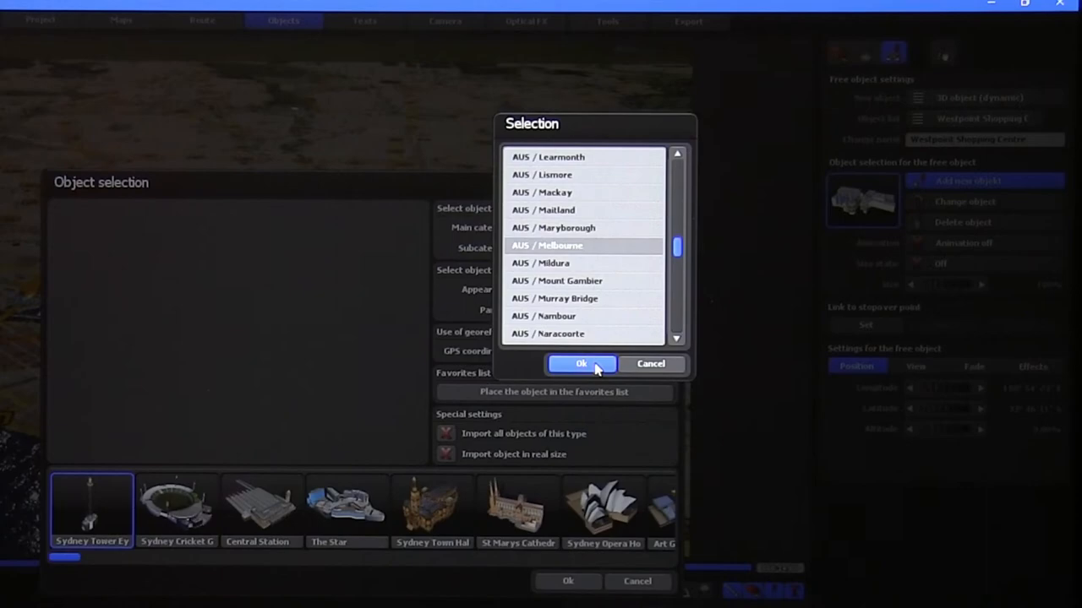
pyautogui.click(582, 363)
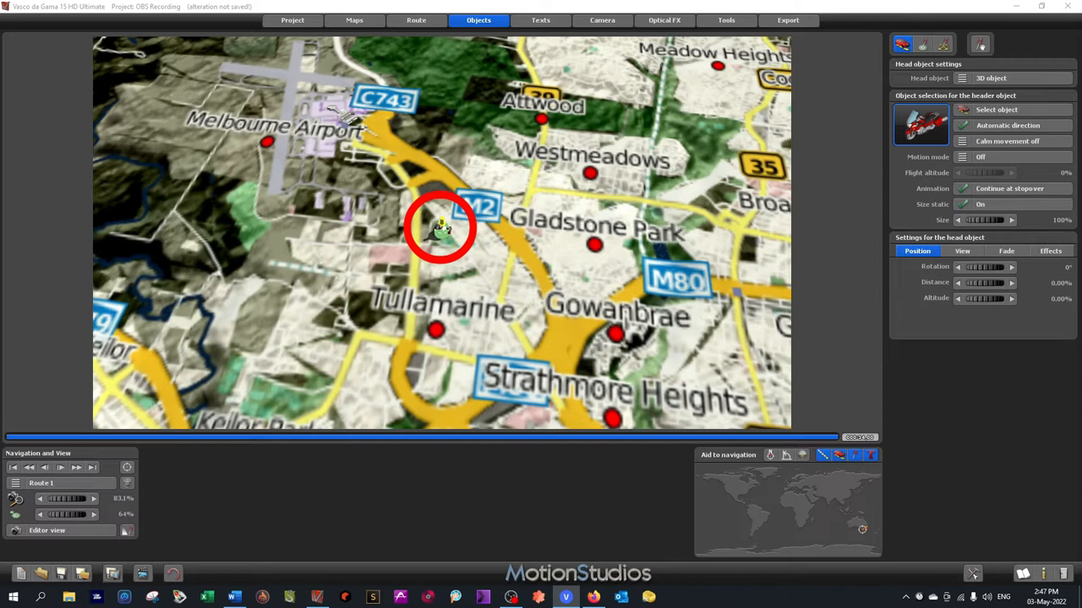
pyautogui.moveTo(699, 334)
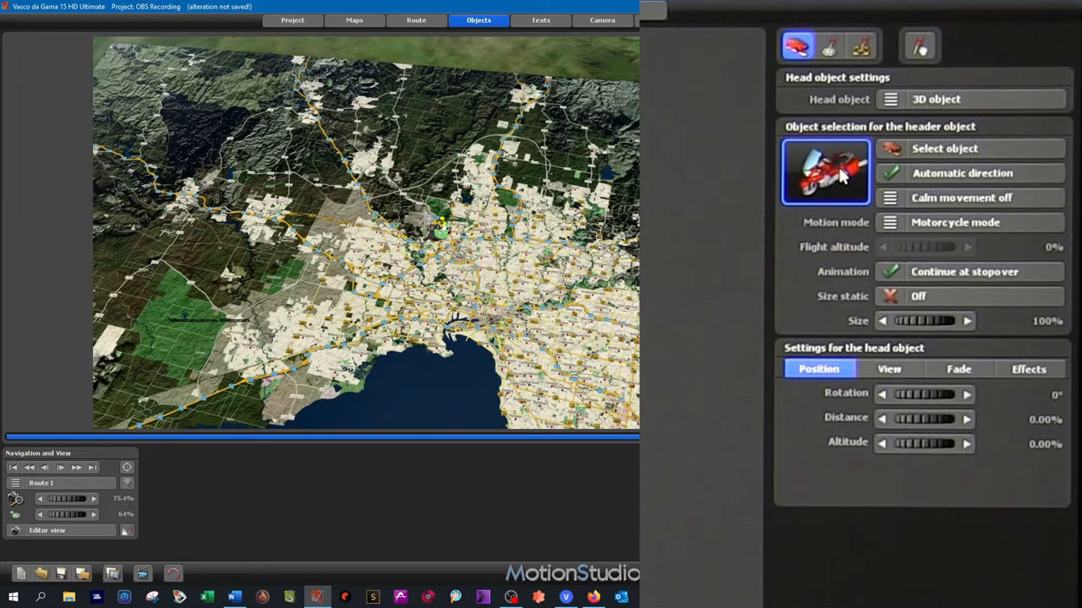
pyautogui.click(961, 198)
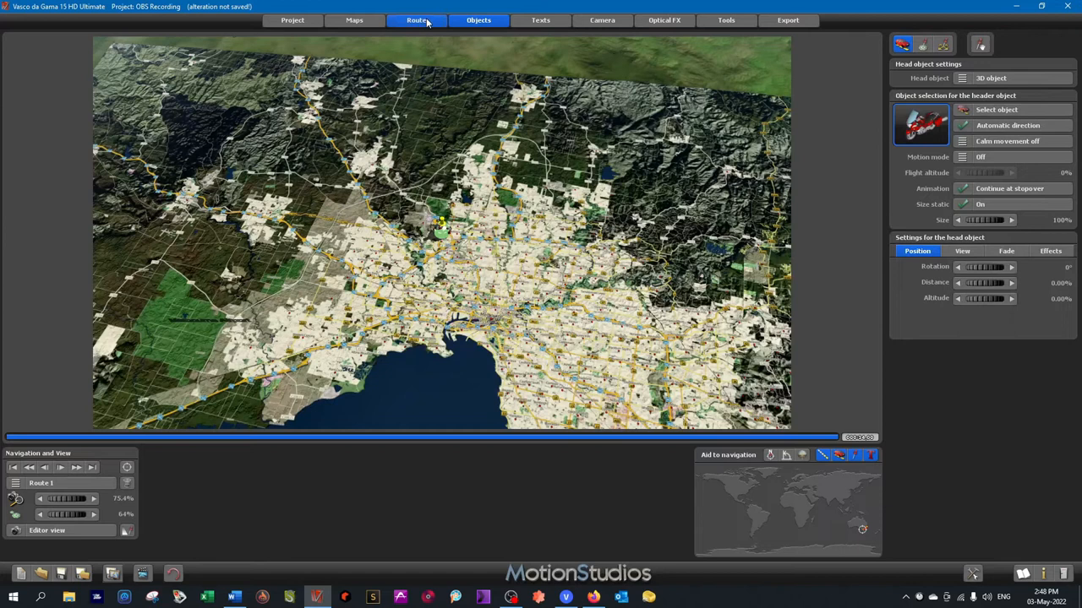
# Search for 'warrnambool' as a GPS-coordinate waypoint on Stage 2.
pyautogui.click(415, 19)
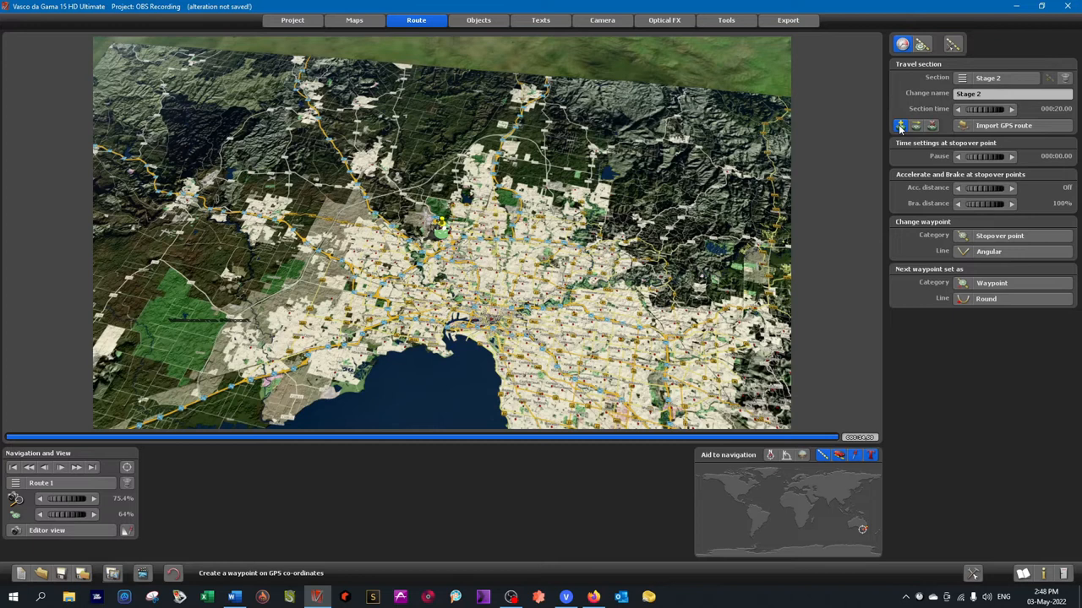
pyautogui.click(900, 125)
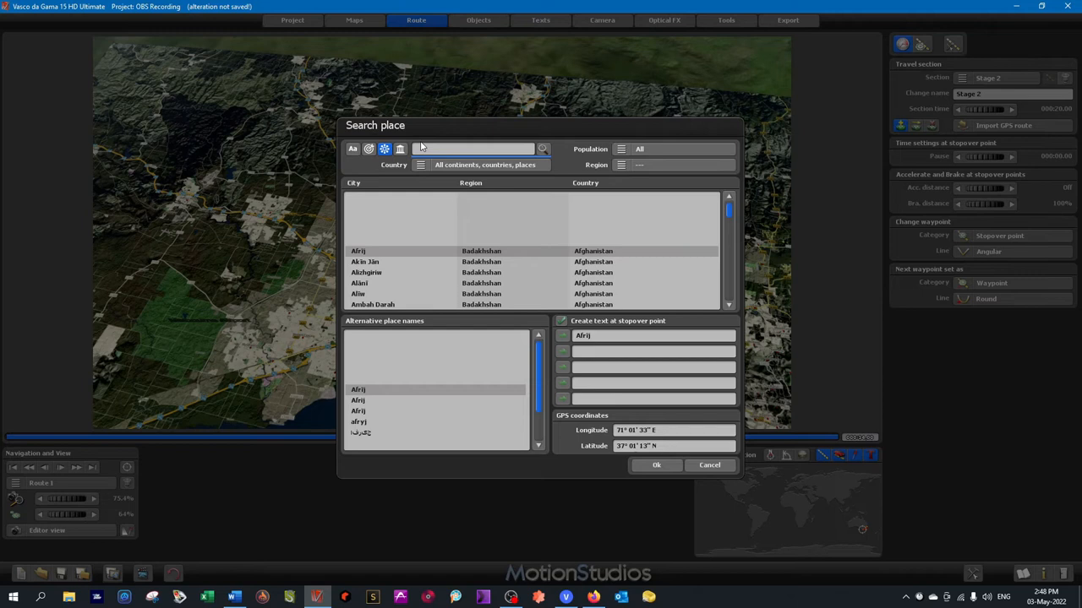
pyautogui.write('warrnambool')
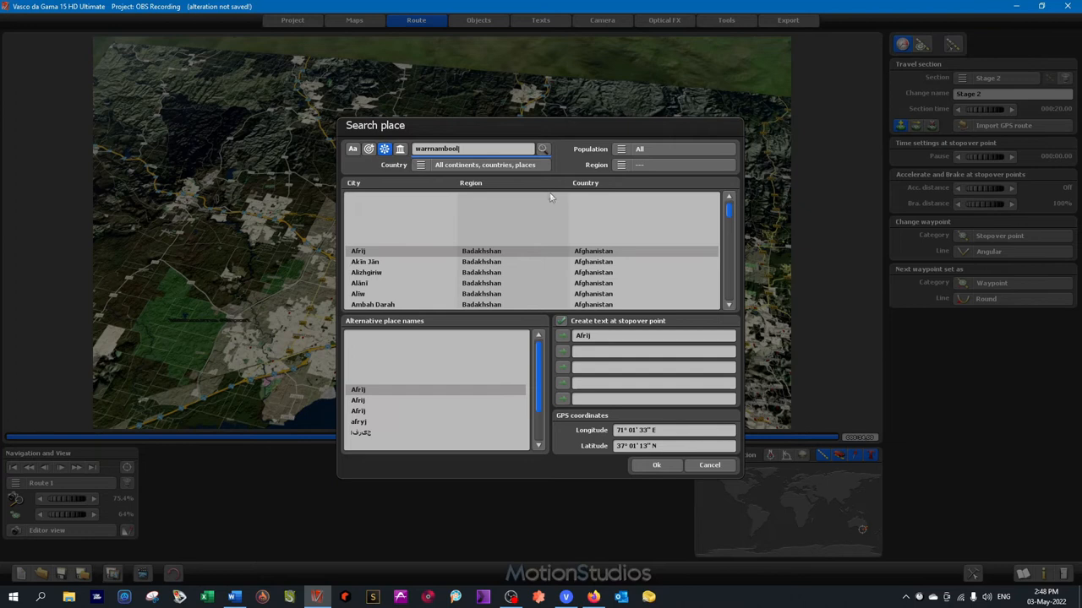
pyautogui.click(656, 465)
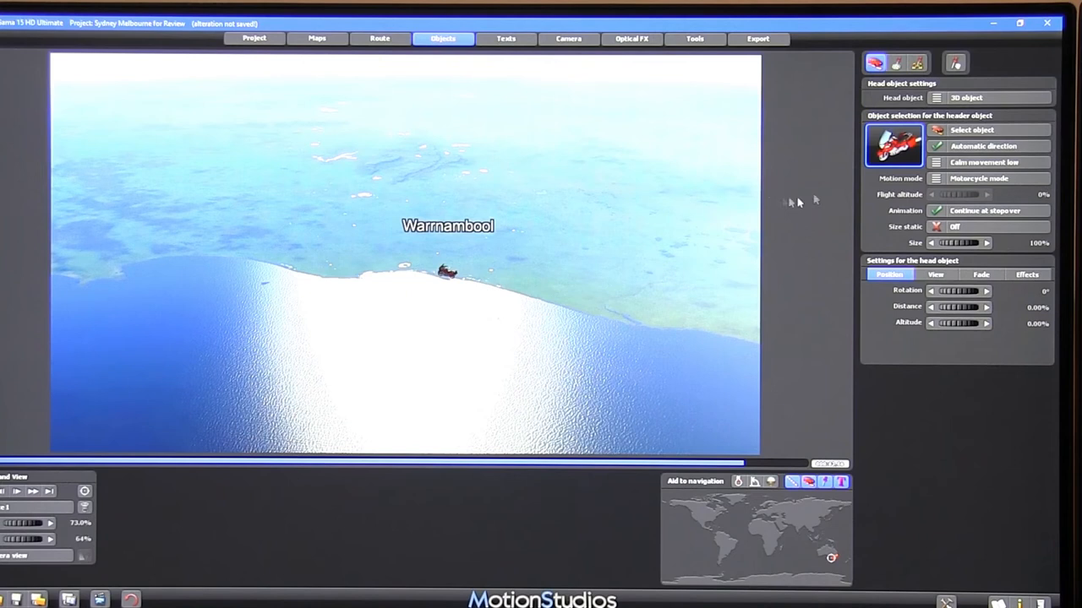
# Add a male humpback whale free object and slide its longitude into the sea off Warrnambool.
pyautogui.click(955, 63)
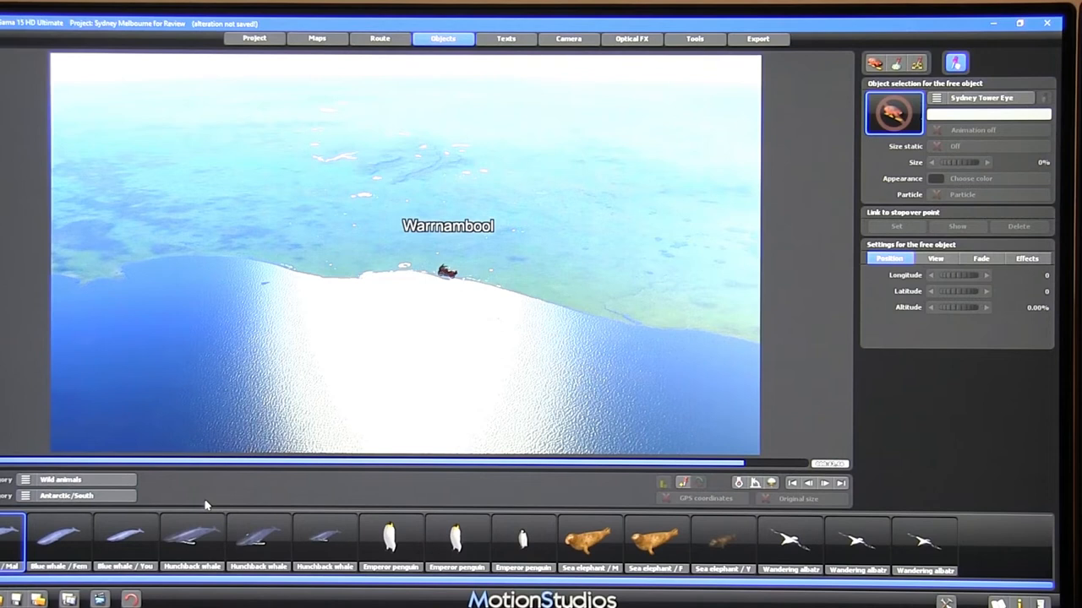
pyautogui.click(192, 540)
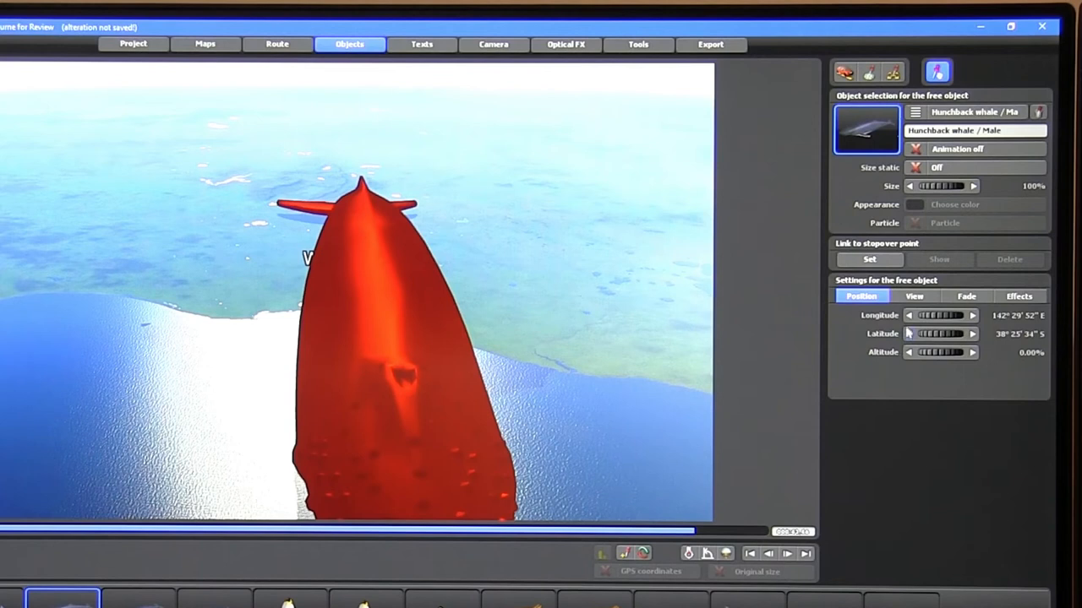
pyautogui.moveTo(963, 185); pyautogui.dragTo(925, 185)
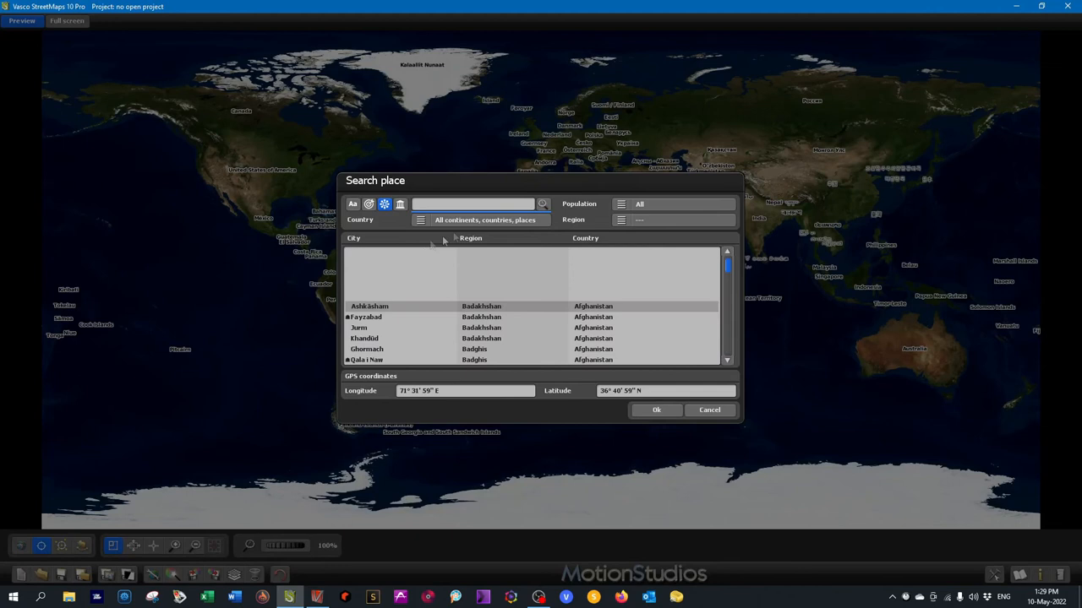
# Search 'warrnambool' and confirm Warrnambool, Victoria, Australia as the place.
pyautogui.write('warrnambool')
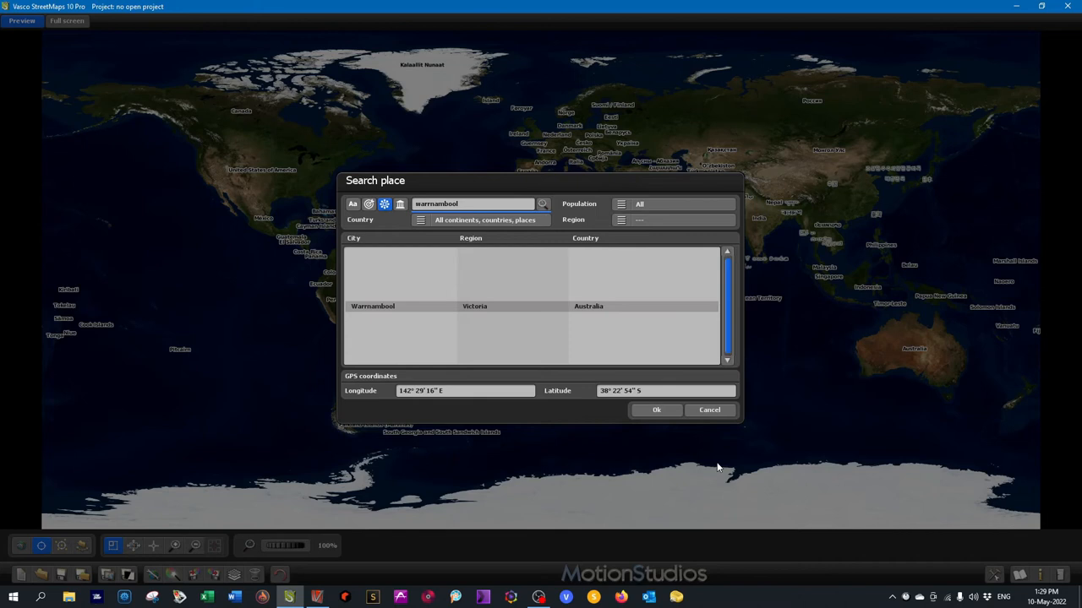
pyautogui.click(656, 409)
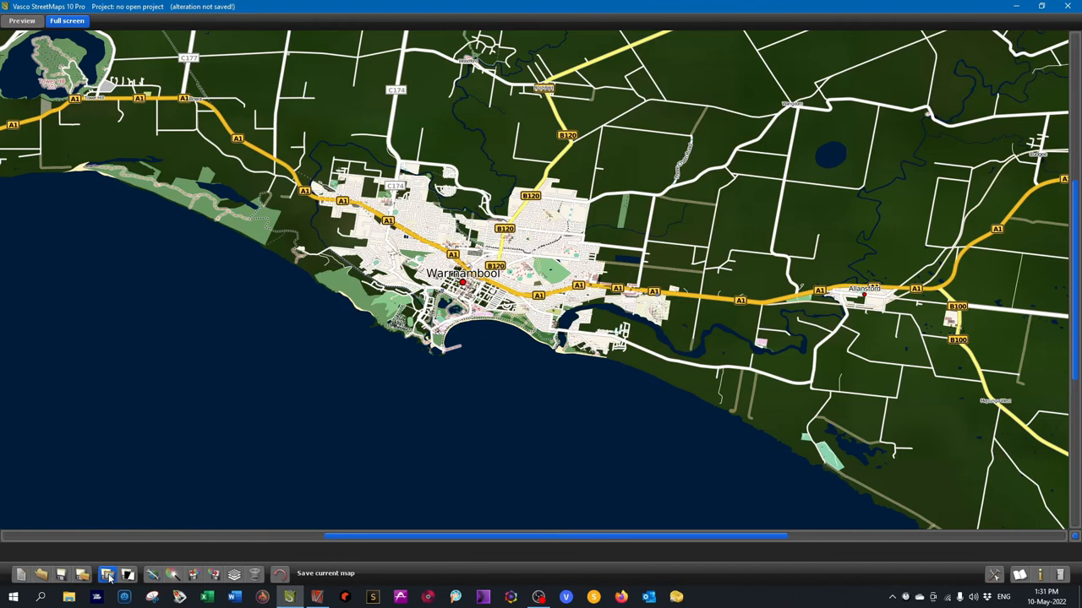
# Close StreetMaps, declining to save the Warrnambool project.
pyautogui.click(106, 575)
pyautogui.write('Wa')
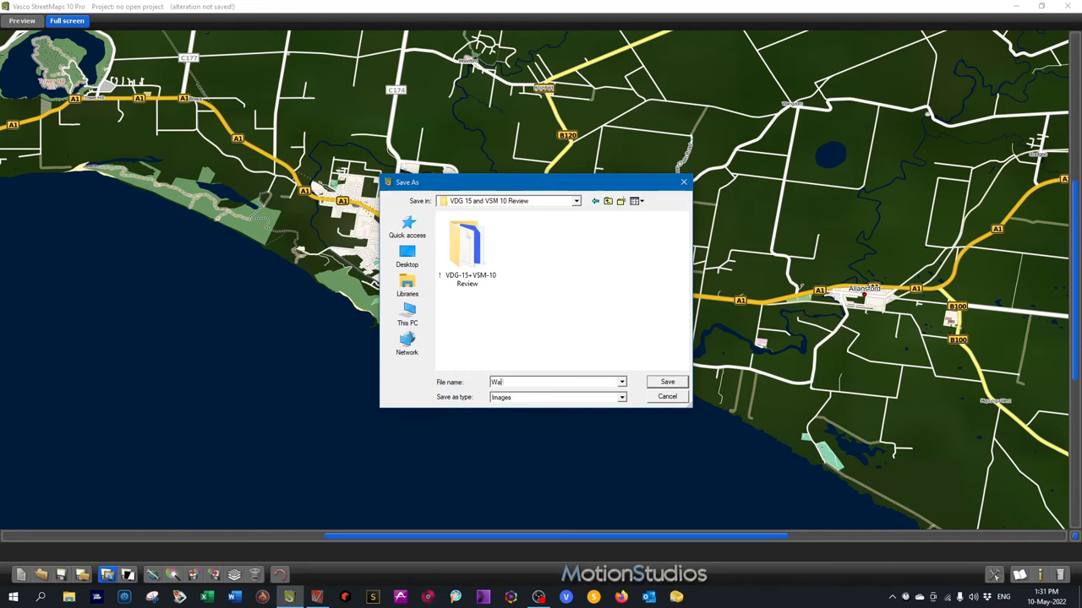
pyautogui.click(667, 381)
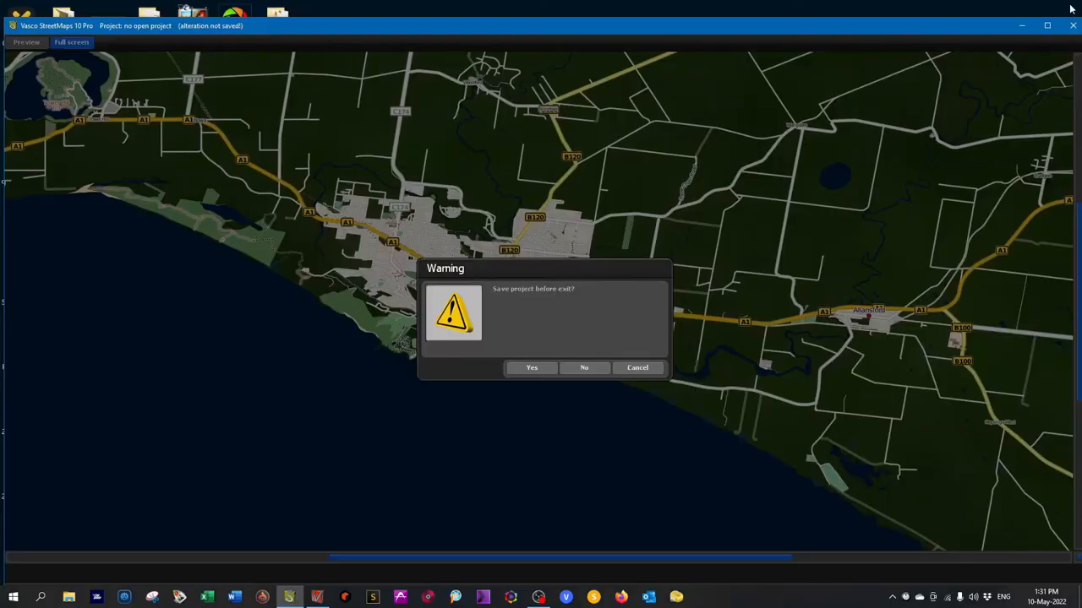
pyautogui.click(584, 368)
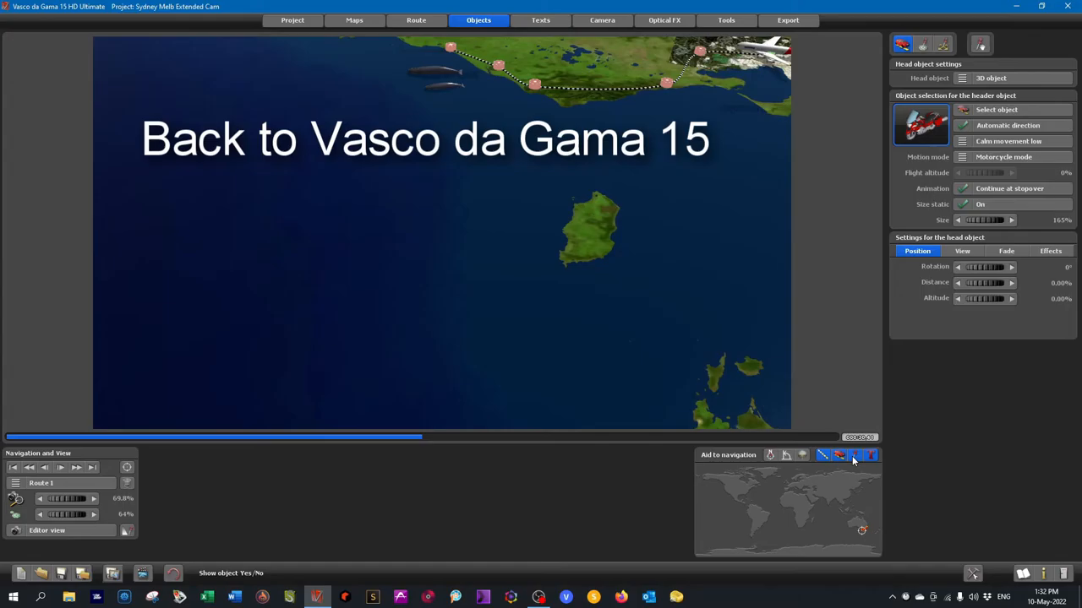
pyautogui.moveTo(545, 328)
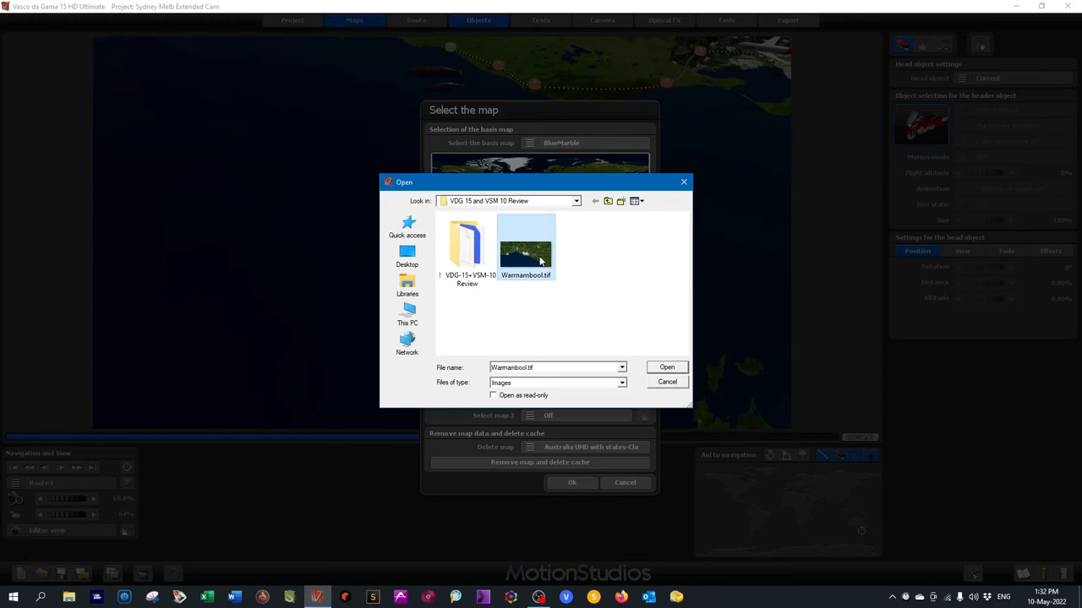
# Open Warrnambool.tif and accept its embedded geographic coordinates.
pyautogui.click(667, 367)
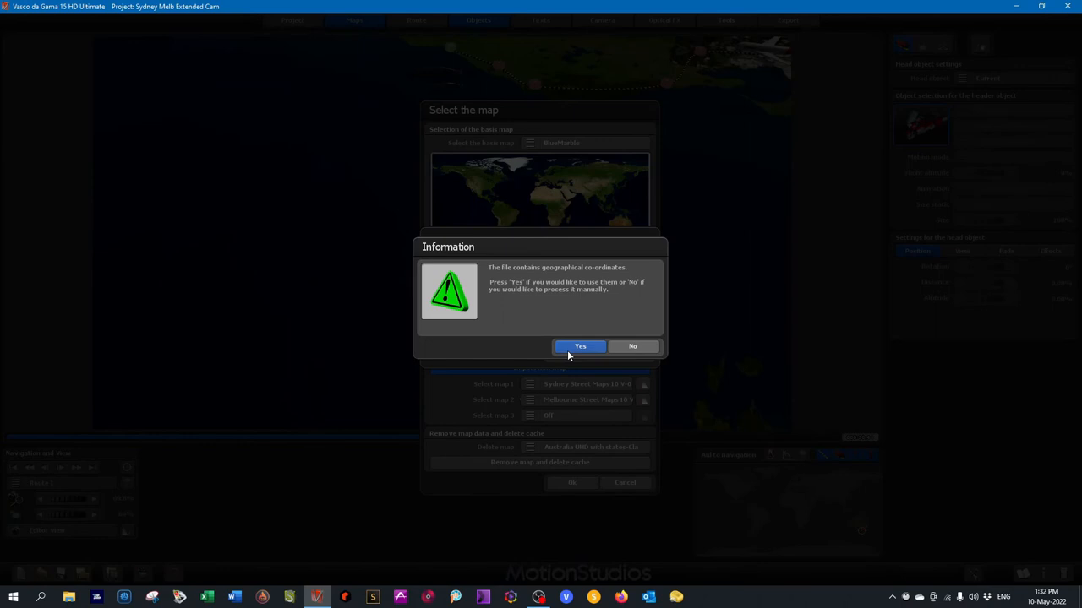
pyautogui.click(579, 346)
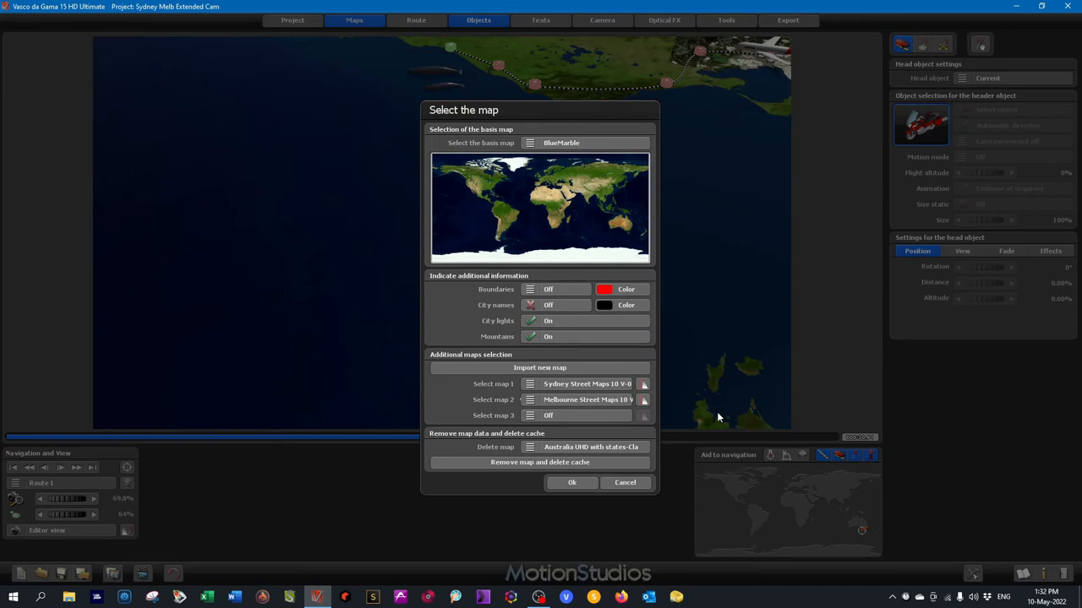
# Confirm the Select the map dialog so the Warrnambool street map overlays the coast.
pyautogui.click(572, 482)
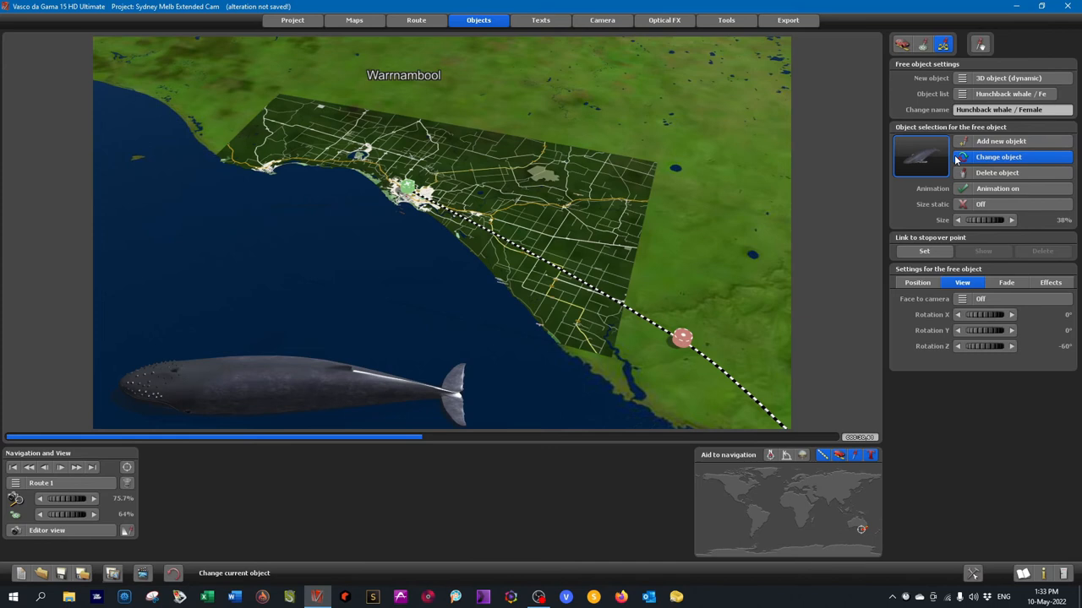
# Open Change object and browse the POI Oceania subcategory list of Australian town landmarks.
pyautogui.click(997, 157)
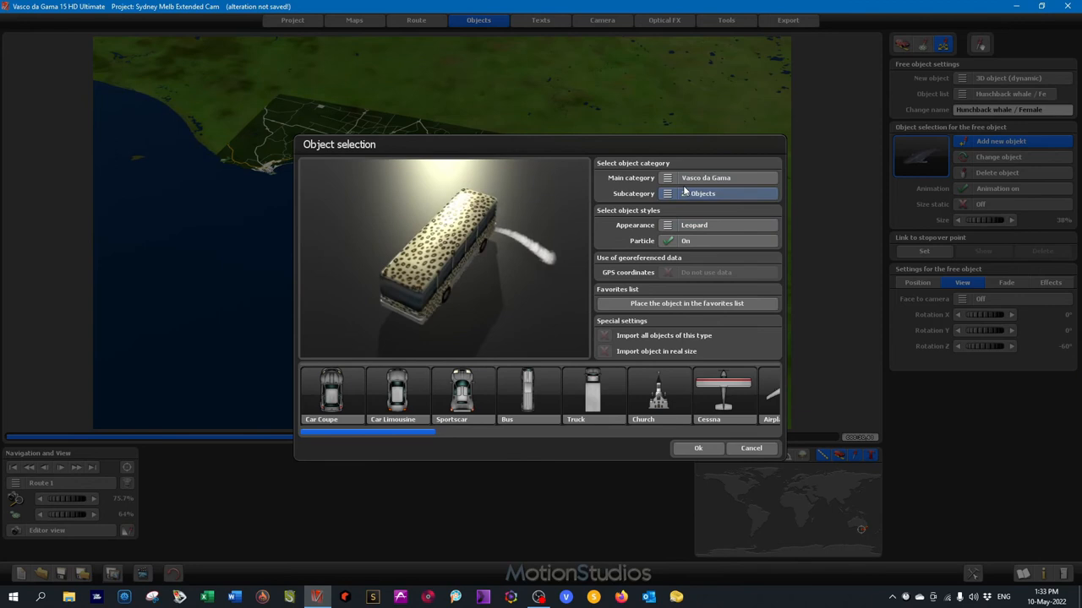
pyautogui.click(725, 193)
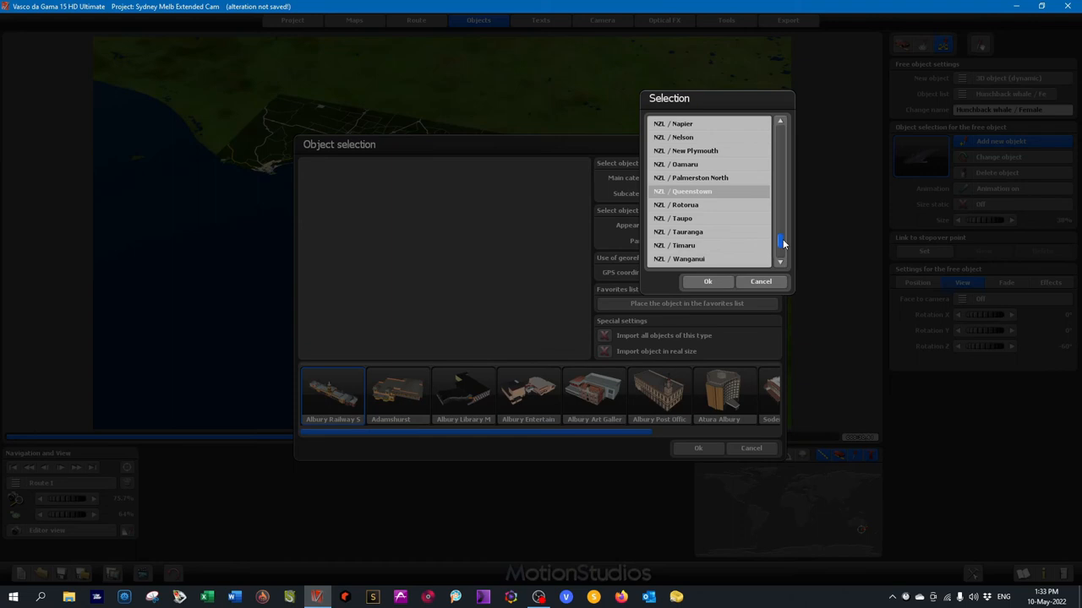
pyautogui.scroll(-3)
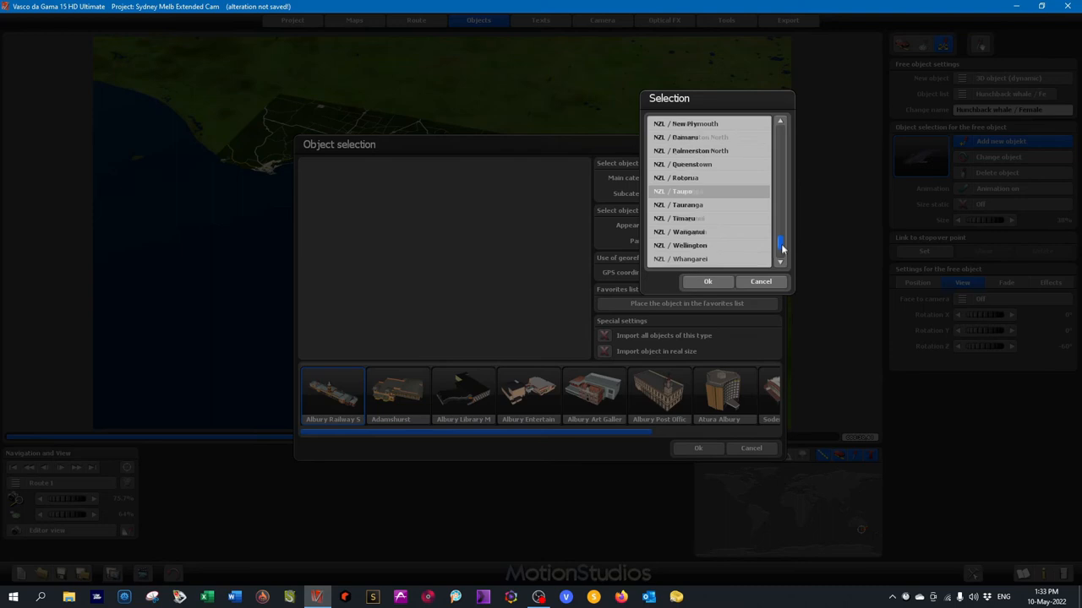
pyautogui.scroll(3)
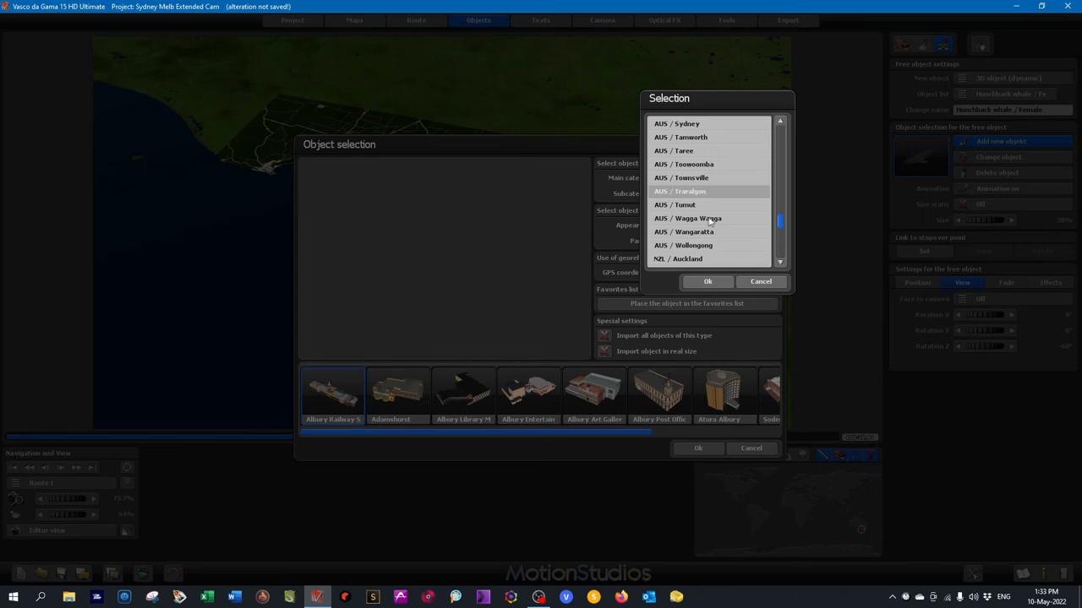
pyautogui.click(707, 281)
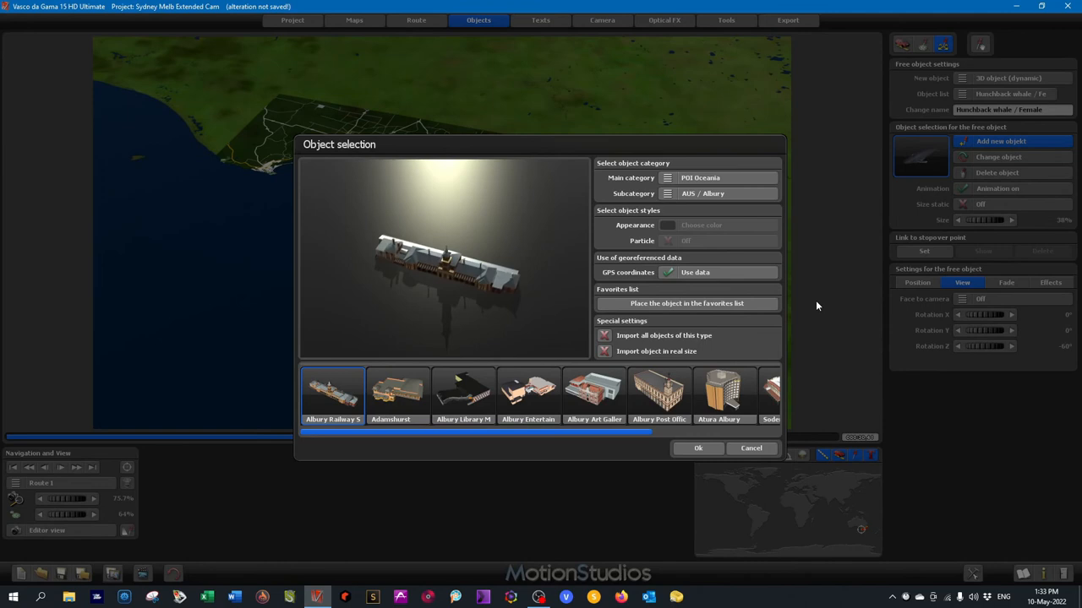
pyautogui.click(751, 448)
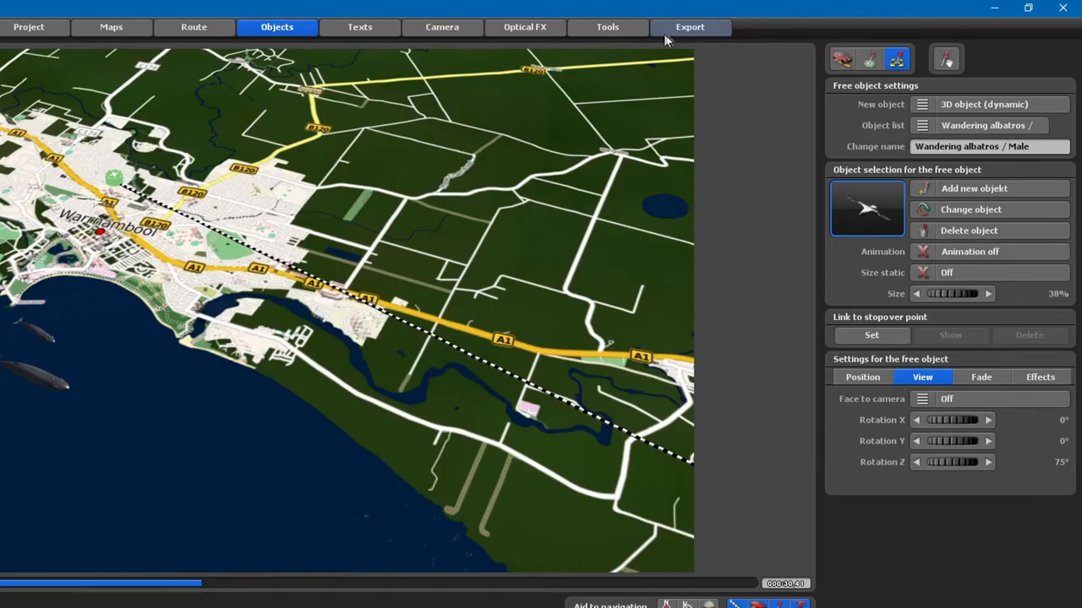
# Set video output to QuickTime with H.264 codec at Very good quality.
pyautogui.click(689, 26)
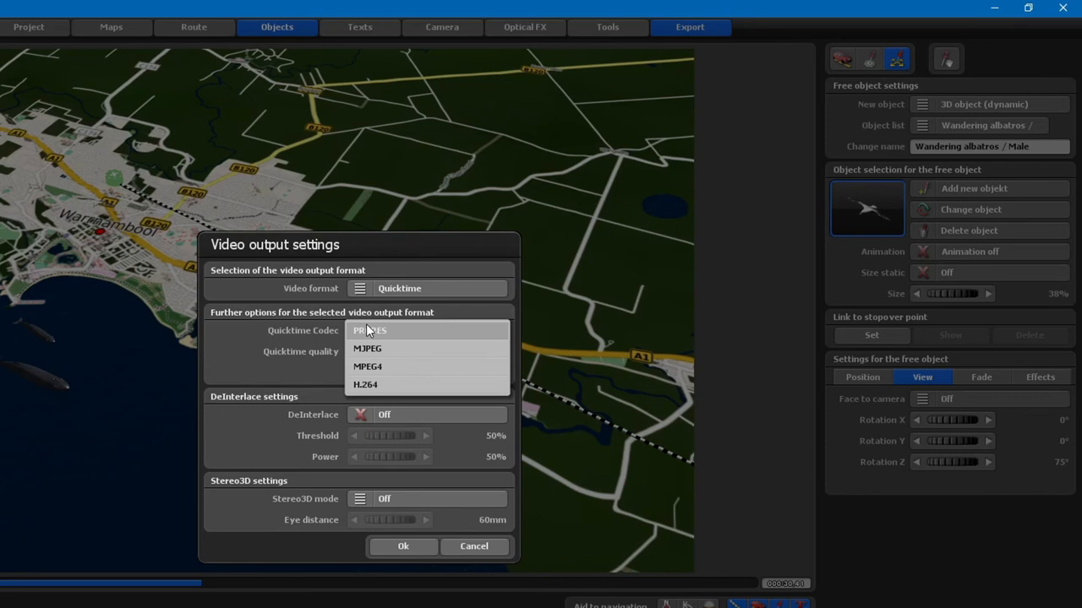
pyautogui.click(365, 385)
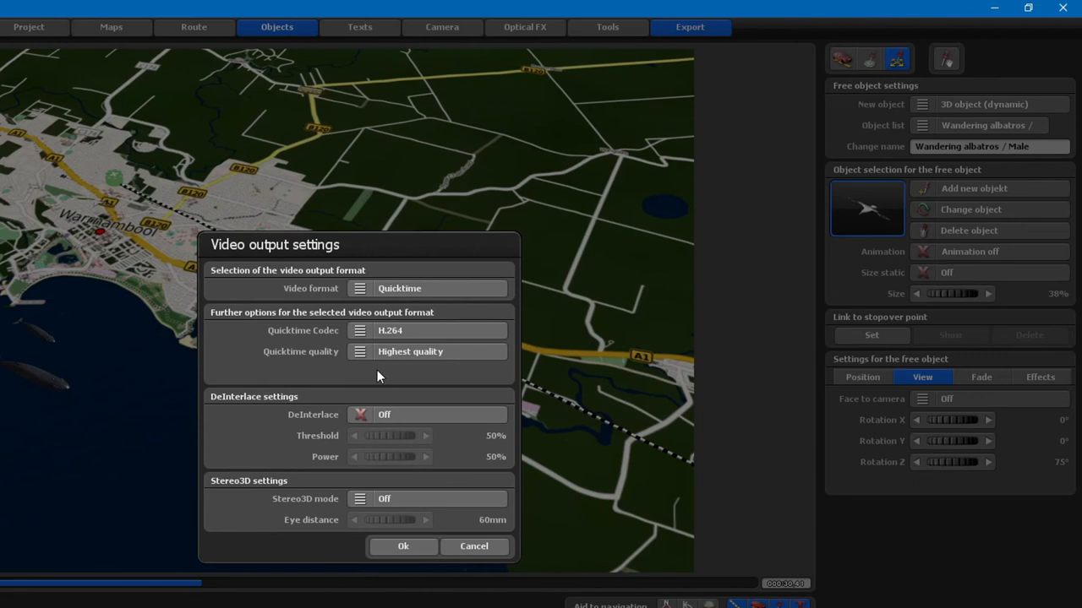
pyautogui.click(426, 351)
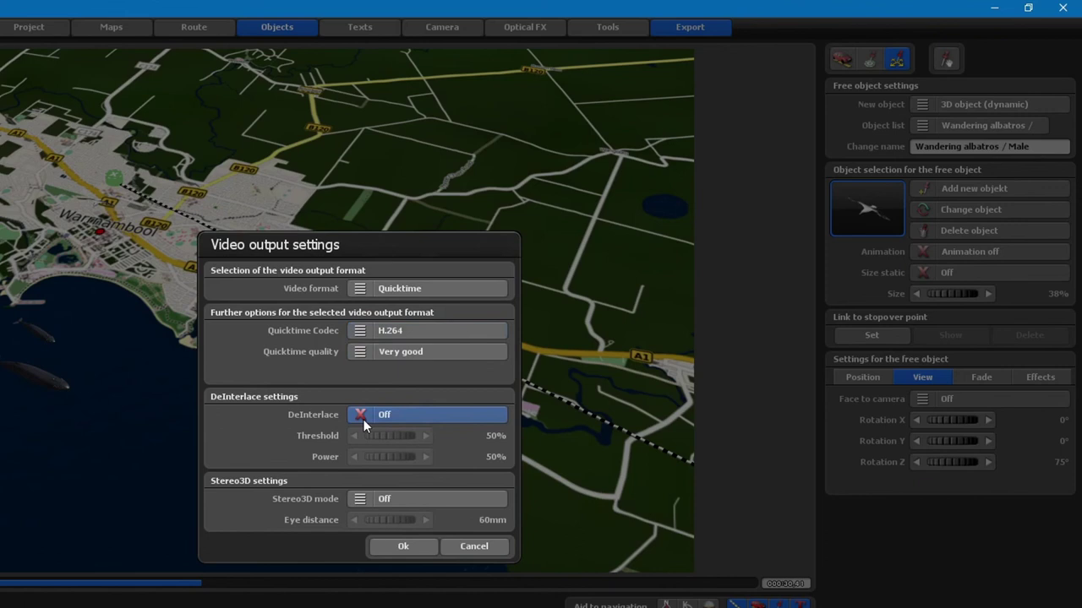
pyautogui.click(403, 546)
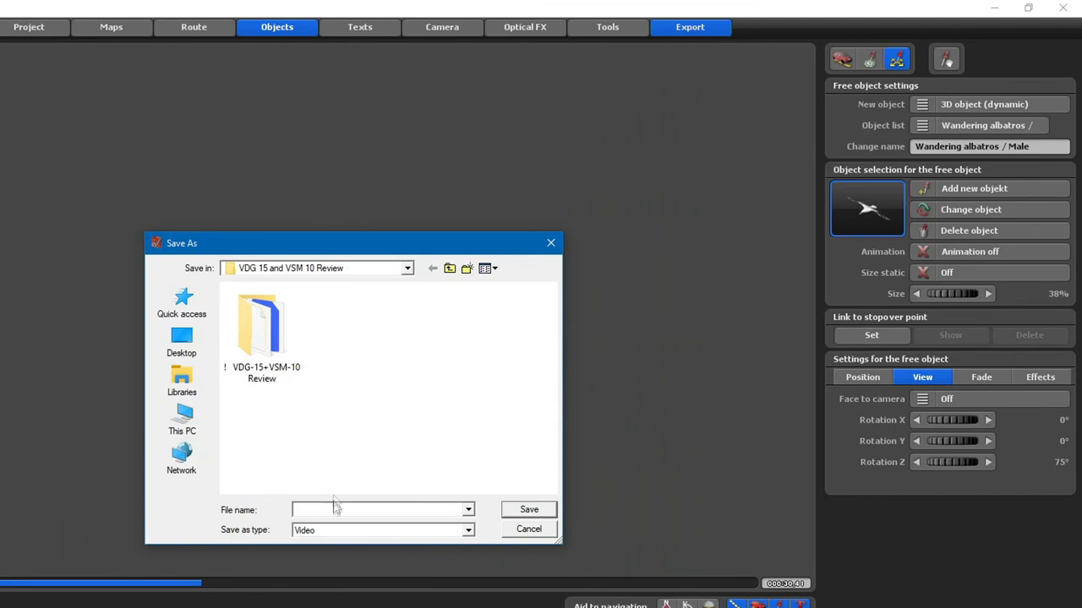
# Save the video as 'Syd-Mel-Warr H264' in the VDG 15 and VSM 10 Review folder.
pyautogui.write('Syd-Mel-Warr')
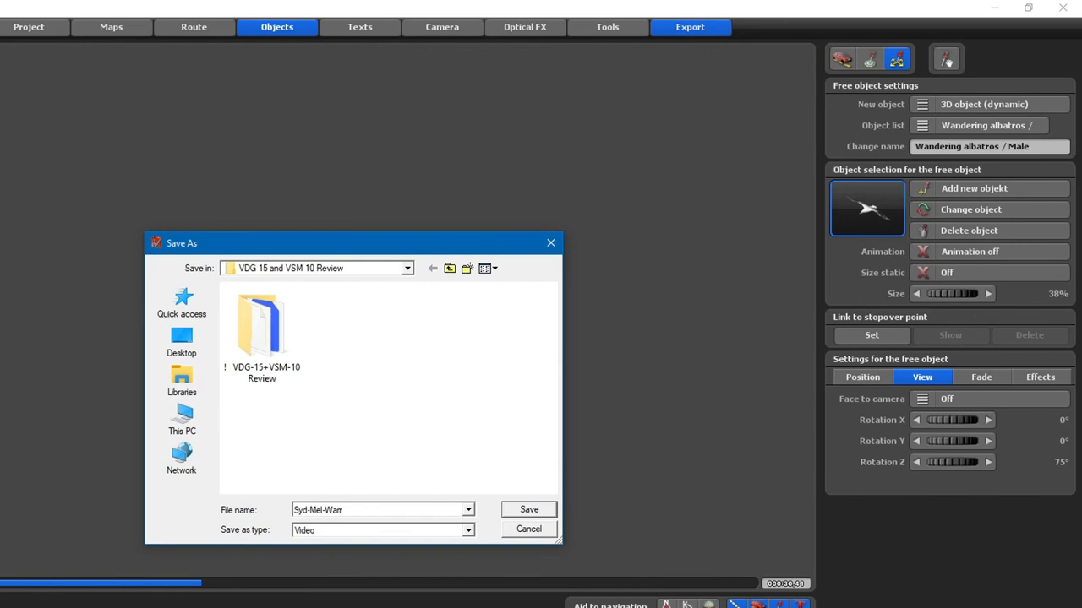
pyautogui.write('H264')
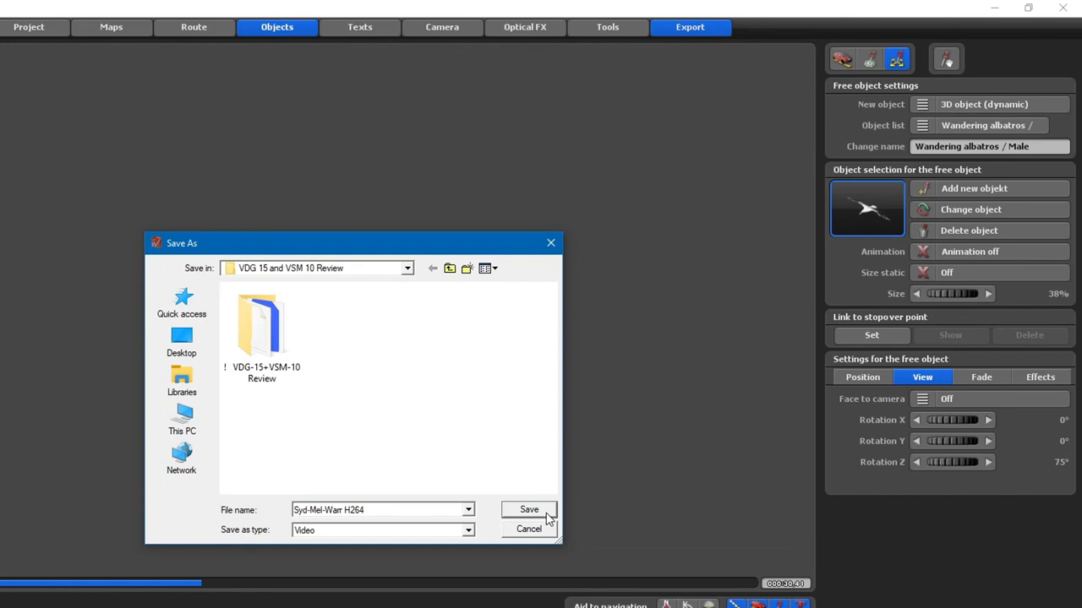
pyautogui.click(529, 510)
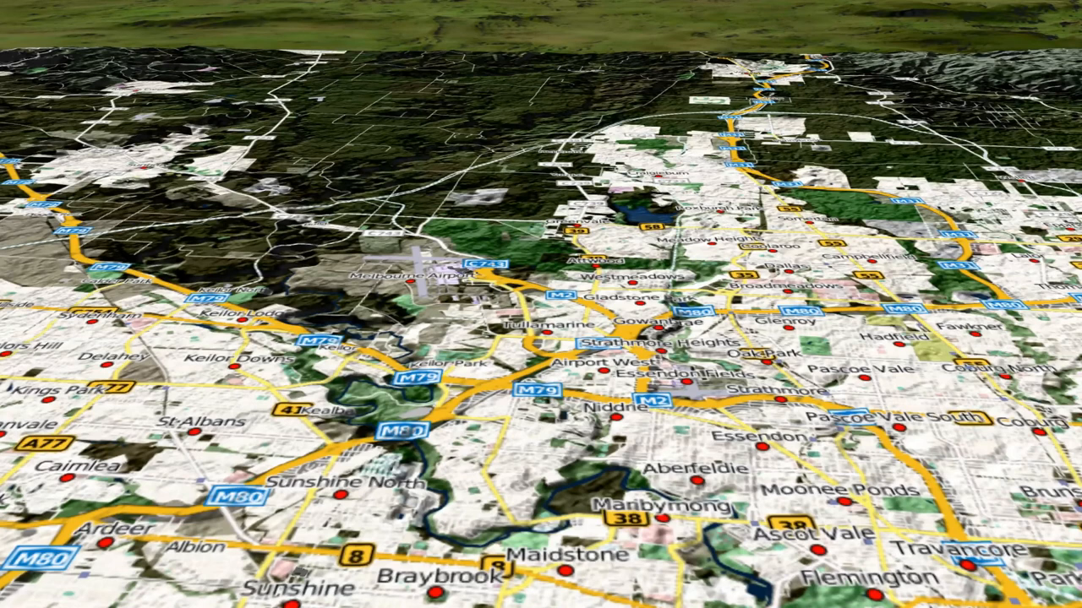
# Watch the rendering flyover cross Melbourne's street maps toward the hilly northwest.
pyautogui.scroll(-3)
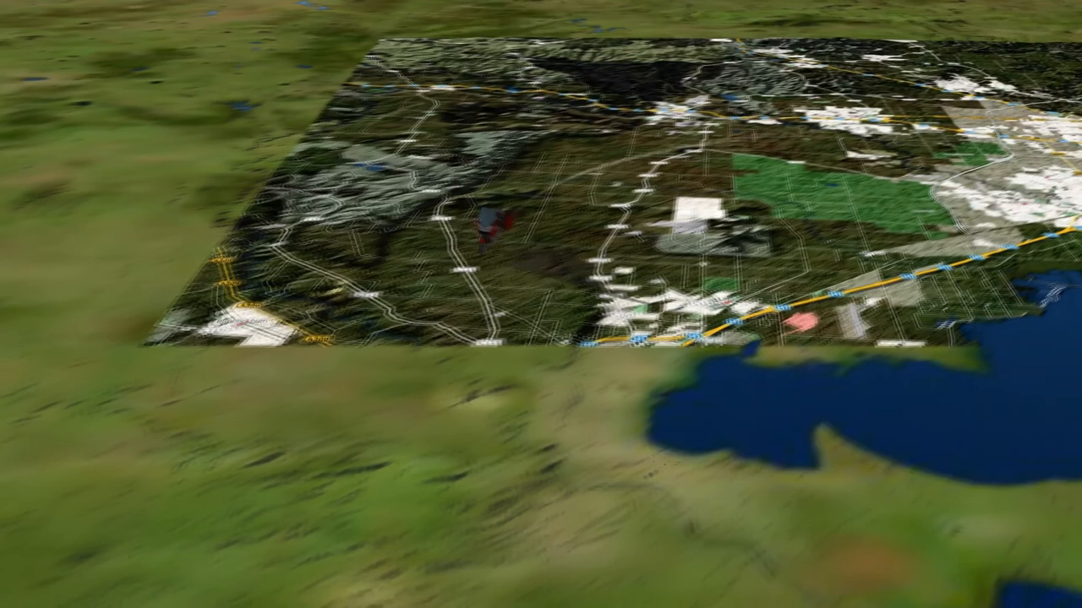